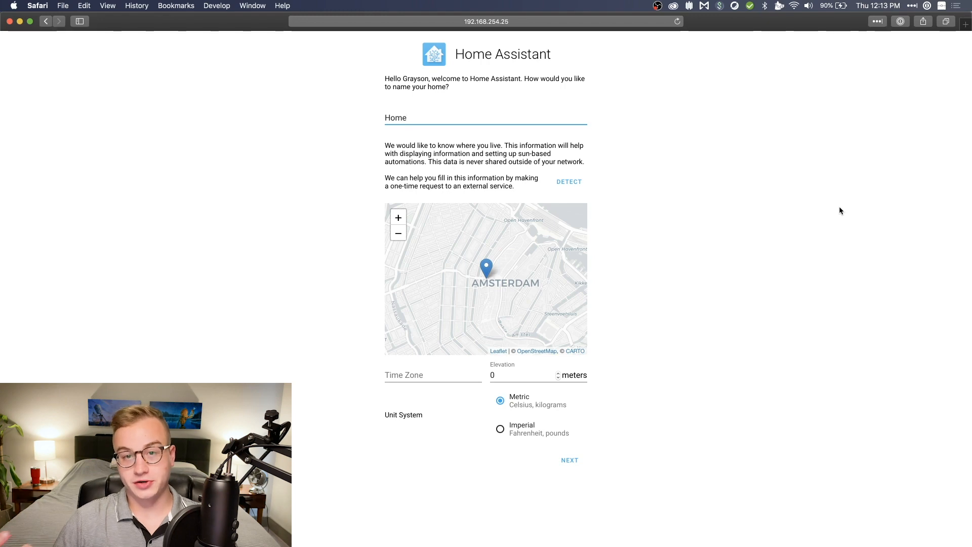
# - Name the home, auto-detect its Atlanta location and fine-tune the map pin
pyautogui.click(434, 118)
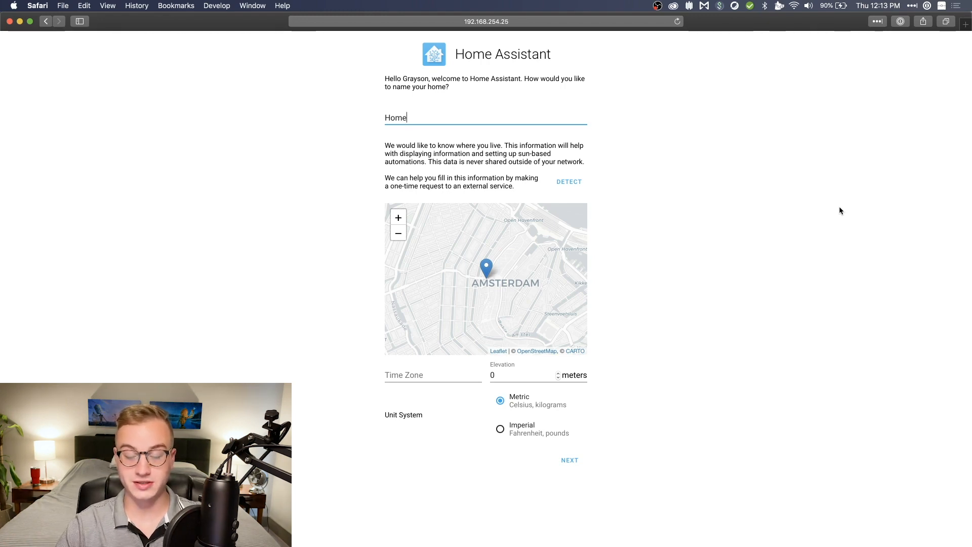
pyautogui.click(568, 181)
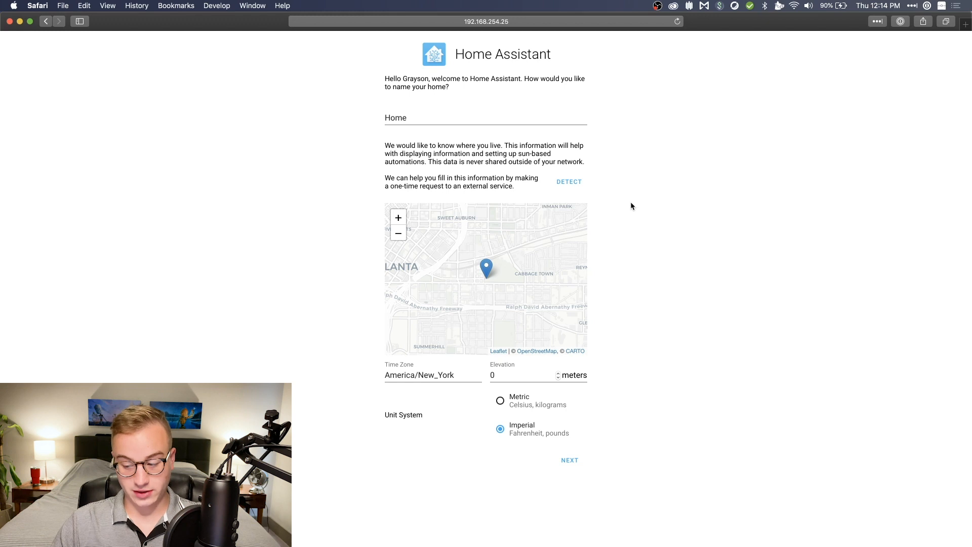
pyautogui.moveTo(491, 247)
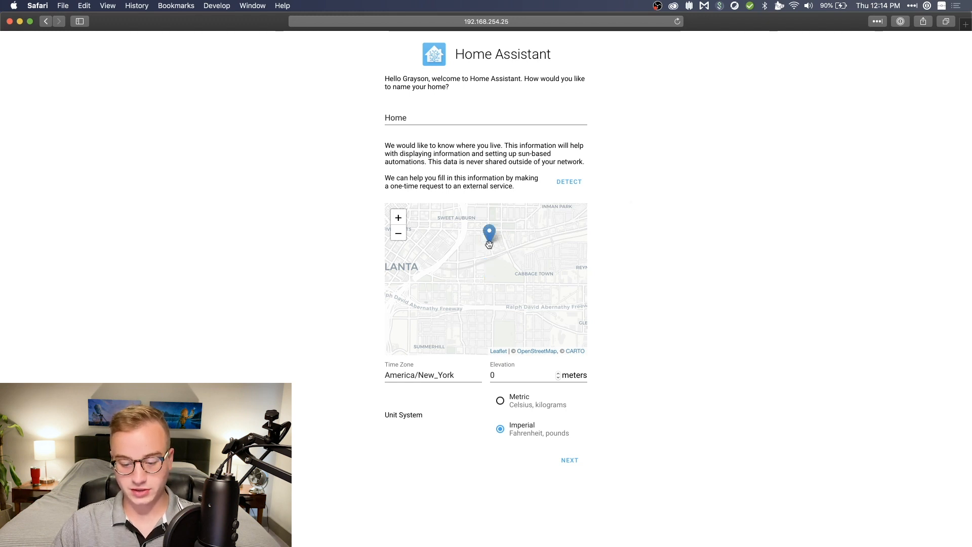
pyautogui.click(397, 216)
pyautogui.write('atlanta elevation')
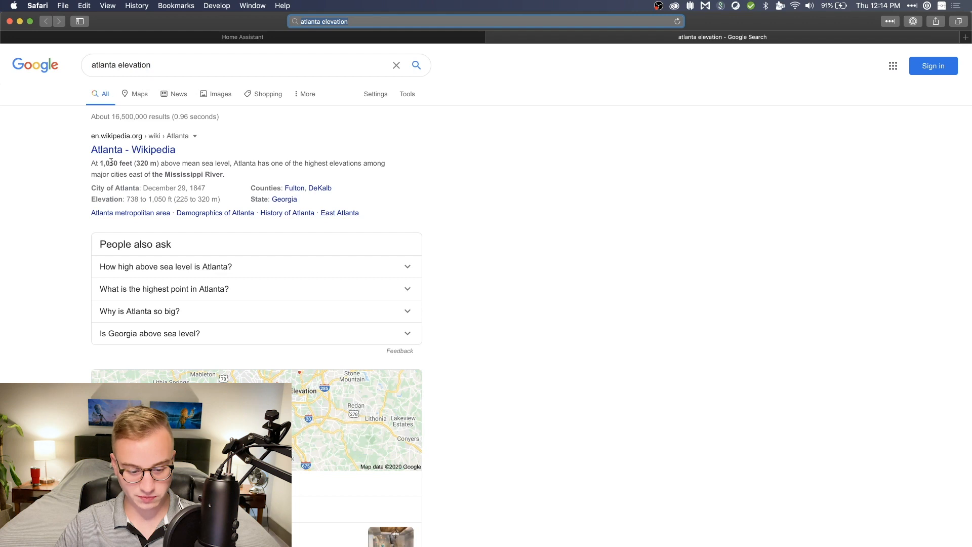
pyautogui.click(242, 37)
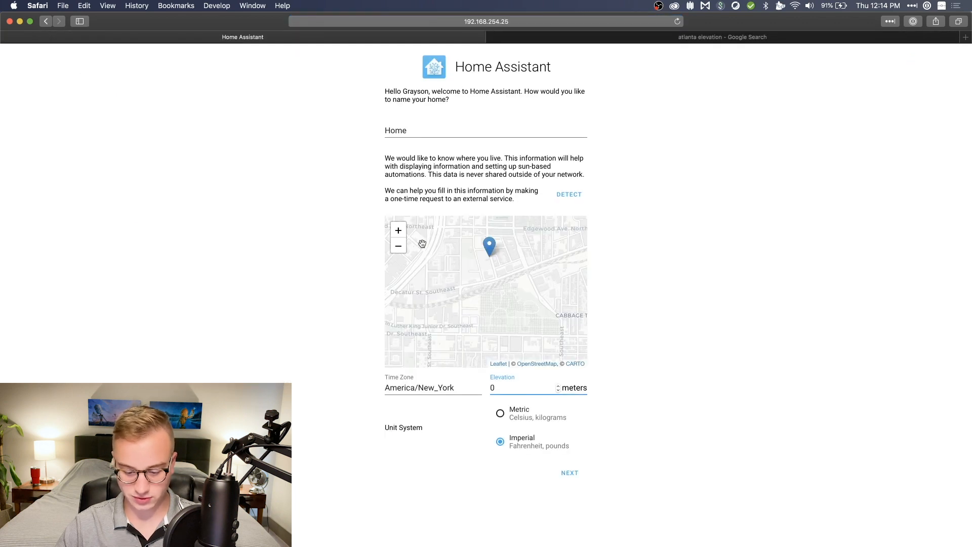
# - Enter an elevation of 320 meters and choose the metric unit system
pyautogui.write('320')
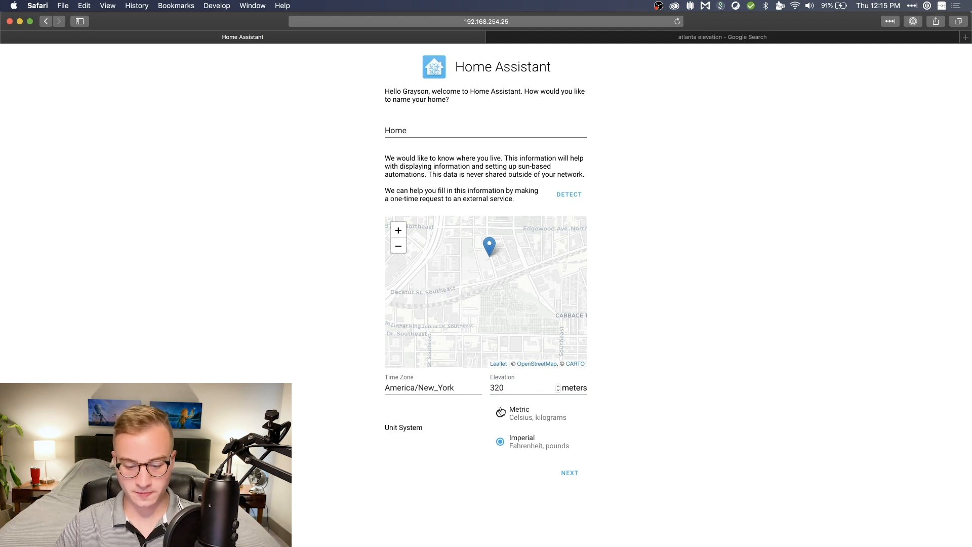
pyautogui.click(568, 473)
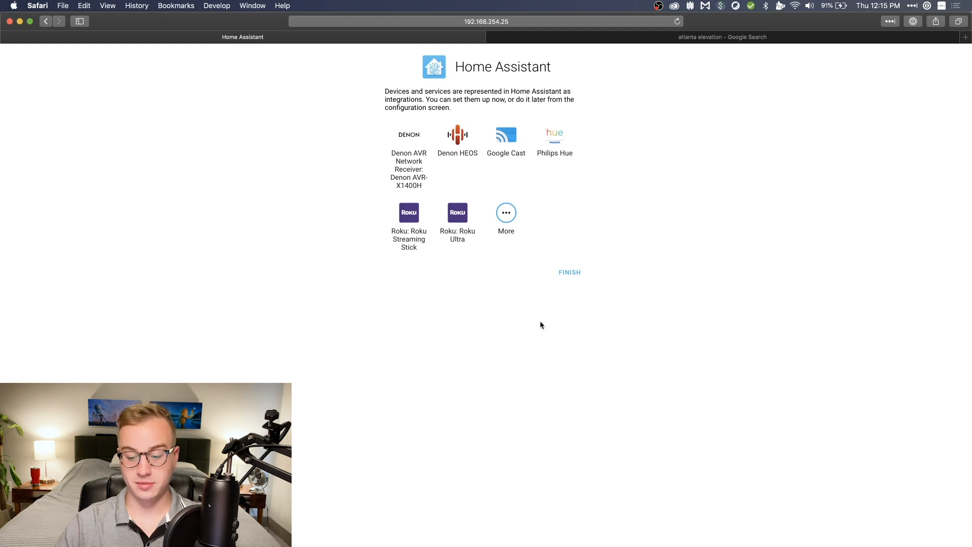
# - Finish onboarding from the discovered integrations page without adding any
pyautogui.click(568, 272)
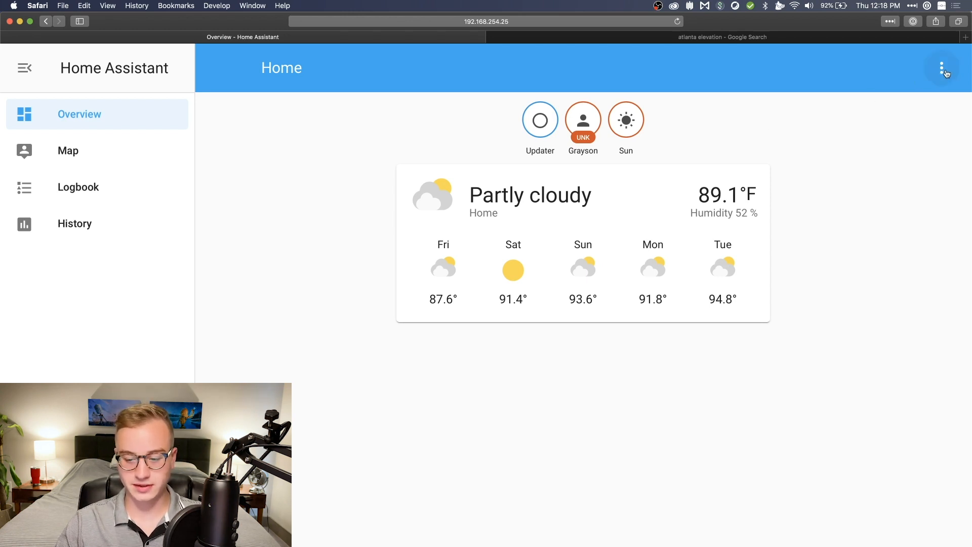
# - Enter Configure UI from the dashboard menu and take control of the layout
pyautogui.click(940, 68)
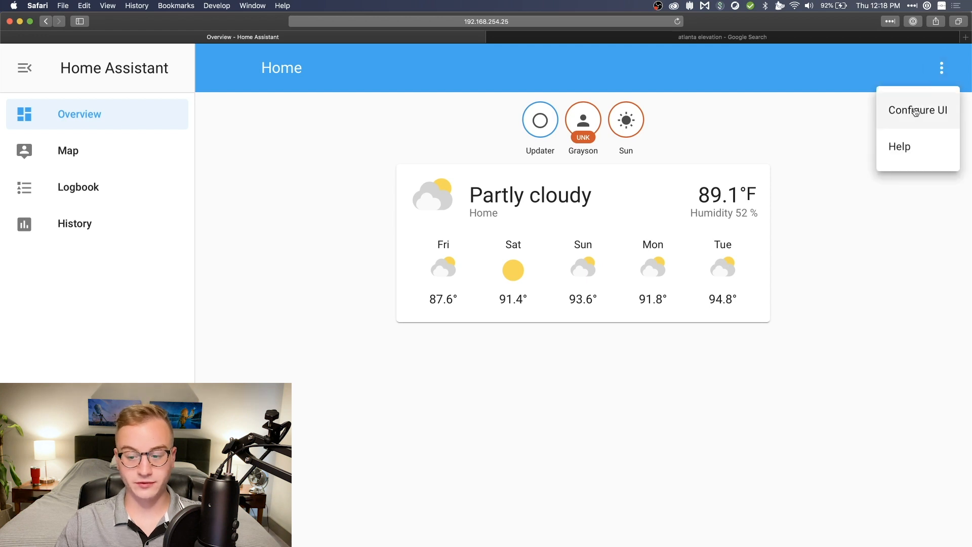
pyautogui.click(917, 109)
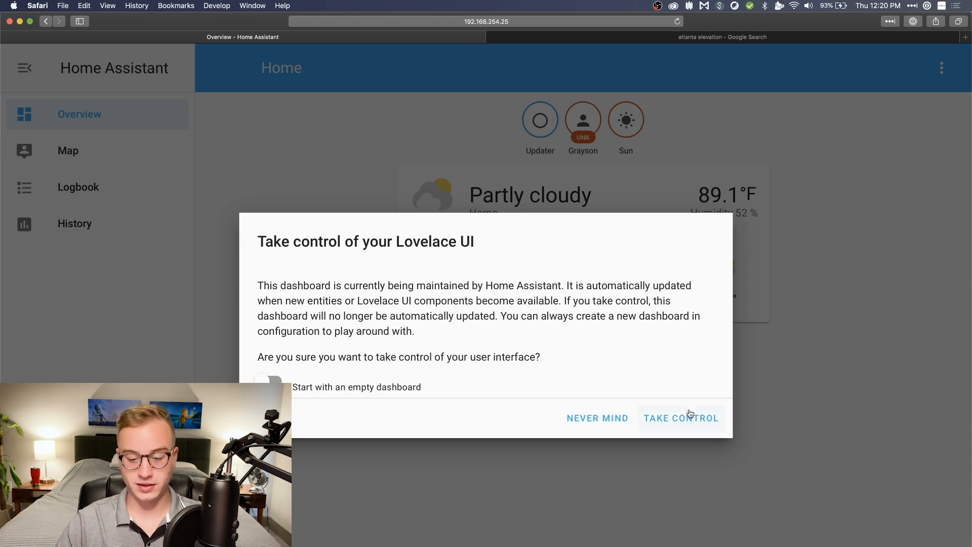
pyautogui.click(680, 418)
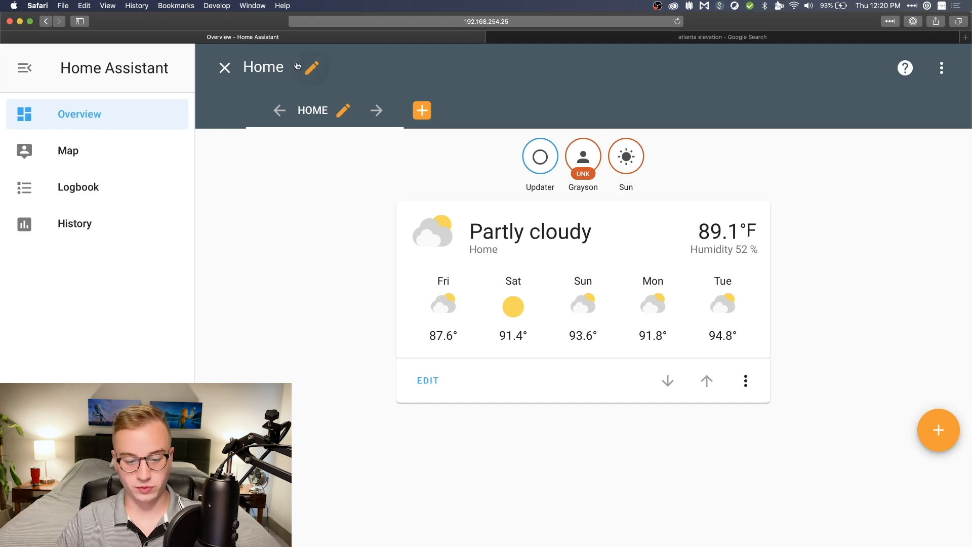
# - Bring up the Overview view's configuration and switch to the Material Design Icons site
pyautogui.click(344, 111)
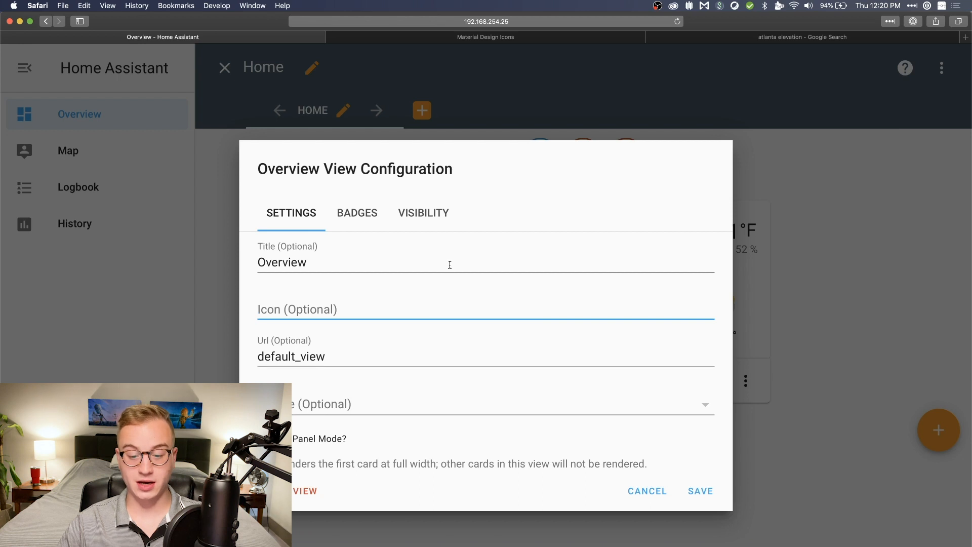
pyautogui.moveTo(416, 181)
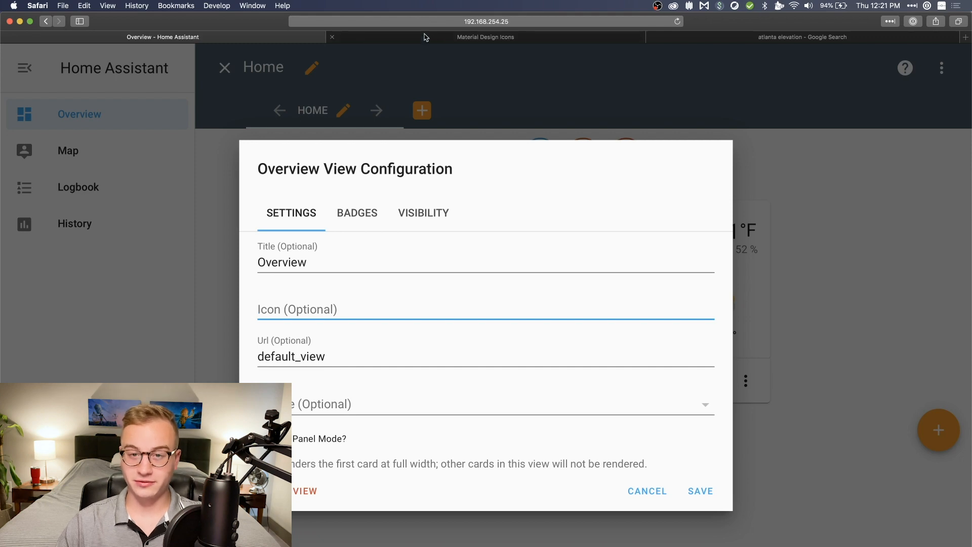
pyautogui.click(485, 36)
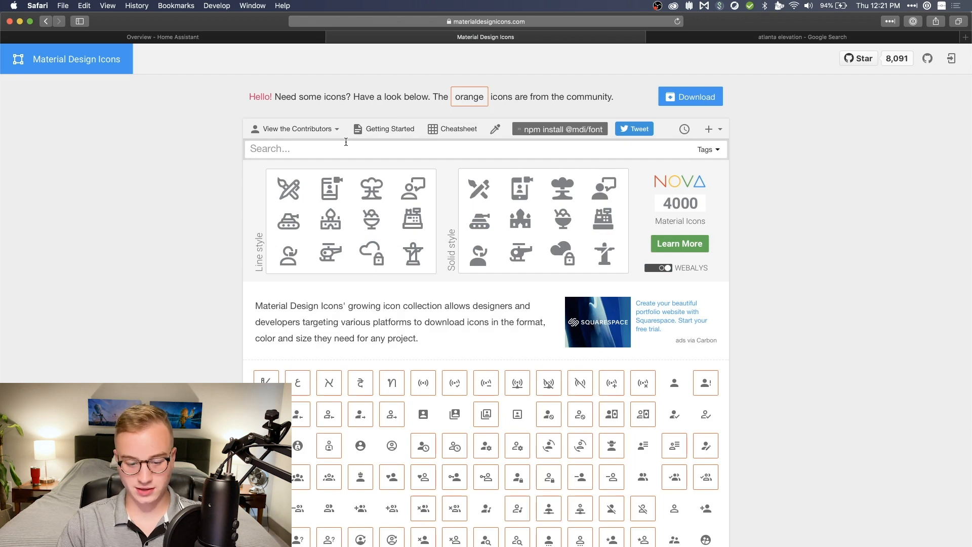
# - Search 'dashboard' and select the view-dashboard icon name for copying
pyautogui.write('dashboard')
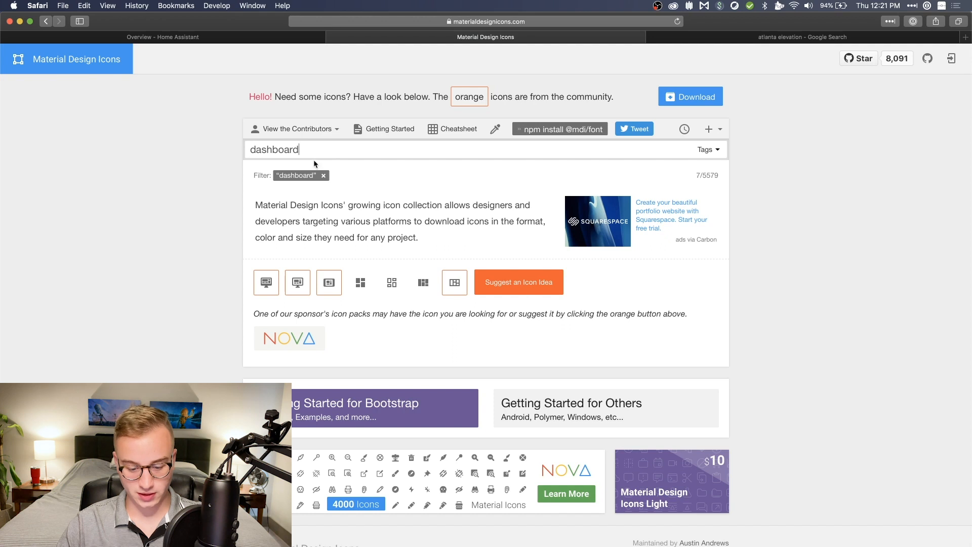
pyautogui.moveTo(266, 283)
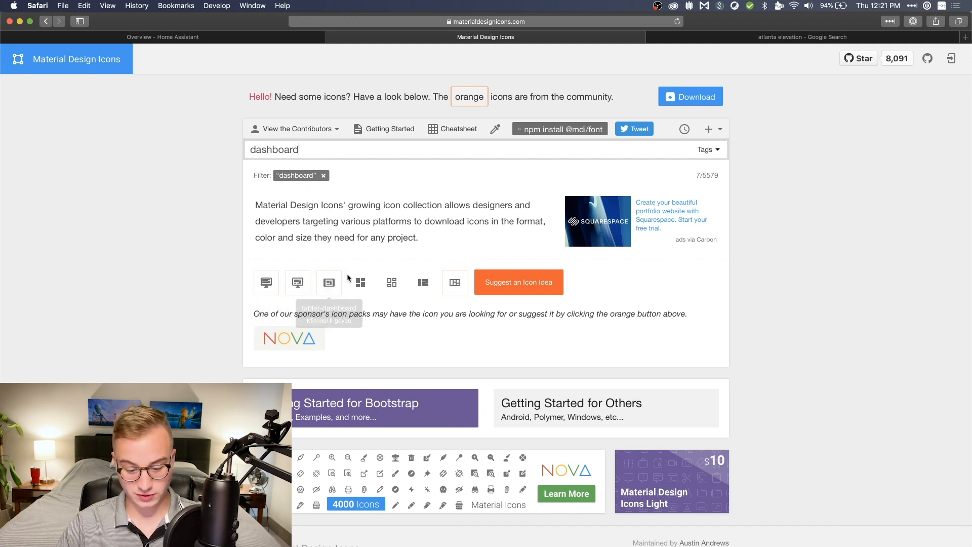
pyautogui.click(361, 282)
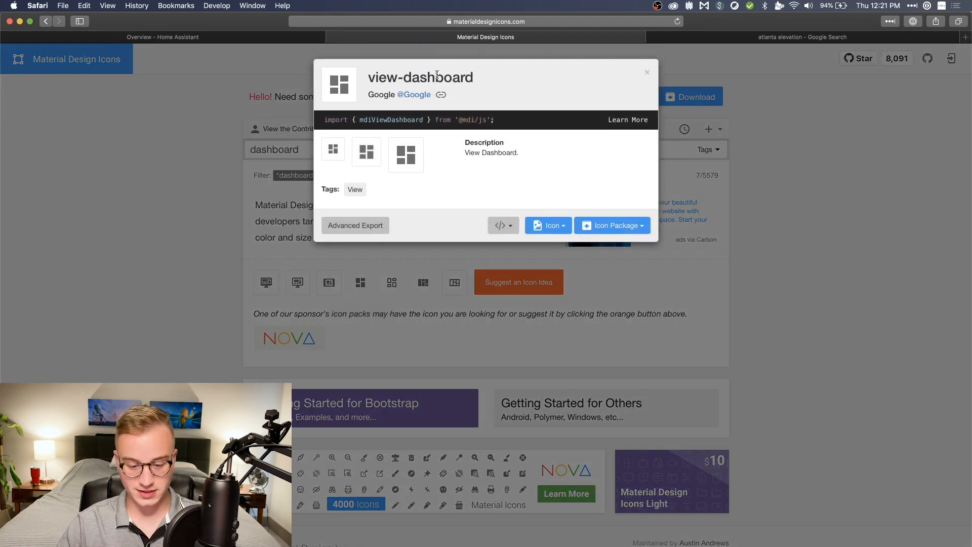
pyautogui.doubleClick(461, 77)
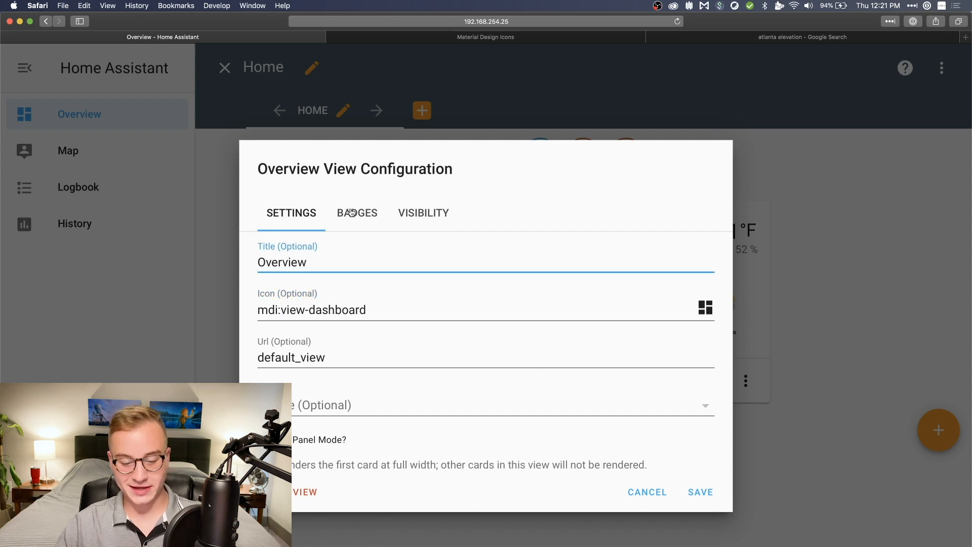
# - Show the Overview view's badge list: updater, Grayson and sun
pyautogui.click(357, 213)
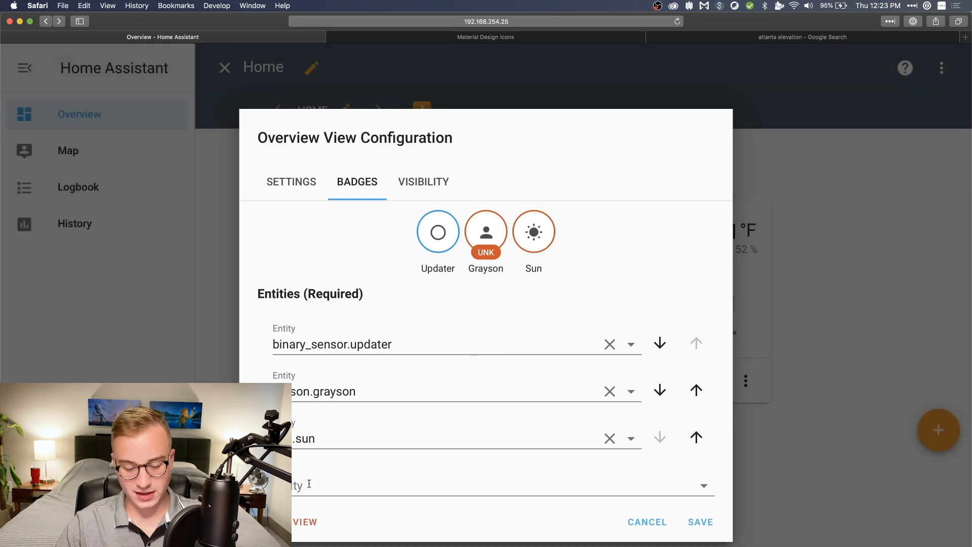
# - Add weather.home as a fourth badge, review visibility and save the view
pyautogui.click(502, 485)
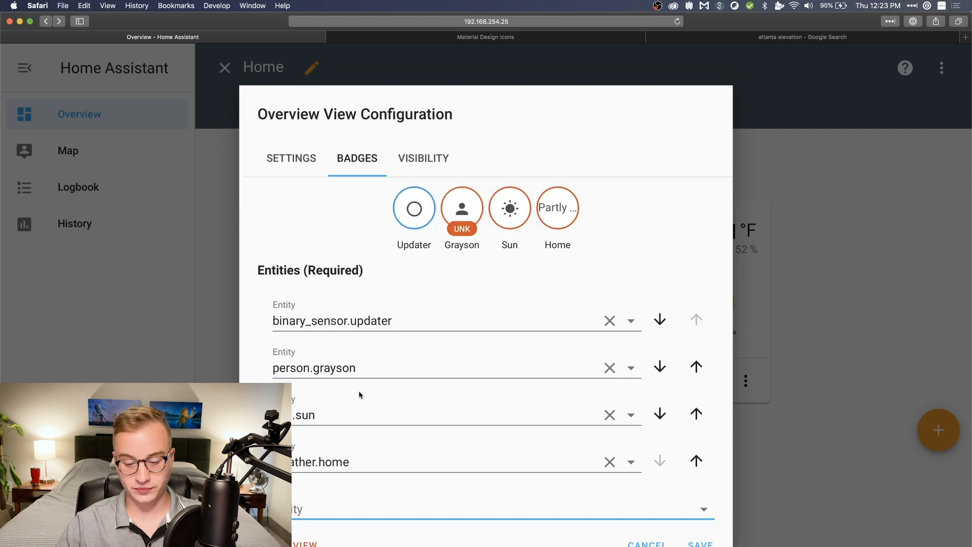
pyautogui.moveTo(436, 221)
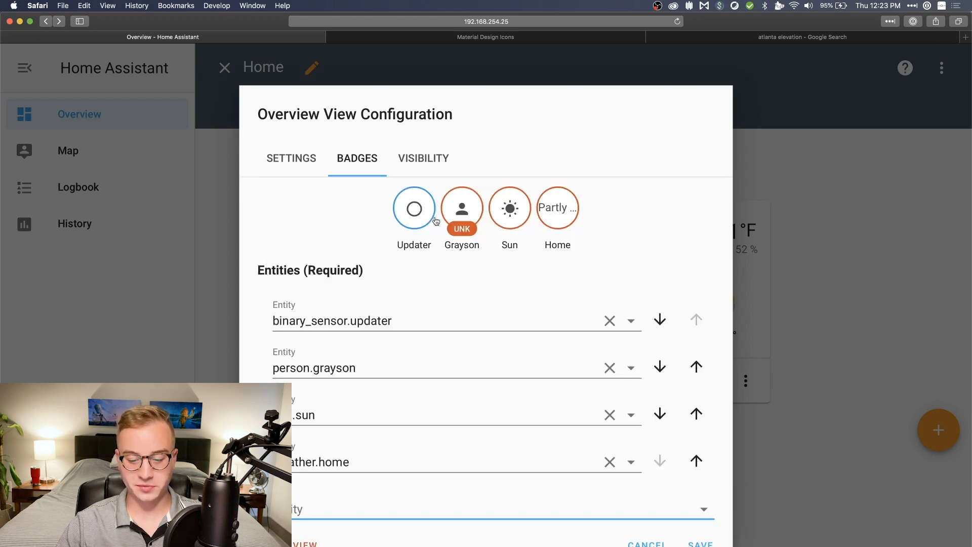
pyautogui.moveTo(565, 219)
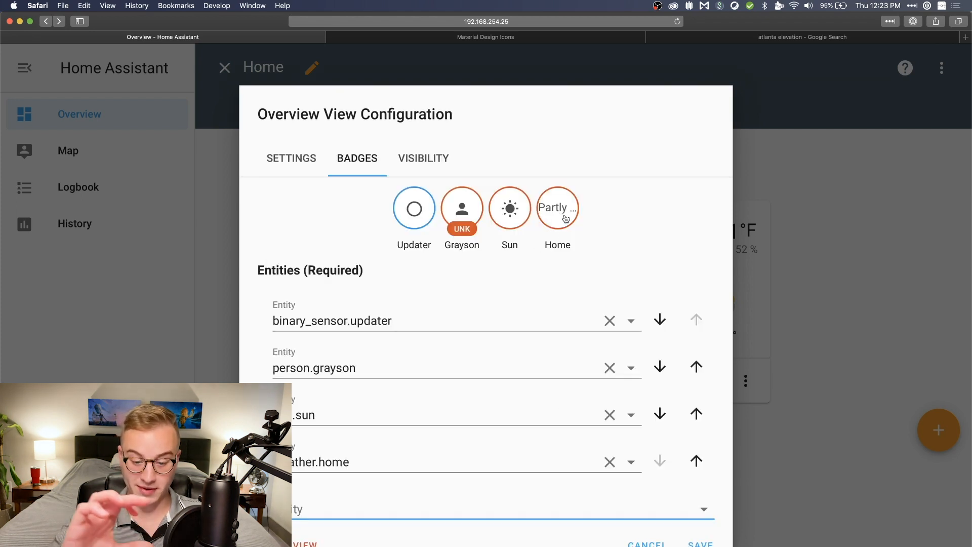
pyautogui.moveTo(557, 207)
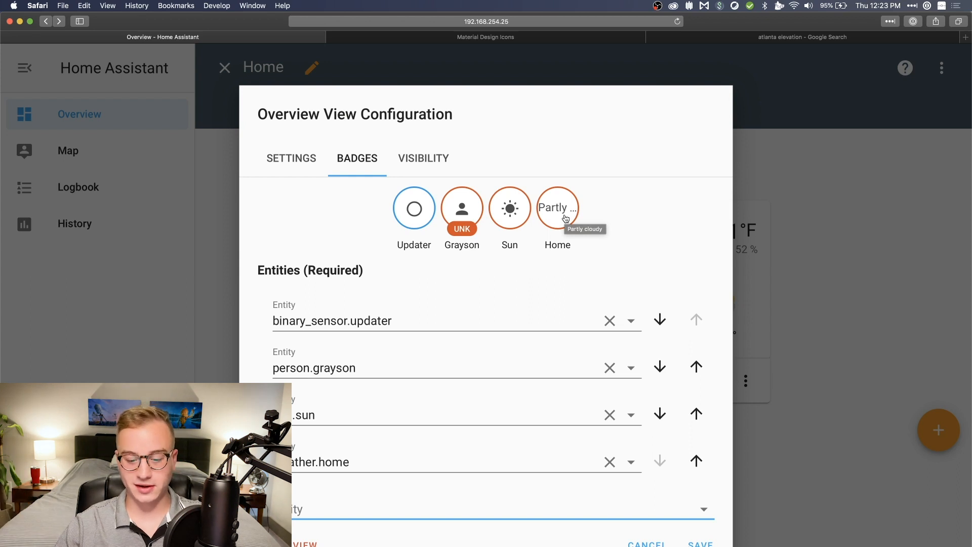
pyautogui.click(423, 157)
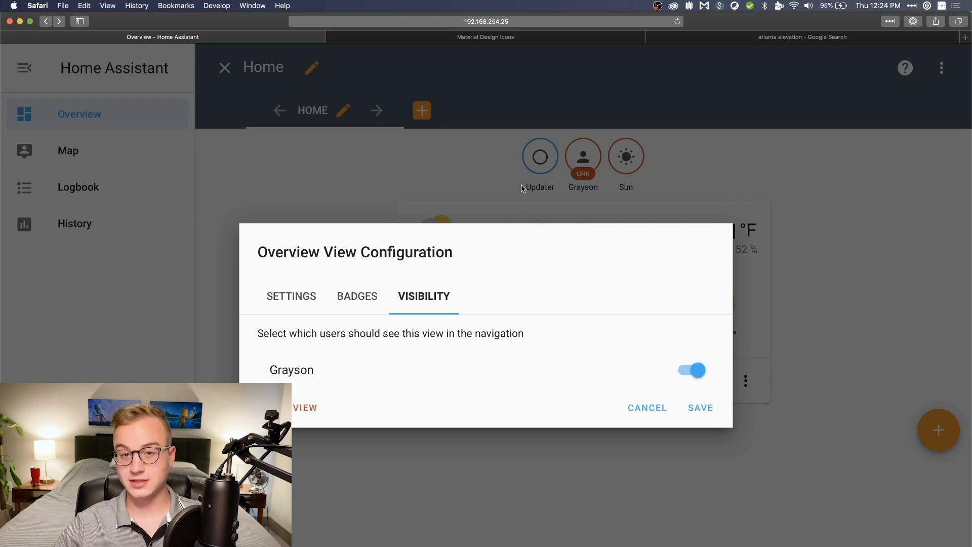
pyautogui.click(699, 407)
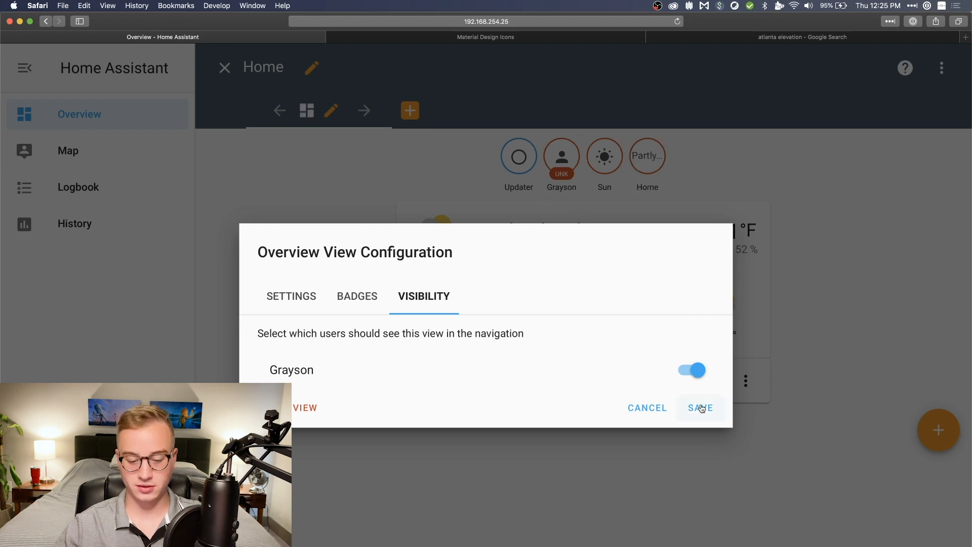
pyautogui.click(700, 406)
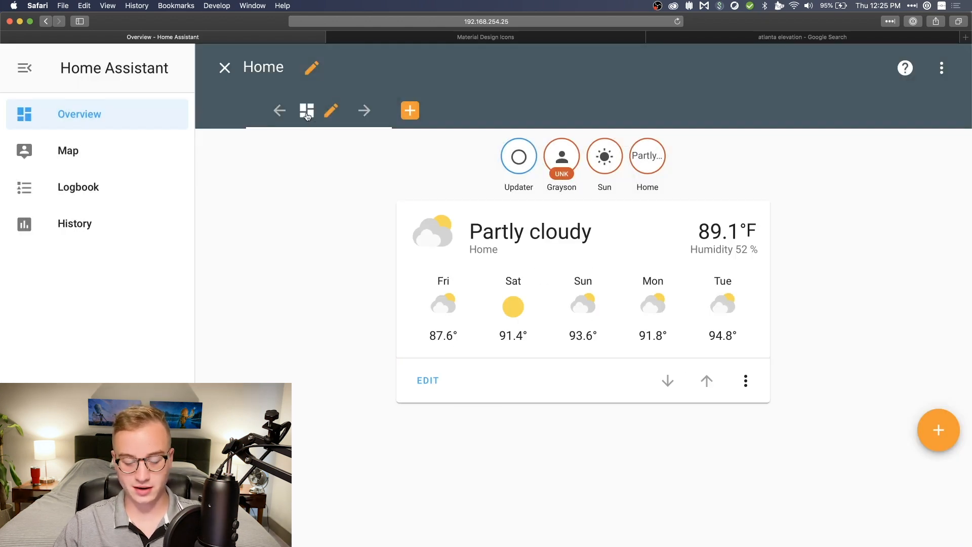
pyautogui.moveTo(305, 111)
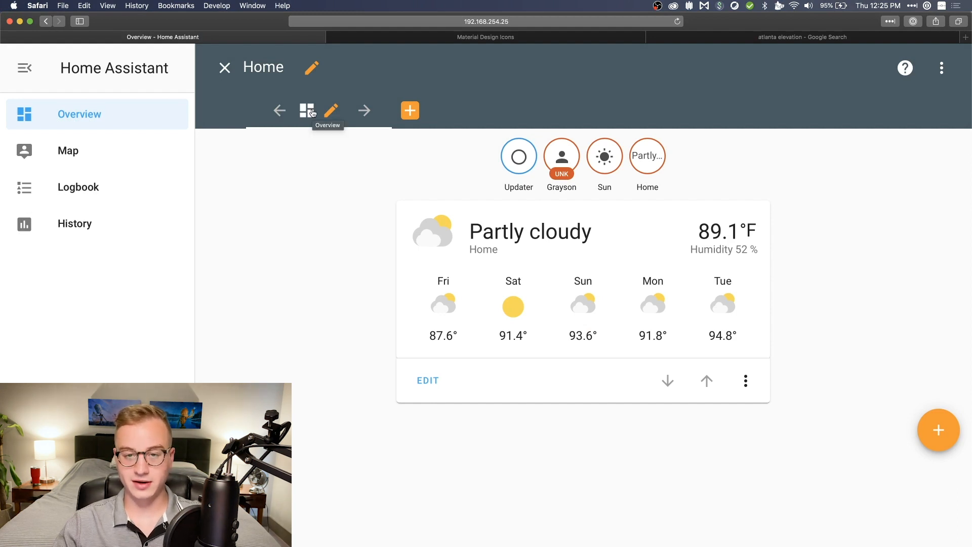
pyautogui.moveTo(330, 111)
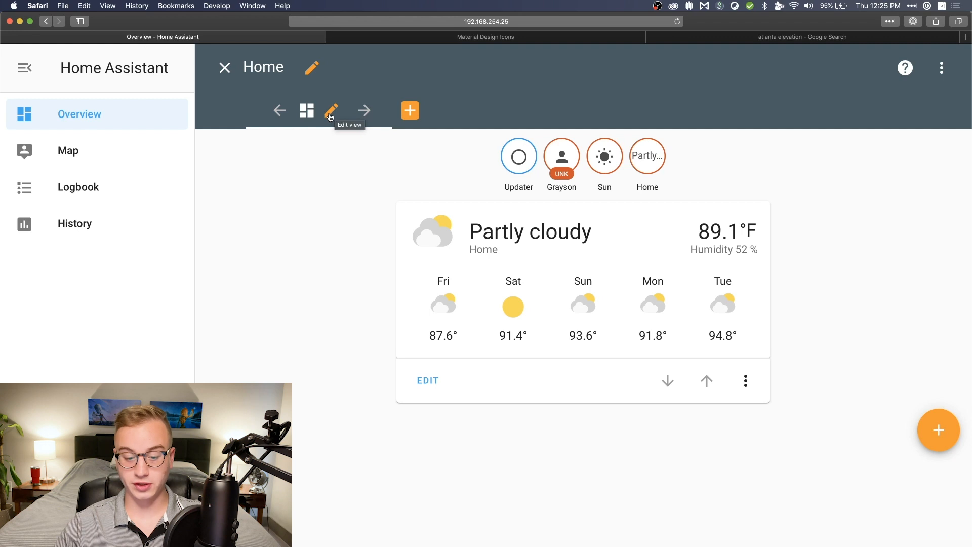
pyautogui.click(331, 110)
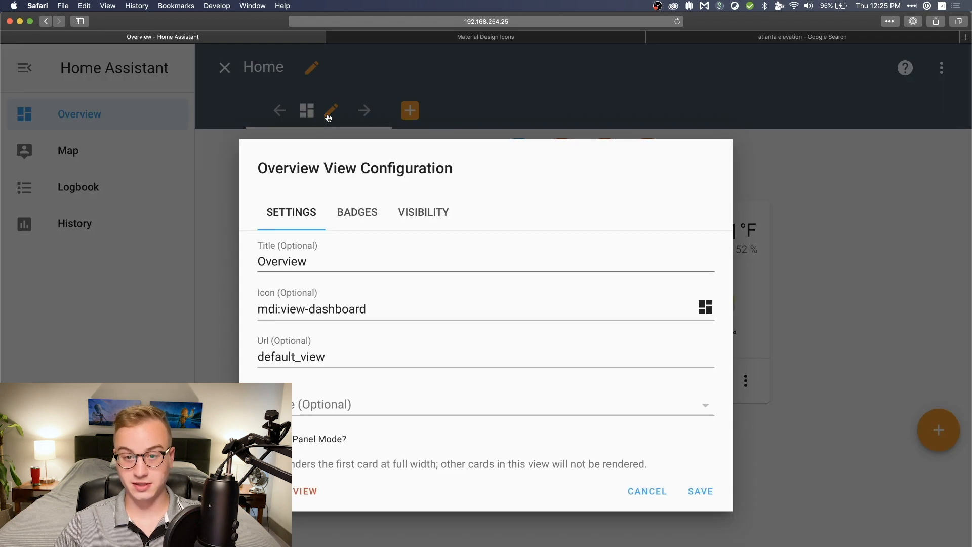
pyautogui.tripleClick(311, 309)
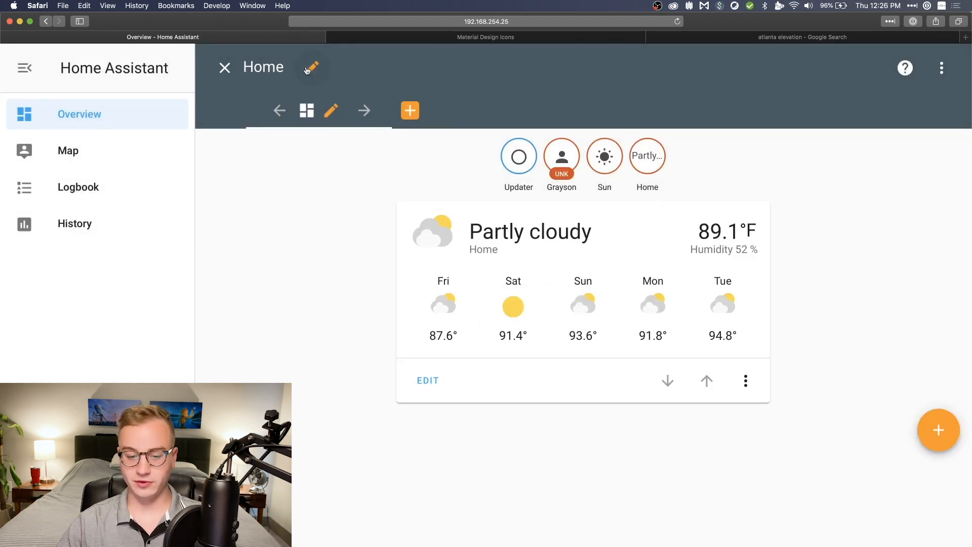
# - Retitle the dashboard to 'My Smart Home' and save
pyautogui.click(310, 68)
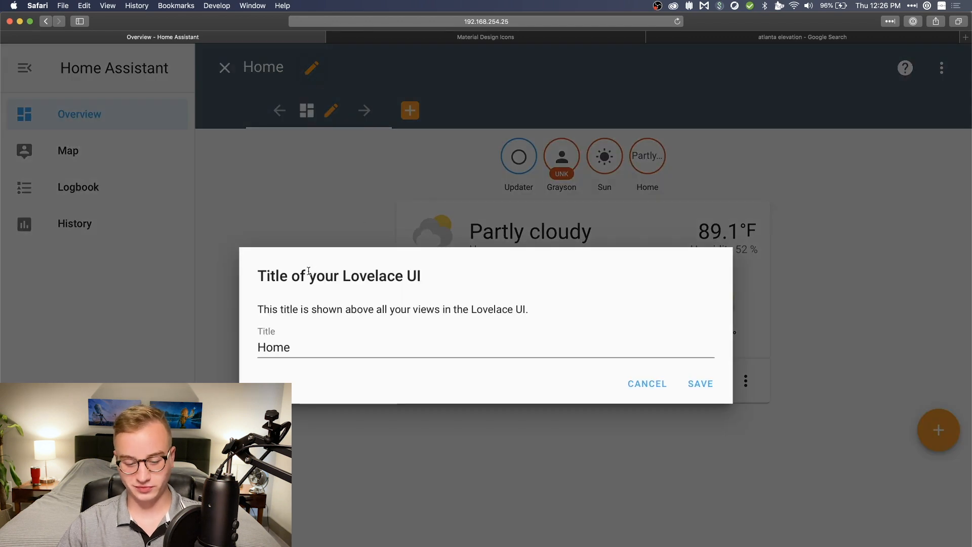
pyautogui.write('My Smart')
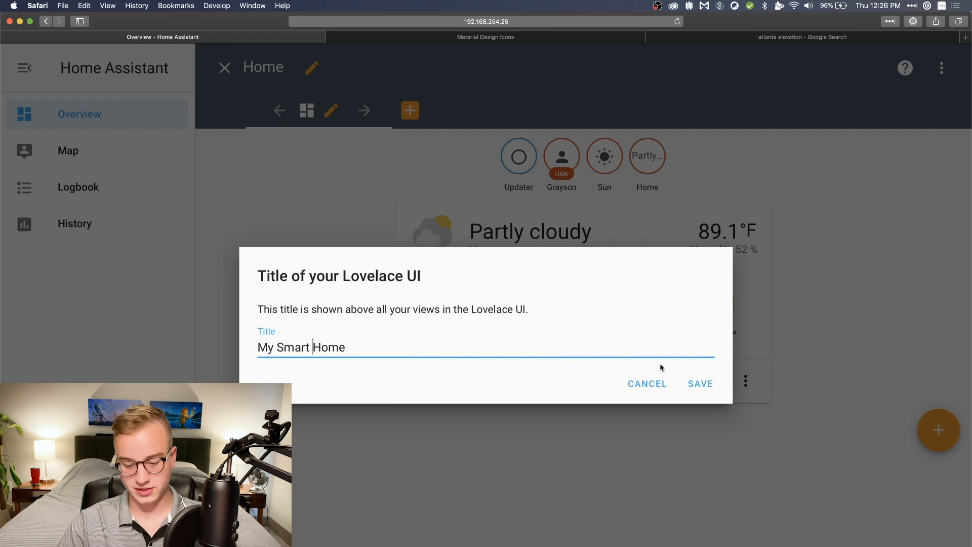
pyautogui.click(699, 382)
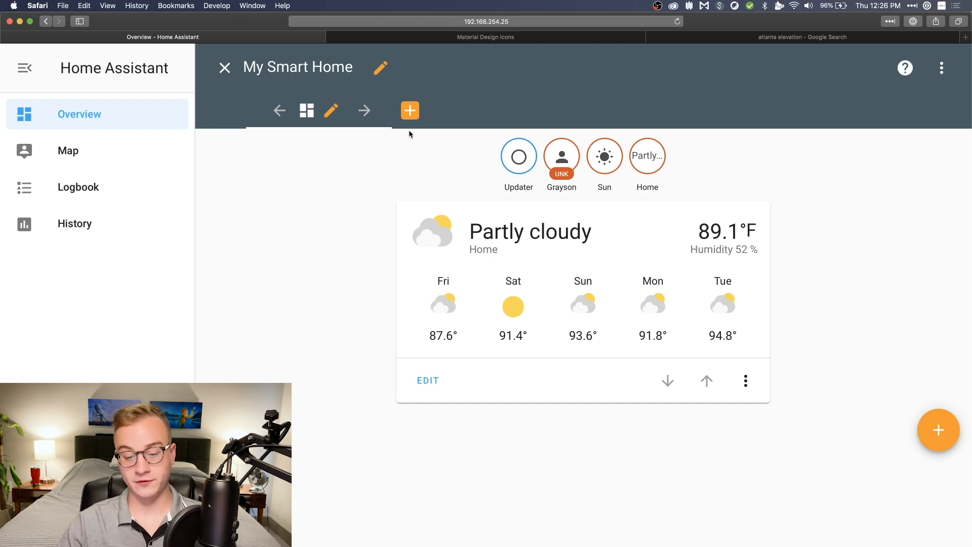
pyautogui.moveTo(408, 123)
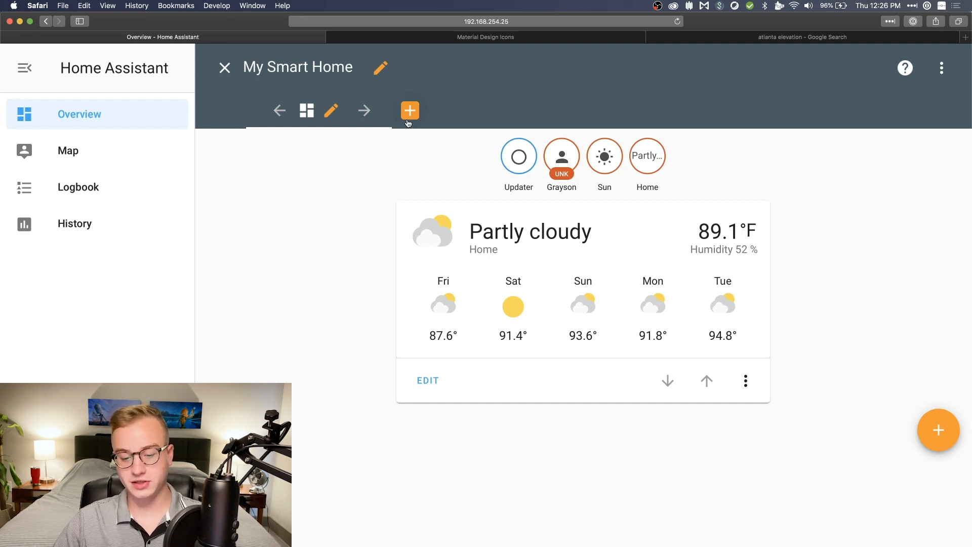
# - Start adding a new card to the Overview view via the floating + button
pyautogui.click(409, 111)
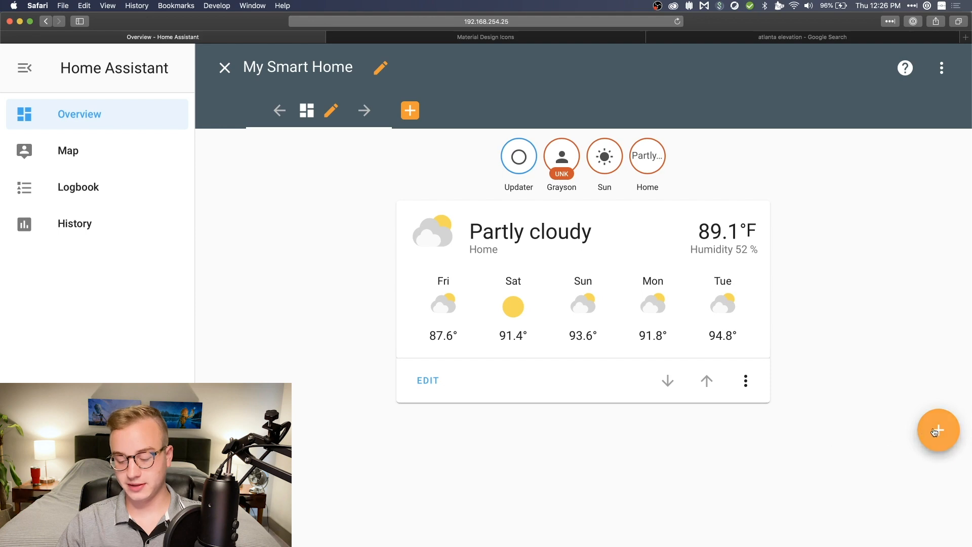
pyautogui.click(937, 430)
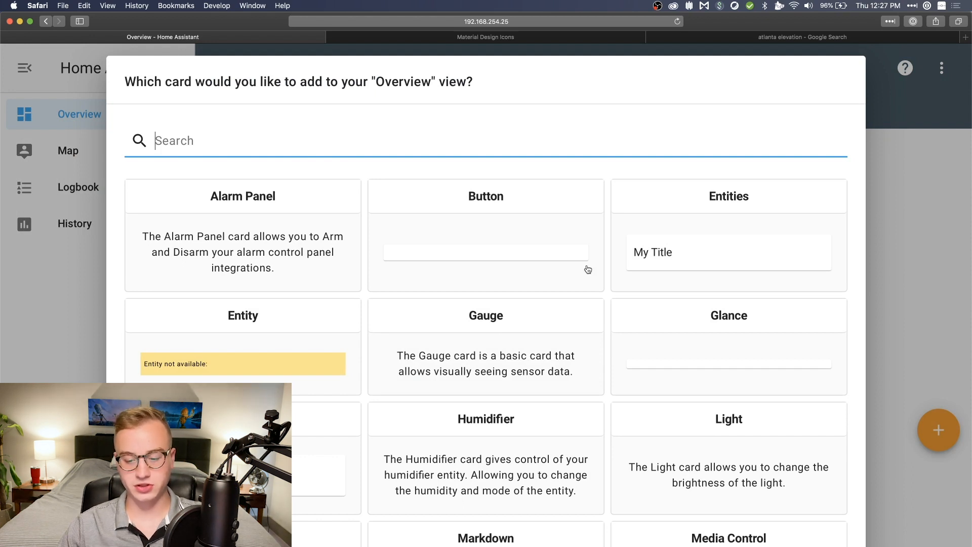
pyautogui.moveTo(726, 213)
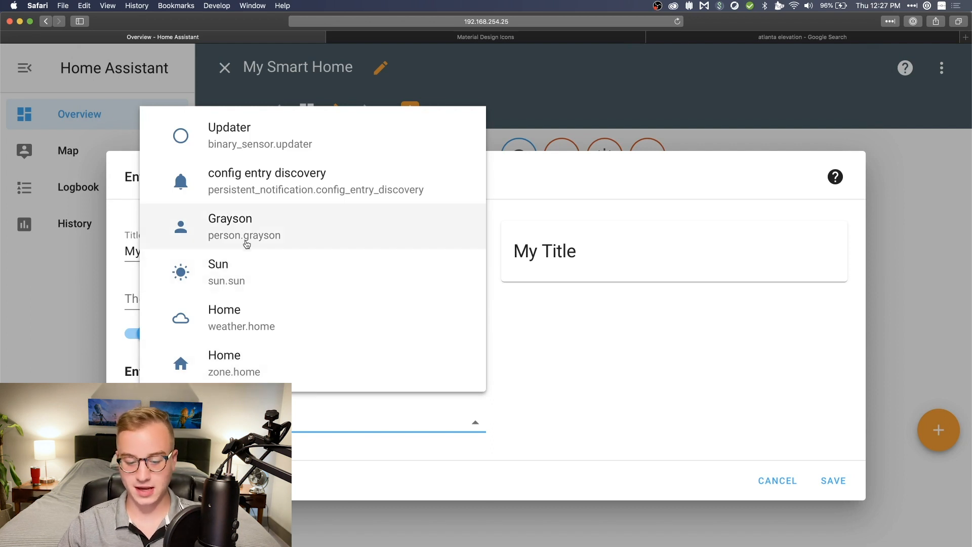
# - Add the person.grayson entity to the new Entities card
pyautogui.click(244, 226)
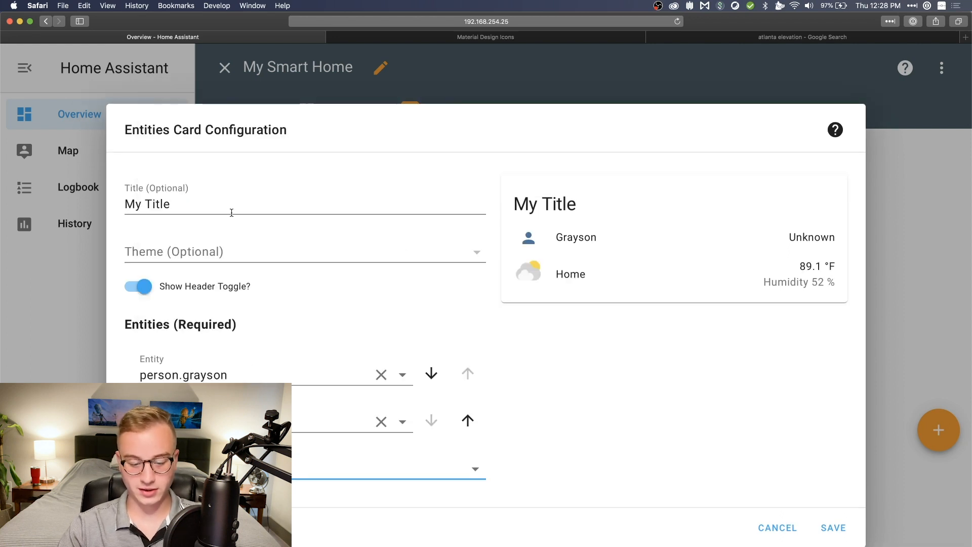
# - Title the card 'Briefing' and toggle Show Header Toggle off and back on
pyautogui.click(233, 203)
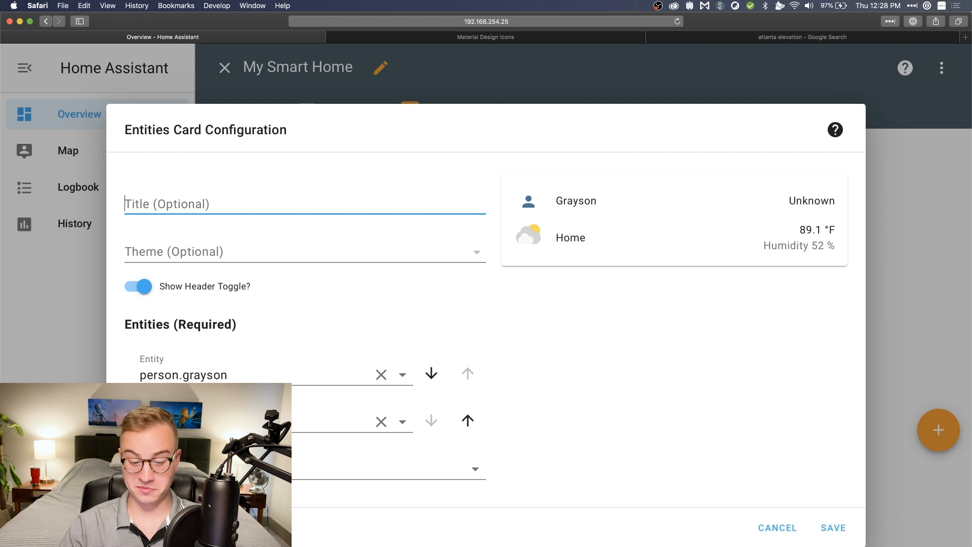
pyautogui.write('Briefing')
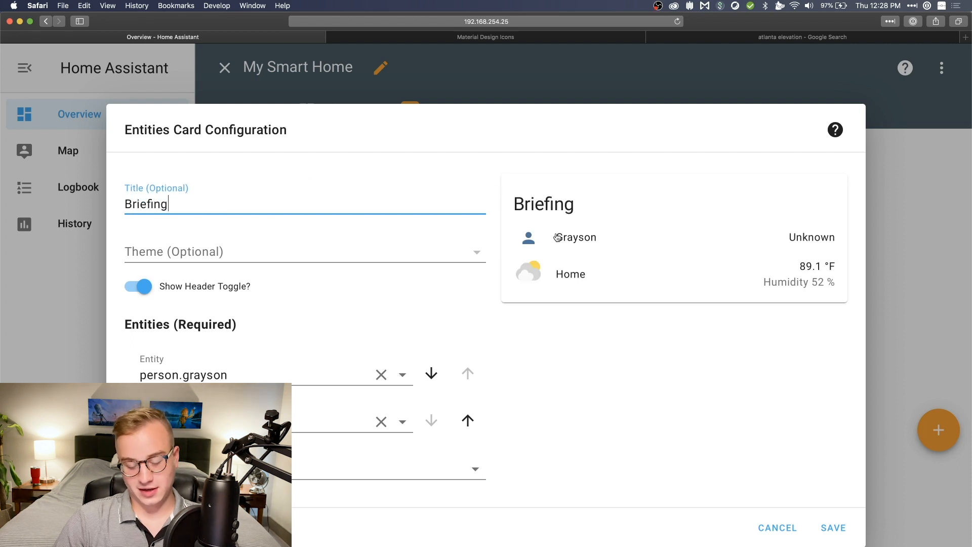
pyautogui.moveTo(622, 239)
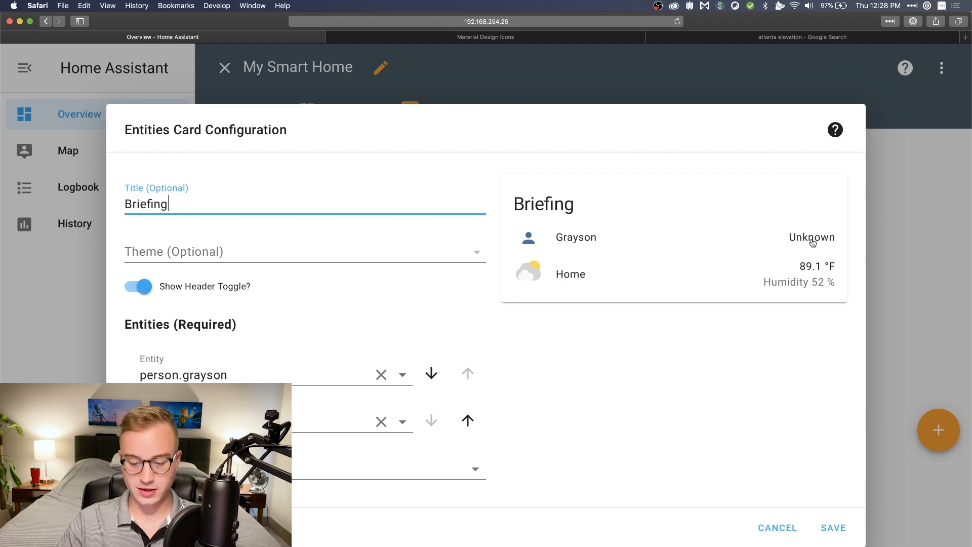
pyautogui.moveTo(560, 279)
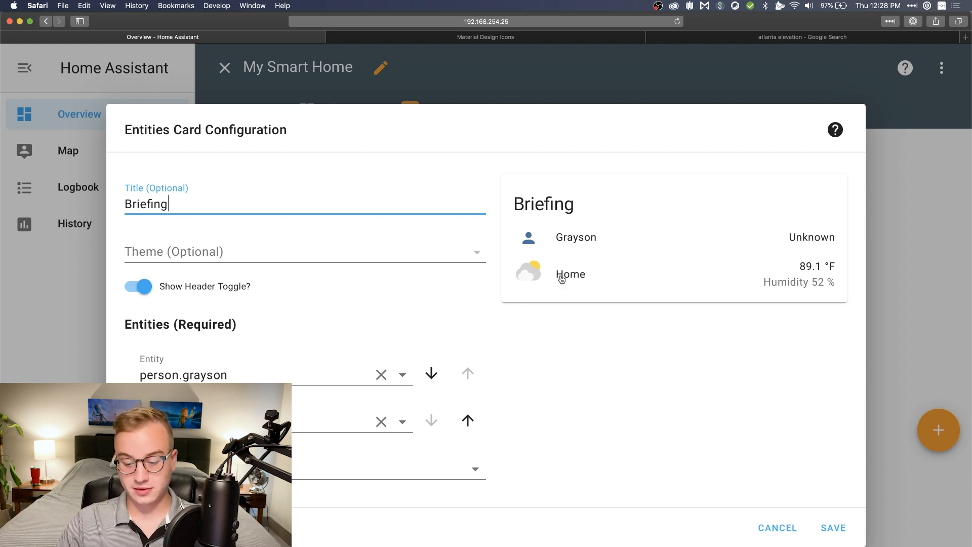
pyautogui.click(137, 286)
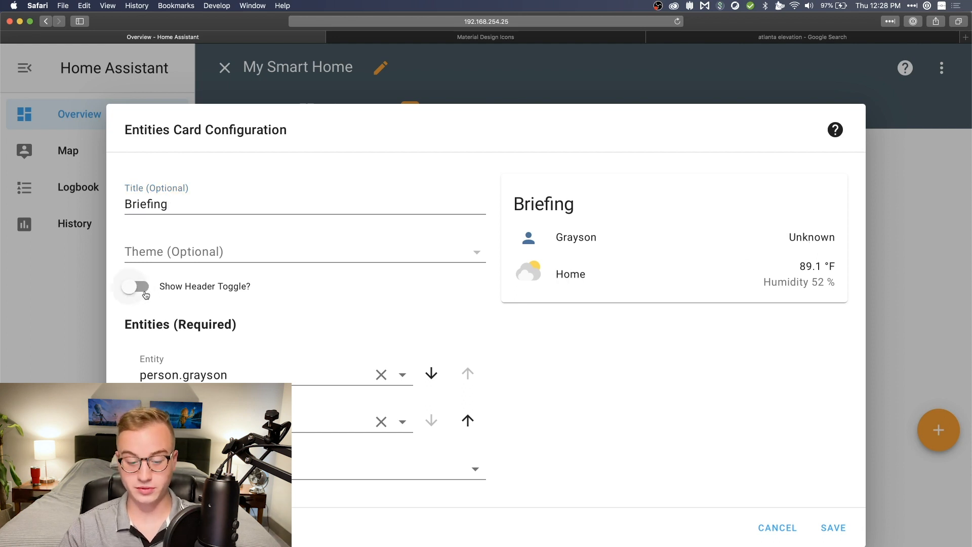
pyautogui.click(134, 285)
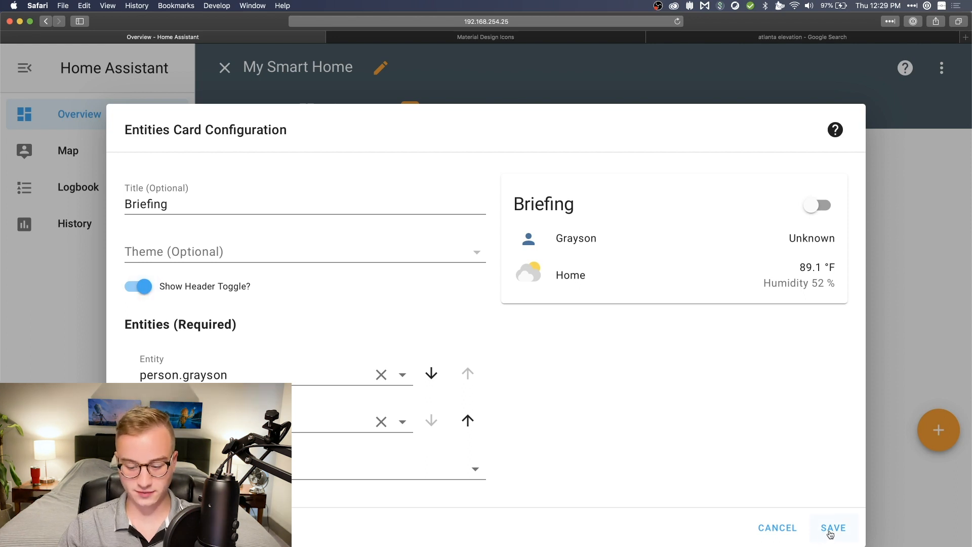
# - Save the Briefing card to the dashboard, then collapse and re-expand the sidebar
pyautogui.click(833, 527)
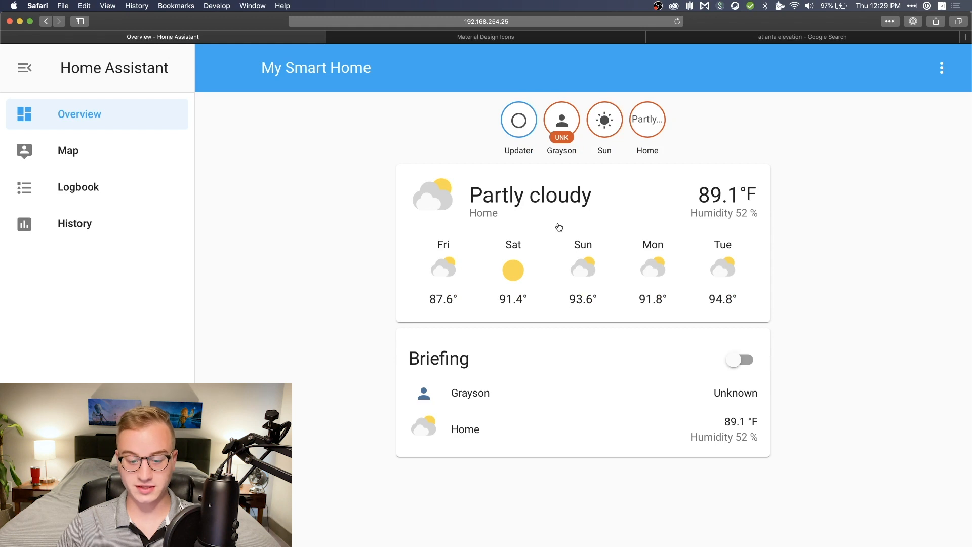
pyautogui.moveTo(513, 223)
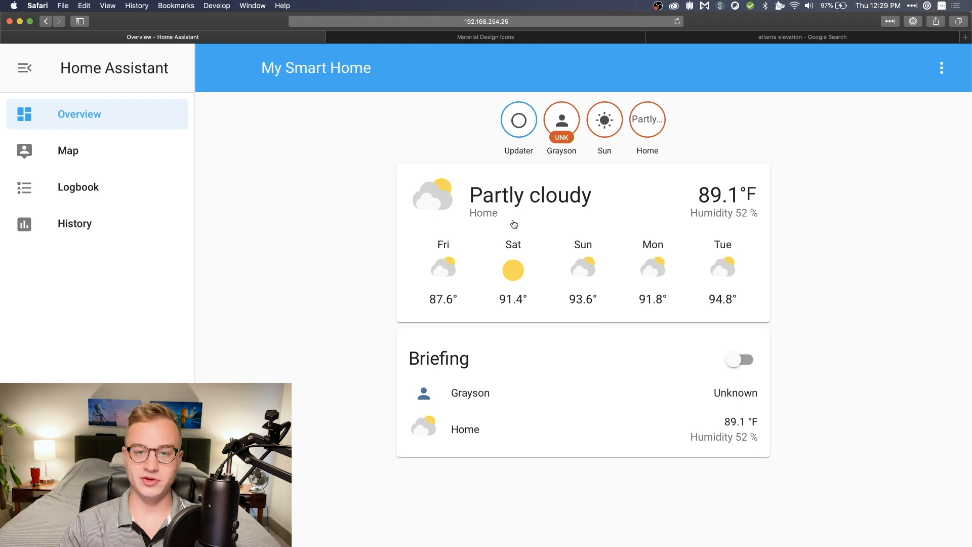
pyautogui.moveTo(366, 145)
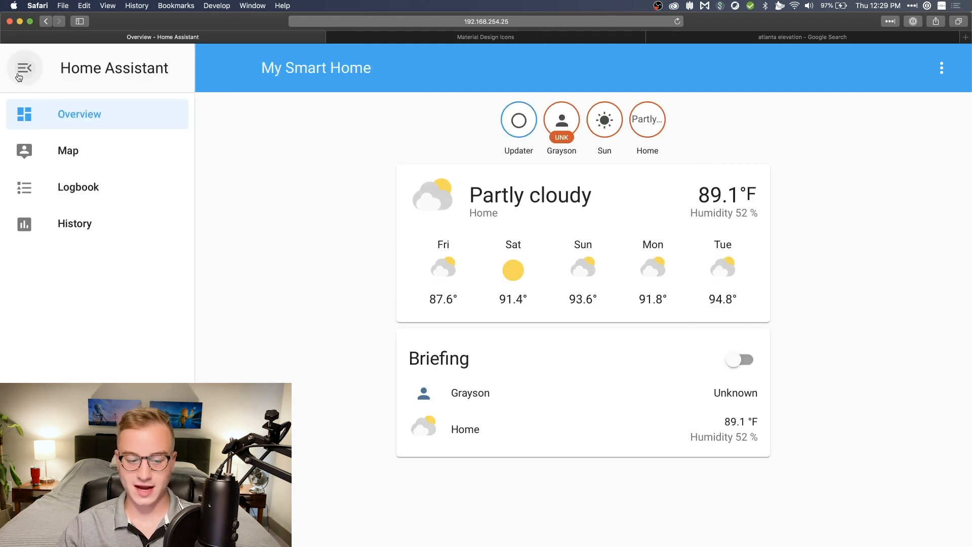
pyautogui.click(24, 68)
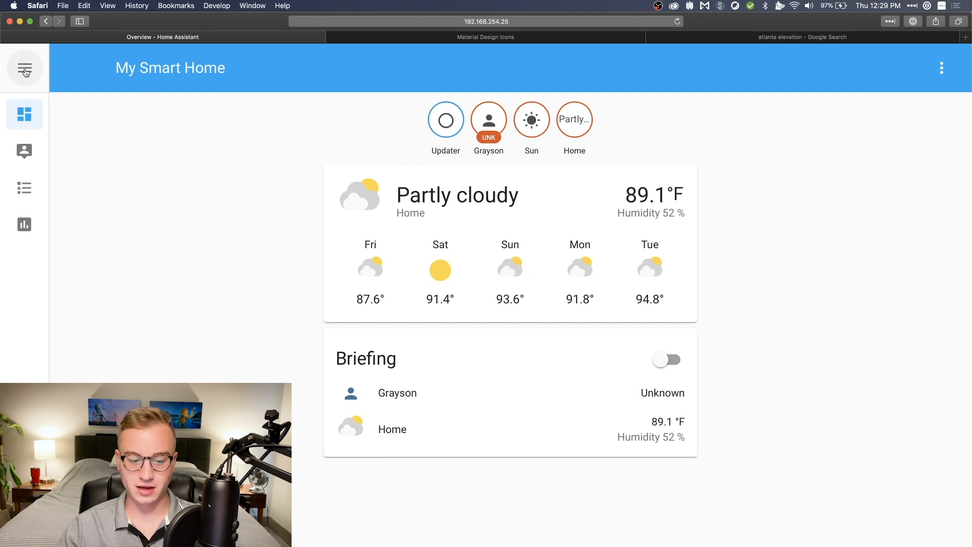
pyautogui.click(24, 67)
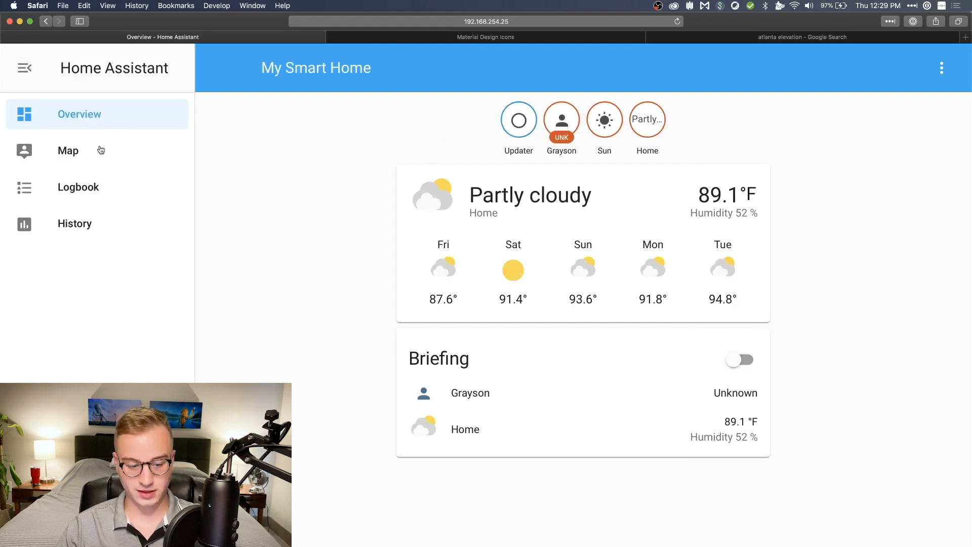
# - Show the Map page with the home marker in Atlanta
pyautogui.click(68, 150)
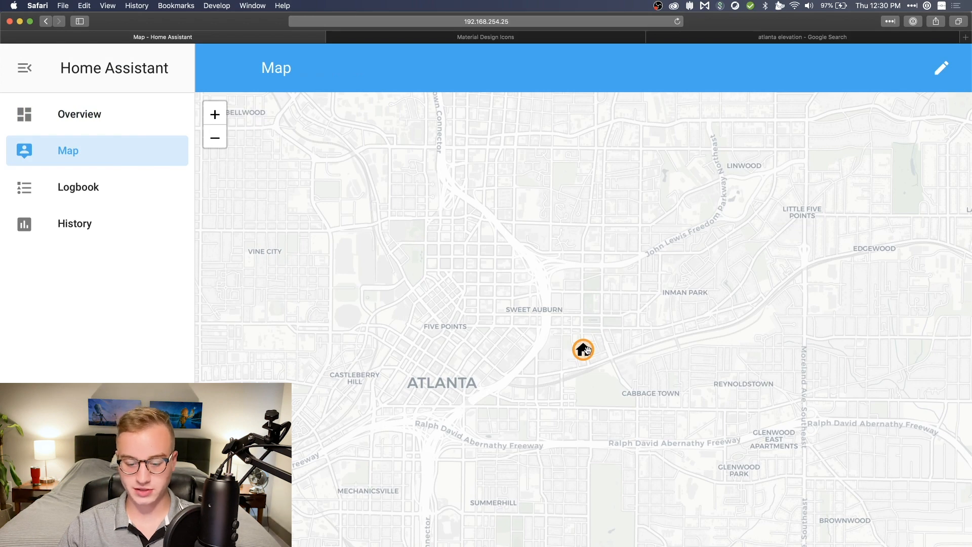
pyautogui.moveTo(581, 321)
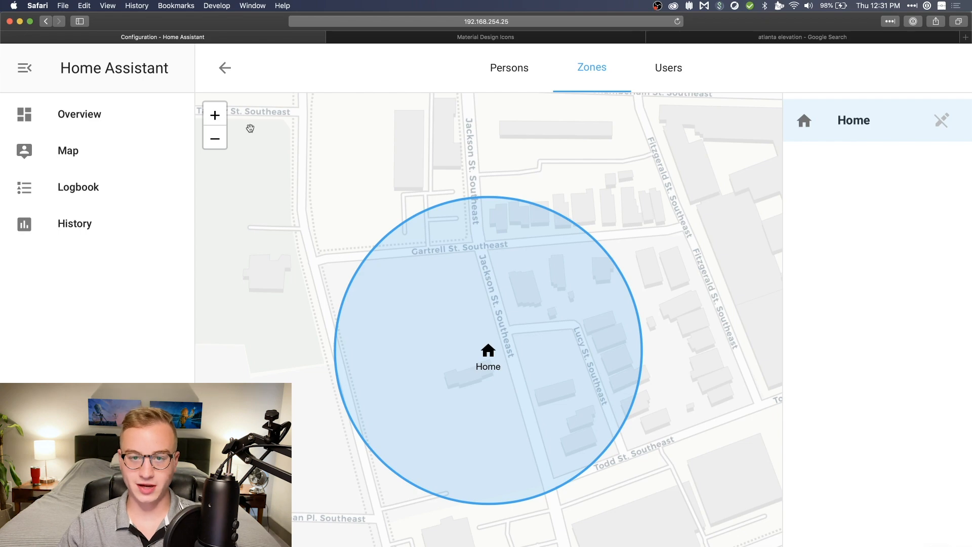
pyautogui.moveTo(215, 138)
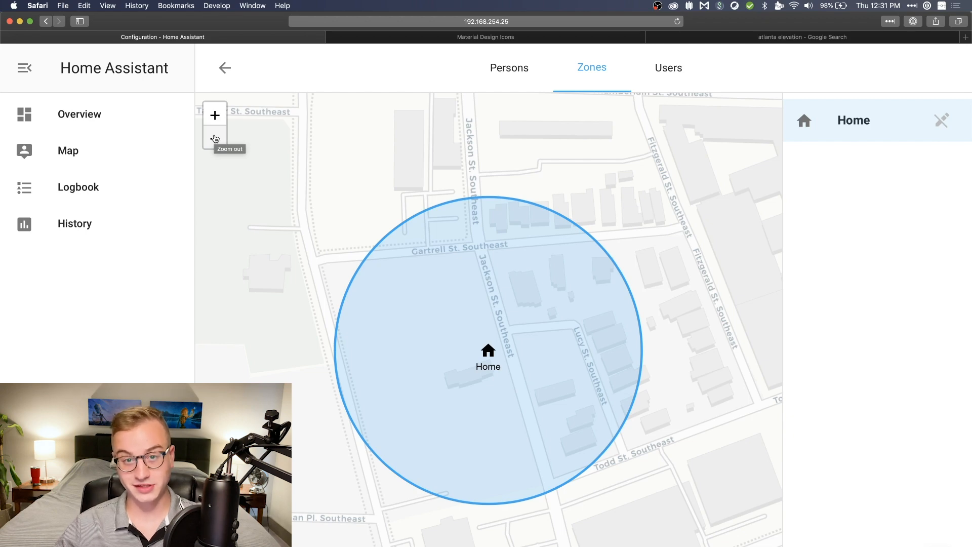
# - Create a new zone named 'Work' and start replacing its icon value
pyautogui.click(214, 139)
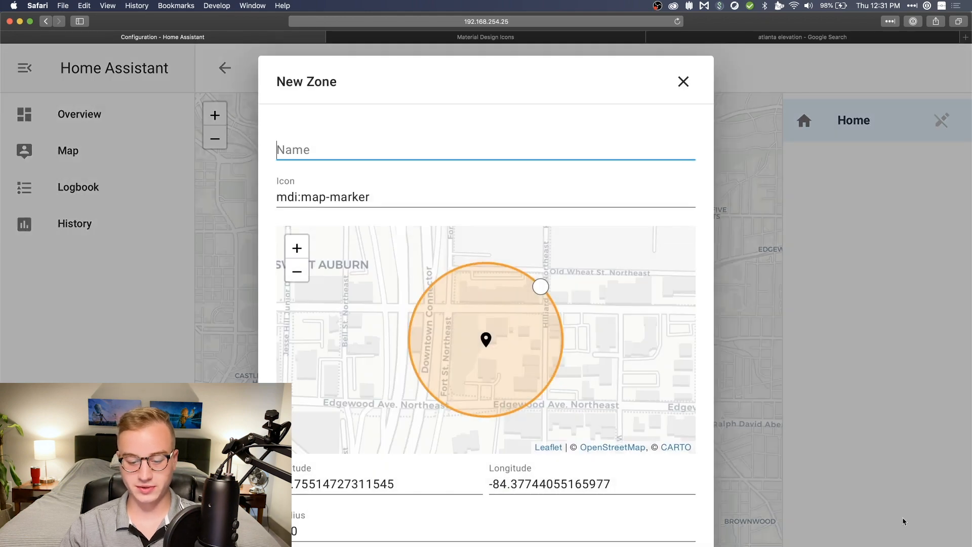
pyautogui.write('W')
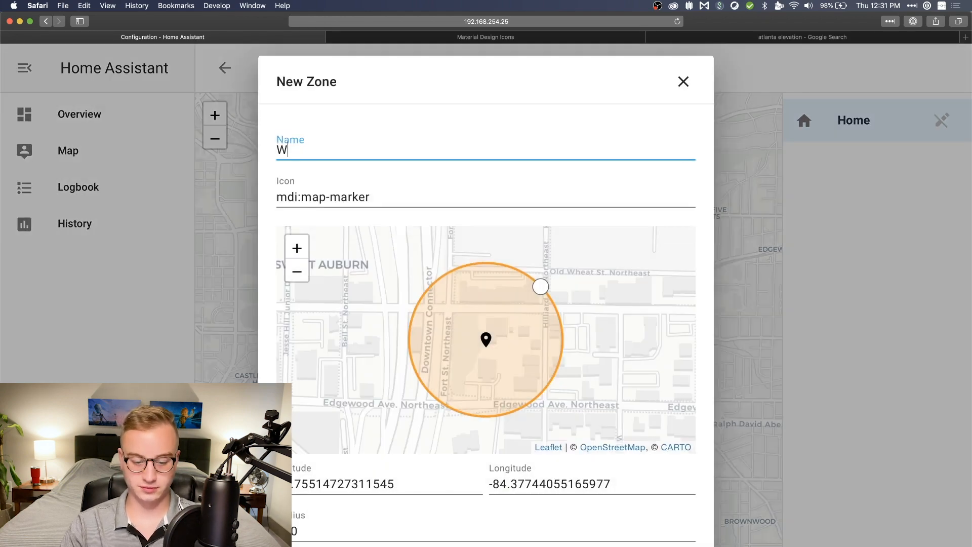
pyautogui.write('ork')
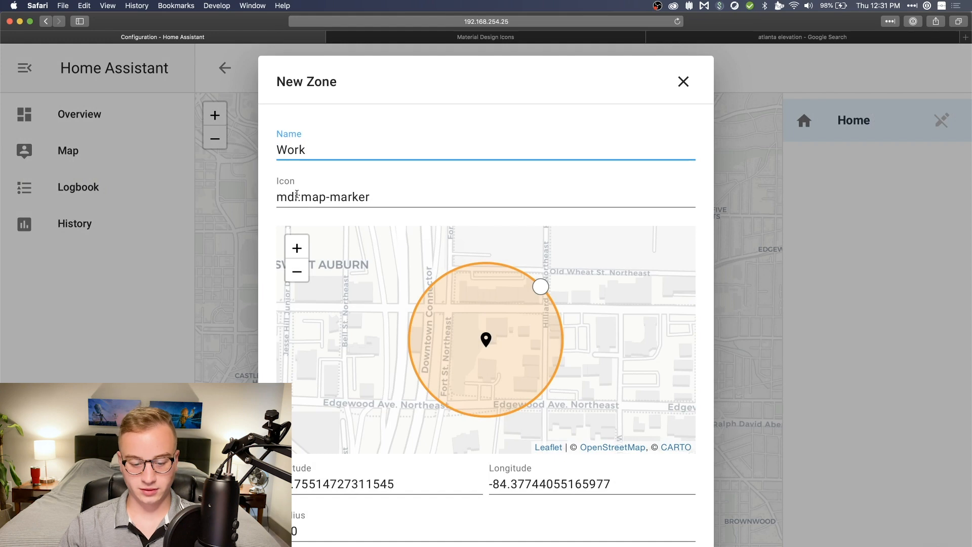
pyautogui.doubleClick(333, 196)
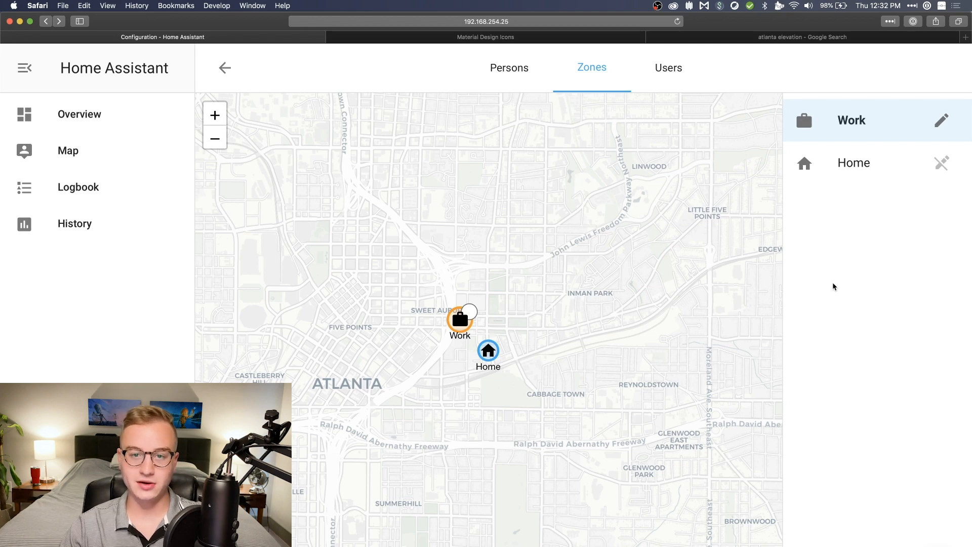
pyautogui.moveTo(67, 173)
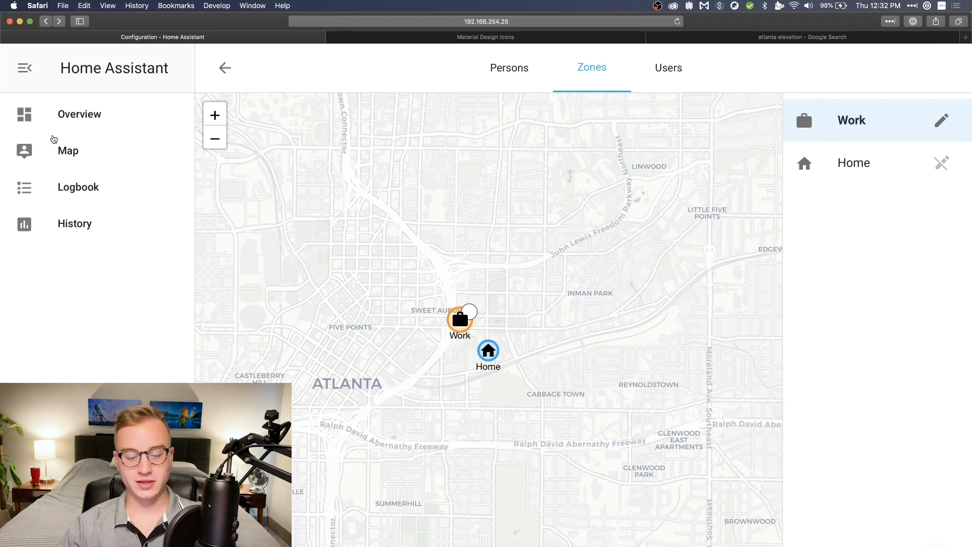
pyautogui.moveTo(69, 191)
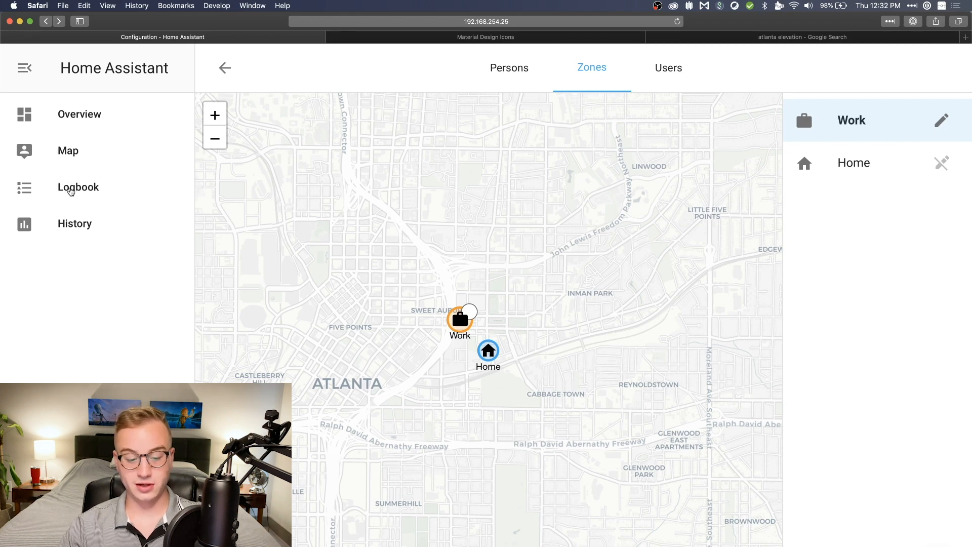
# - View the Logbook and list the entities its filter offers, including zone.work
pyautogui.click(78, 187)
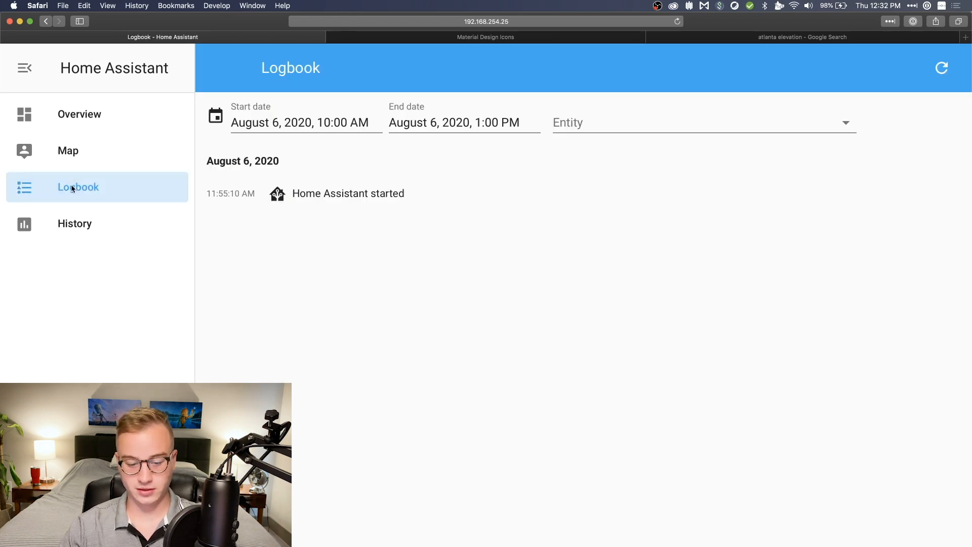
pyautogui.moveTo(575, 205)
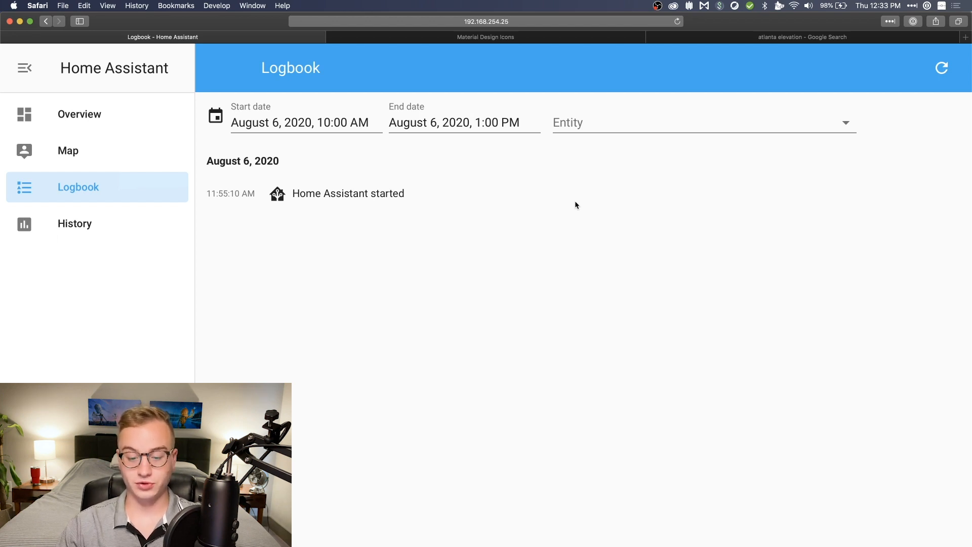
pyautogui.moveTo(308, 108)
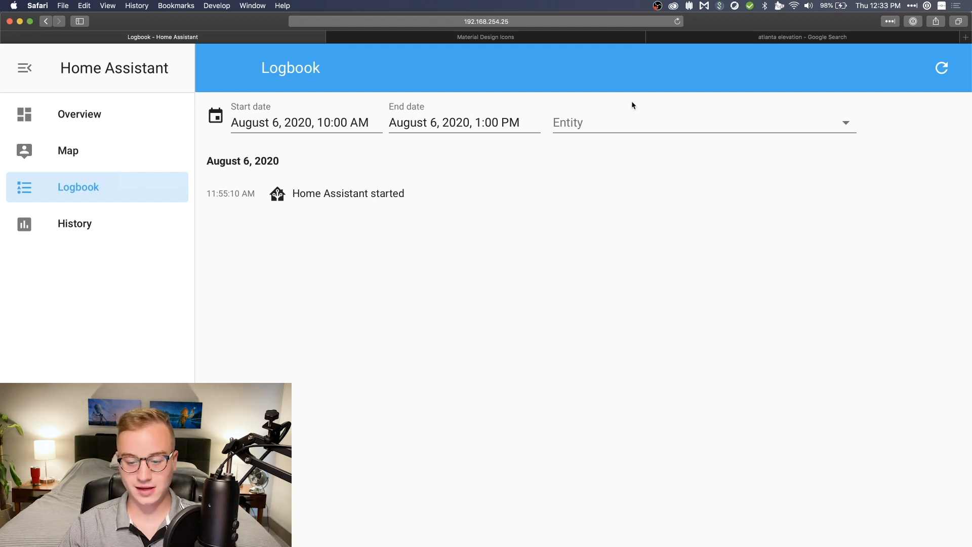
pyautogui.click(700, 123)
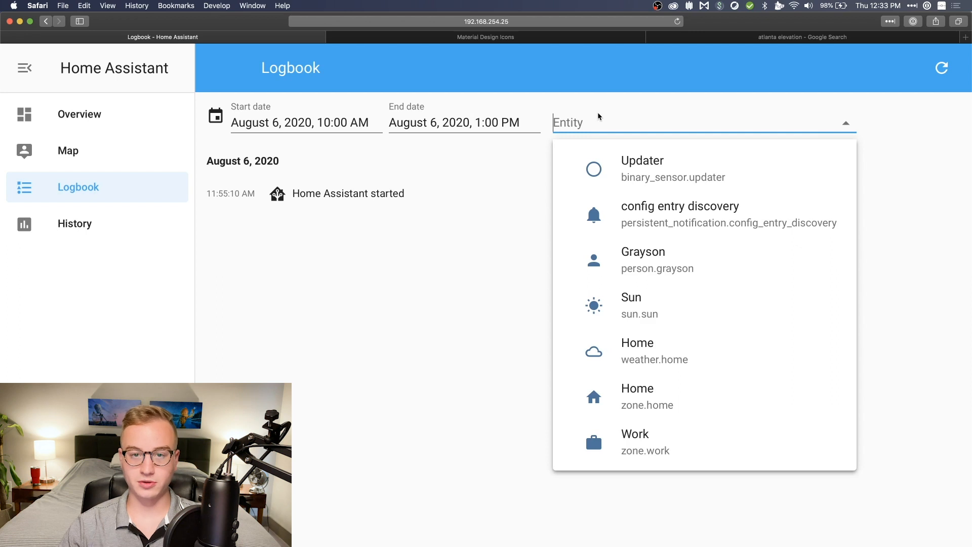
# - View the History page's state timelines for Updater, Sun, weather and others
pyautogui.click(74, 222)
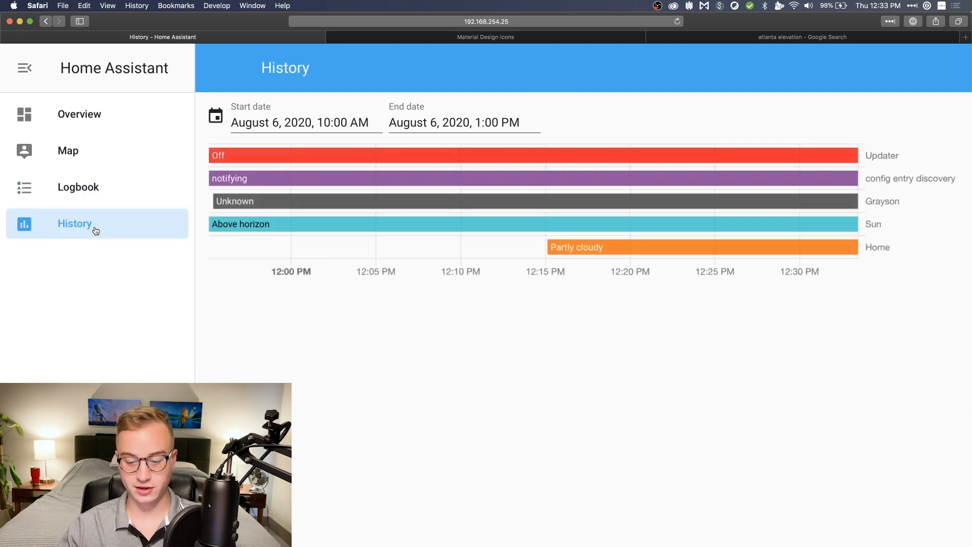
pyautogui.moveTo(514, 314)
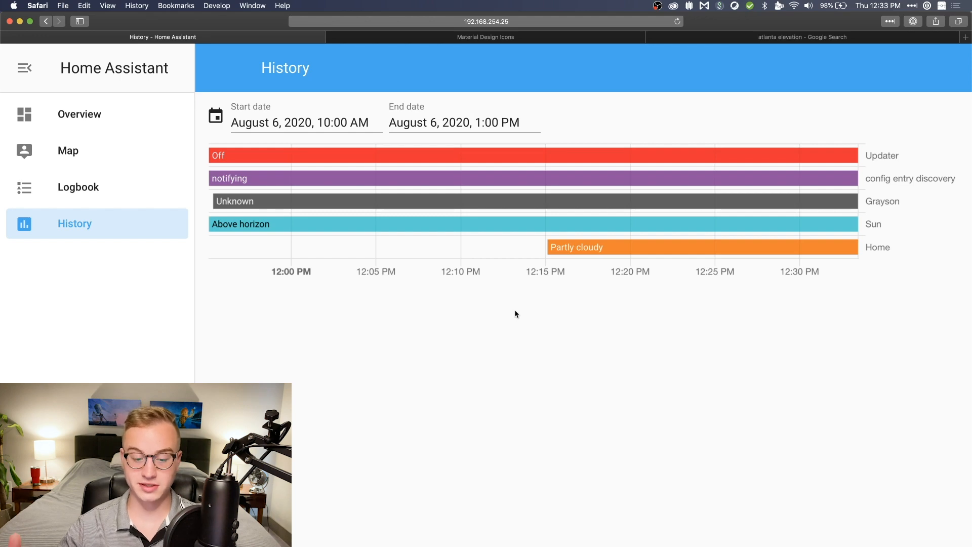
pyautogui.moveTo(277, 225)
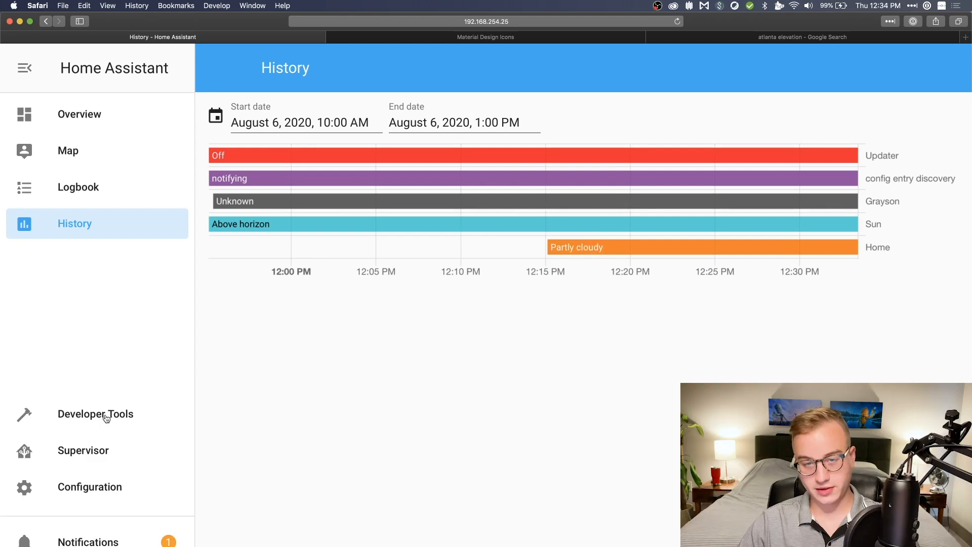
# - Browse the Developer Tools States list, highlighting the State heading and sun's above_horizon value
pyautogui.click(95, 413)
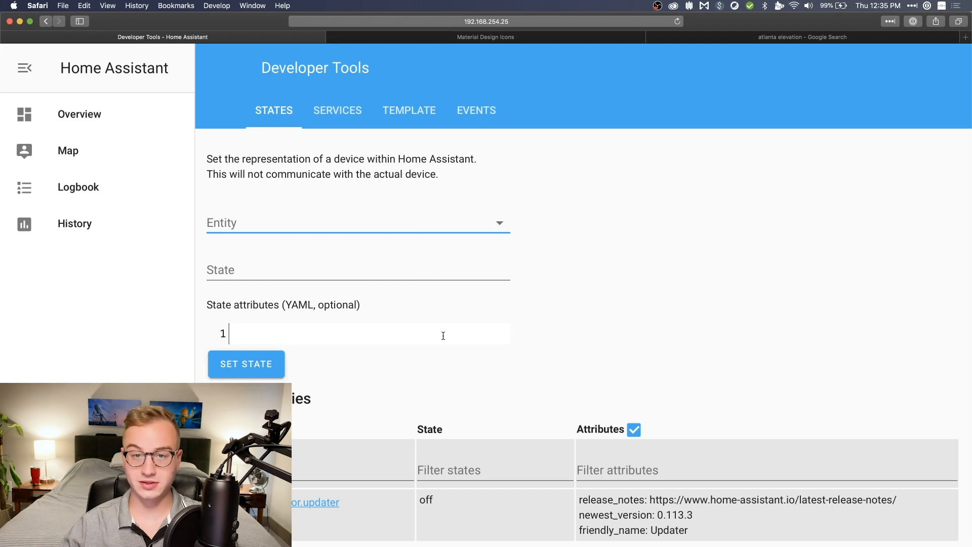
pyautogui.scroll(-3)
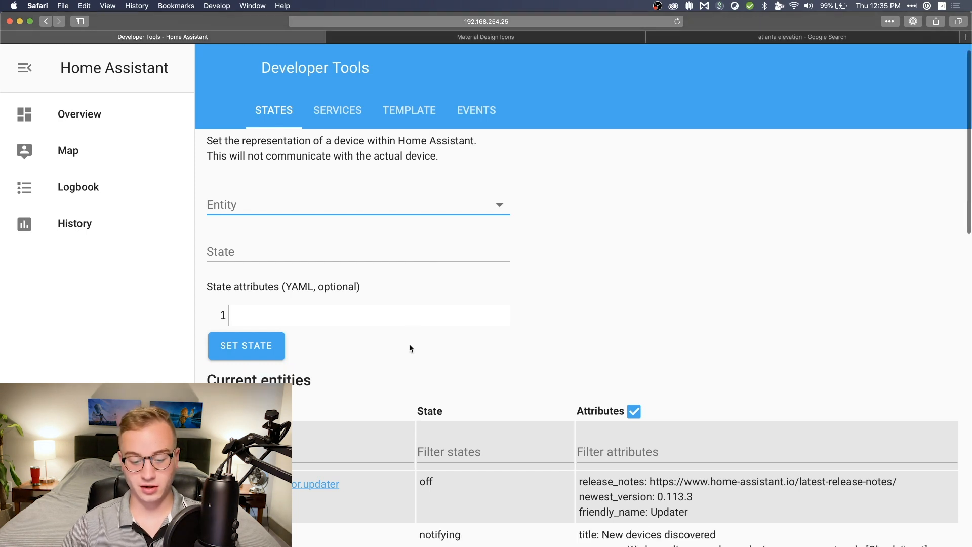
pyautogui.scroll(-3)
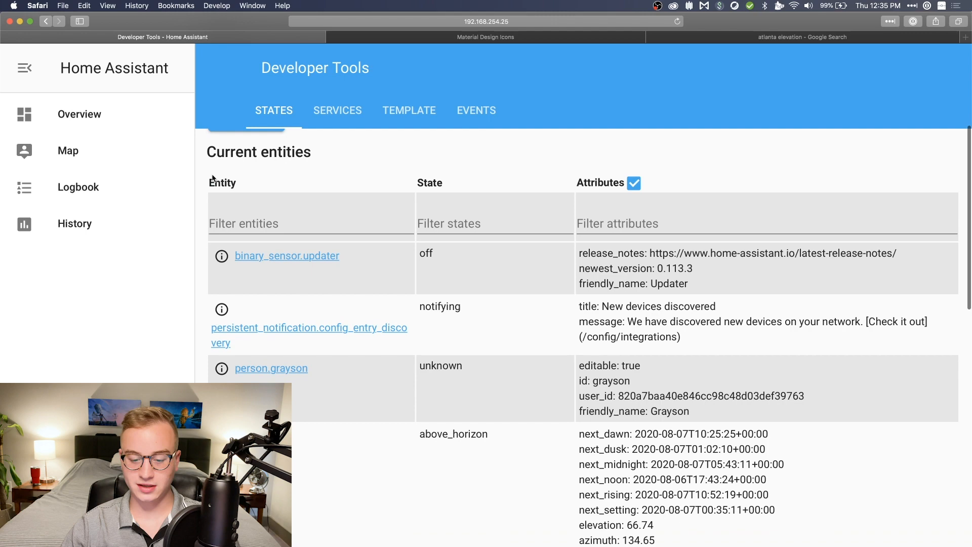
pyautogui.doubleClick(429, 182)
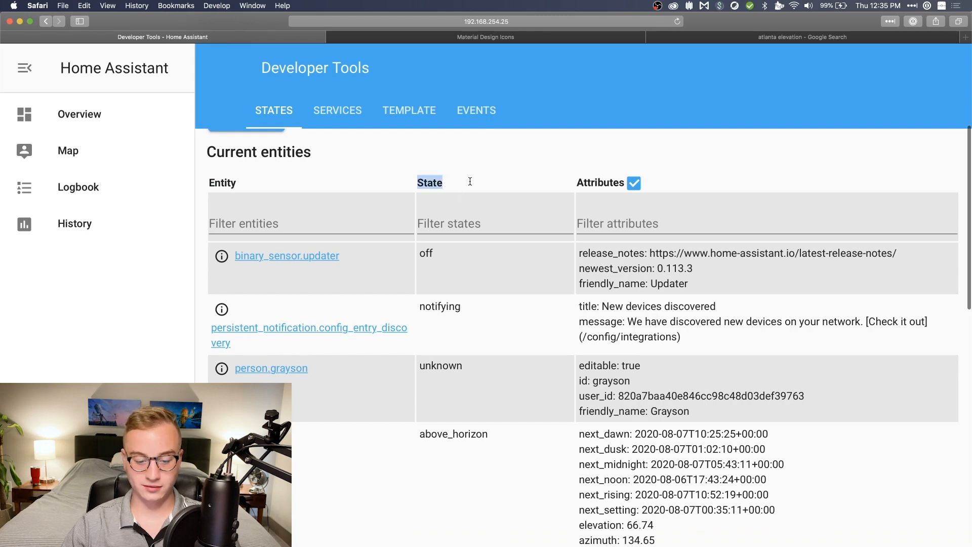
pyautogui.scroll(-3)
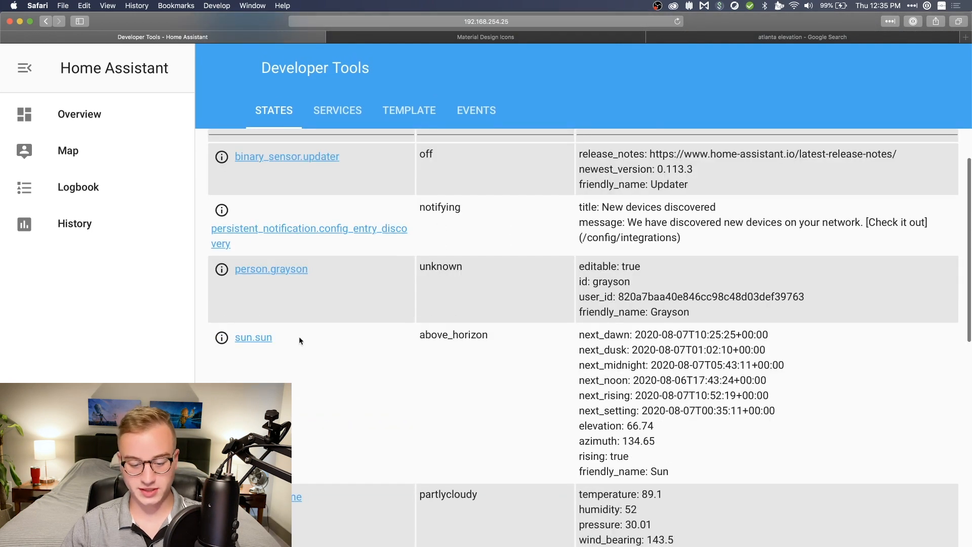
pyautogui.doubleClick(468, 335)
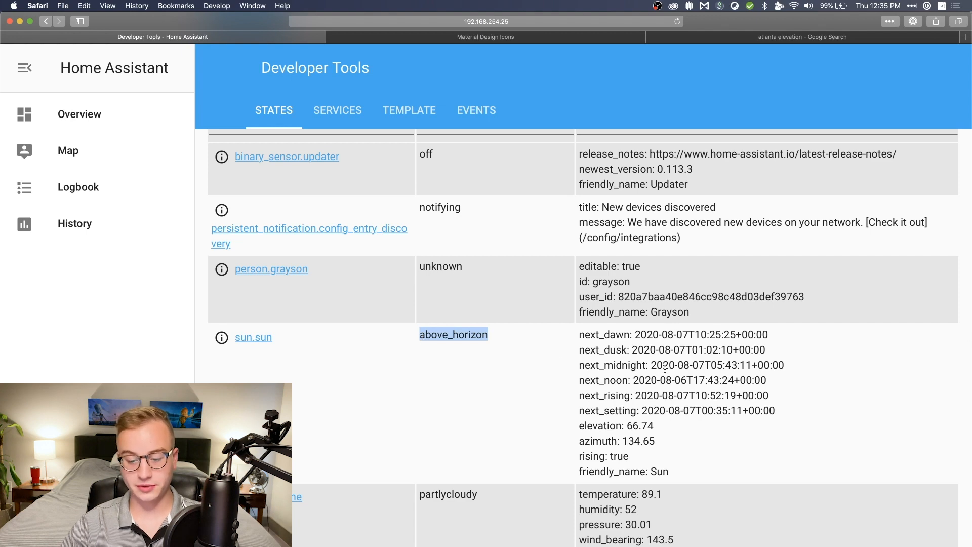
pyautogui.scroll(-3)
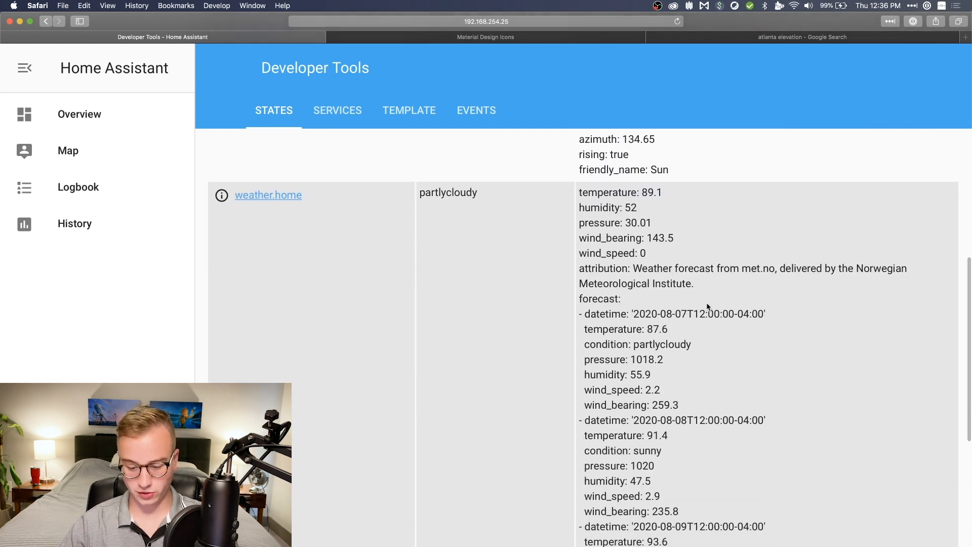
pyautogui.scroll(3)
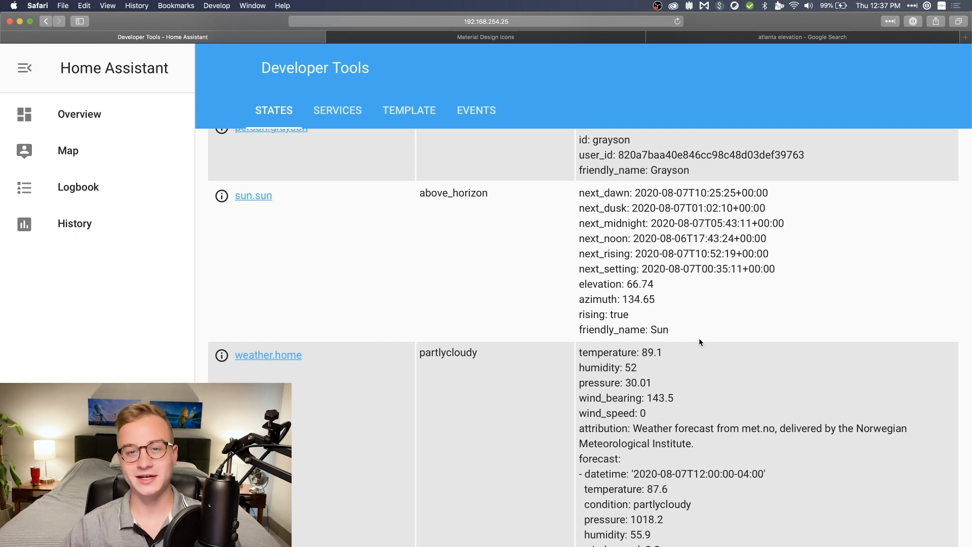
# - Switch to the Events page with its fire-event form and available events
pyautogui.click(476, 110)
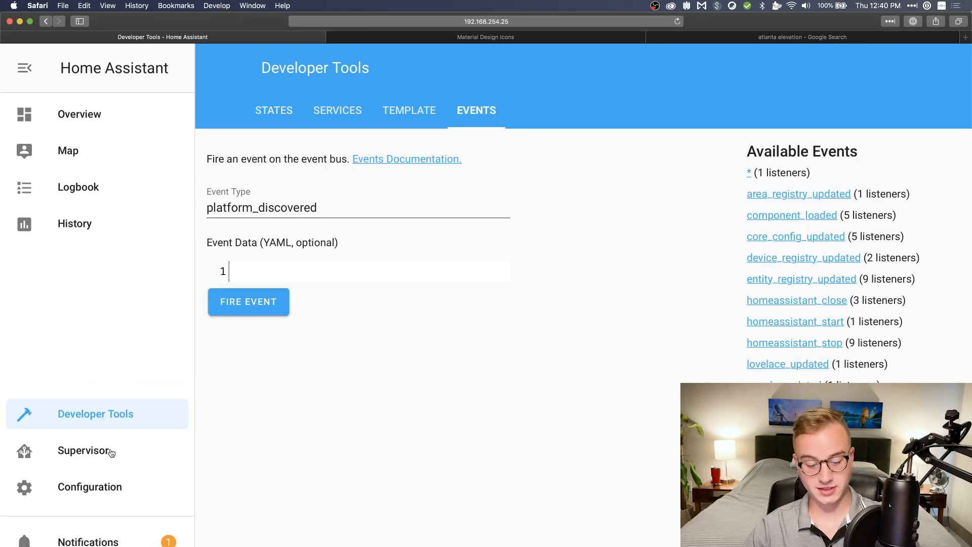
# - Browse the Supervisor Add-on store's official and community add-ons such as Duck DNS and Node-RED
pyautogui.click(86, 450)
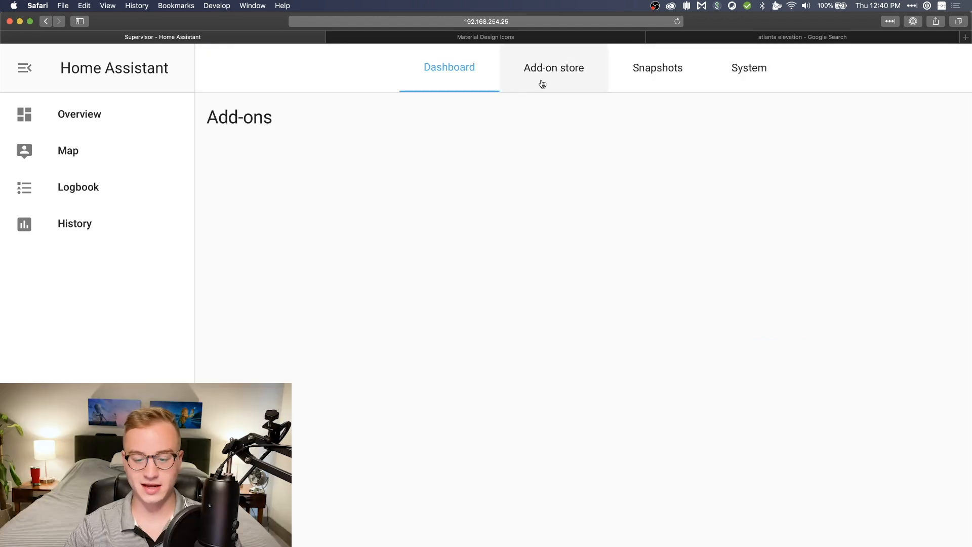
pyautogui.click(550, 68)
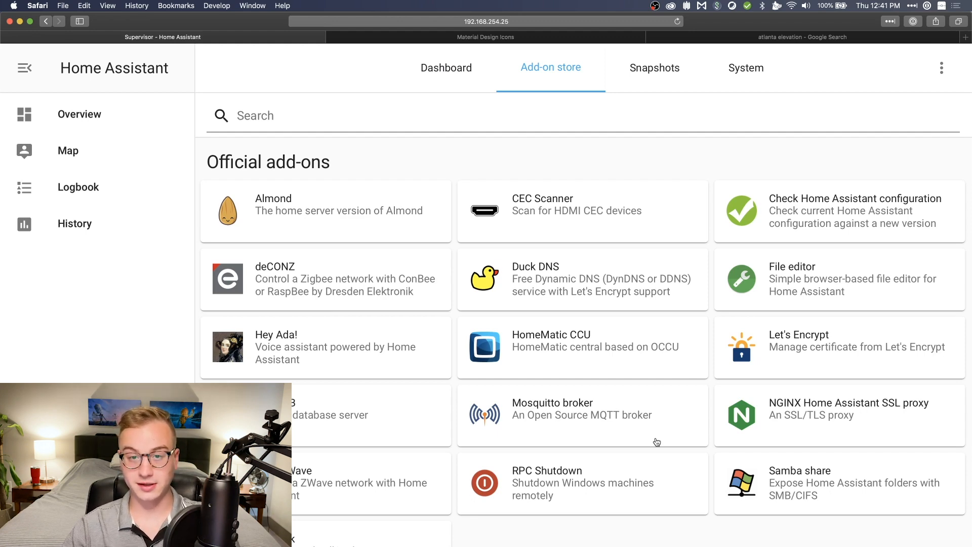
pyautogui.scroll(-3)
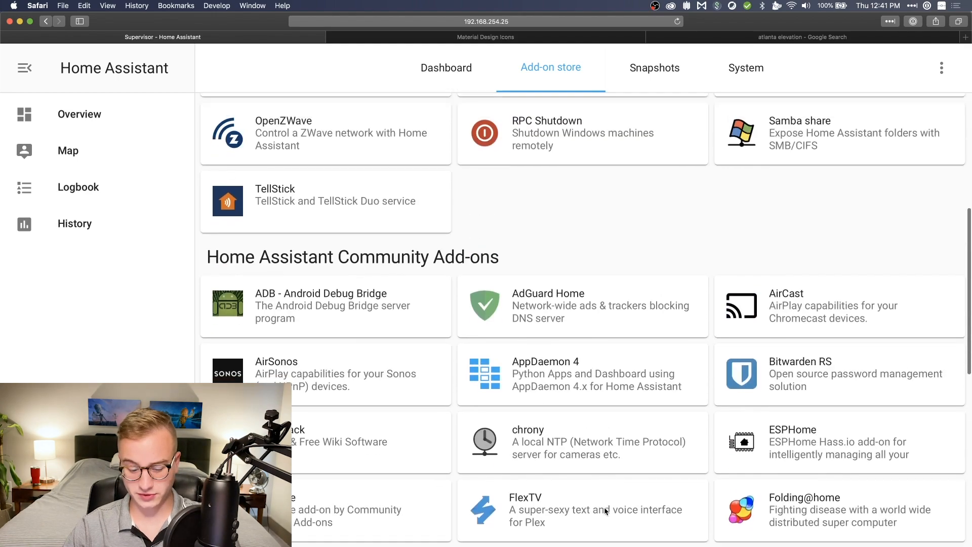
pyautogui.scroll(-3)
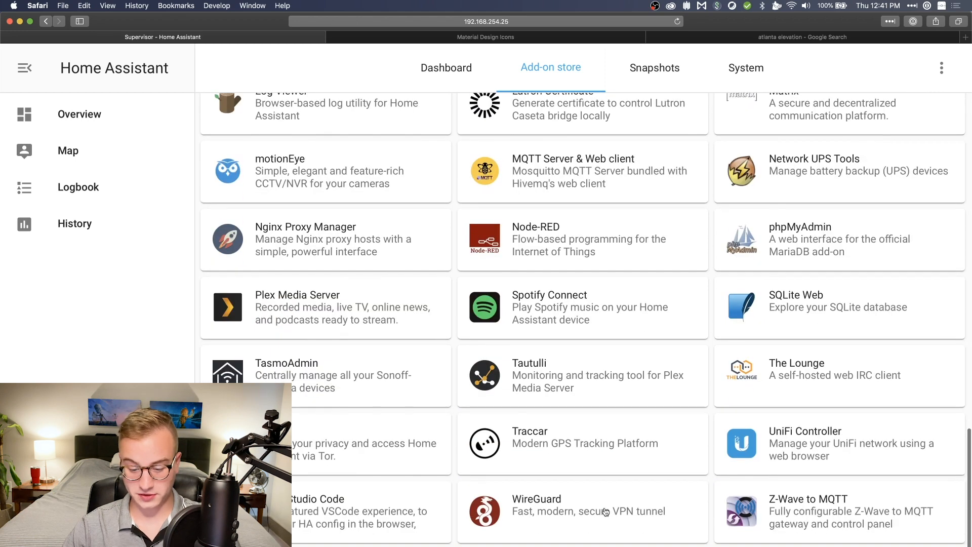
pyautogui.scroll(-3)
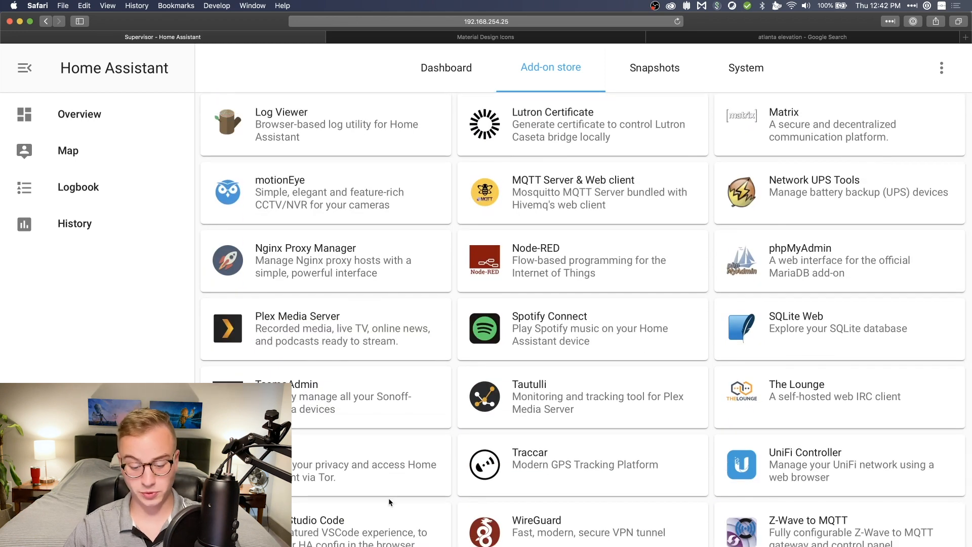
pyautogui.moveTo(414, 444)
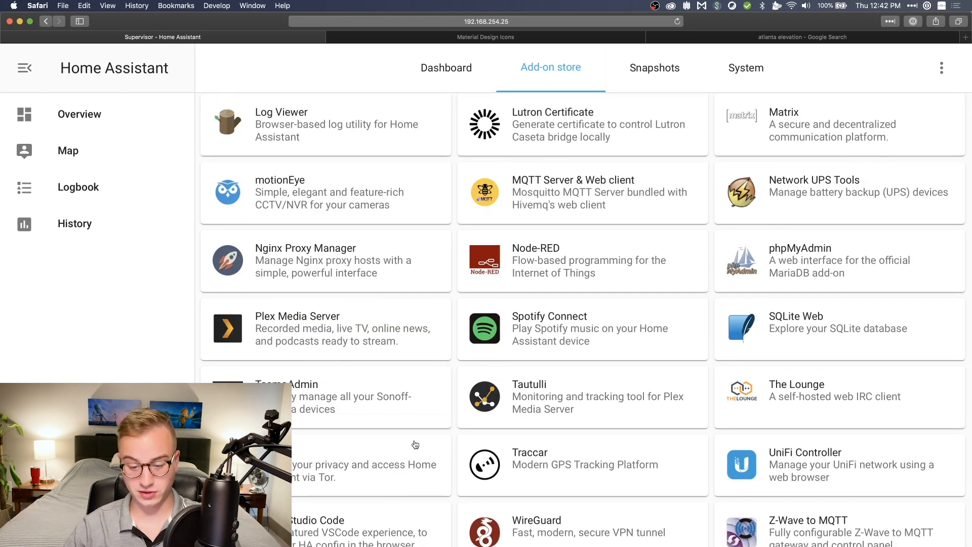
pyautogui.scroll(3)
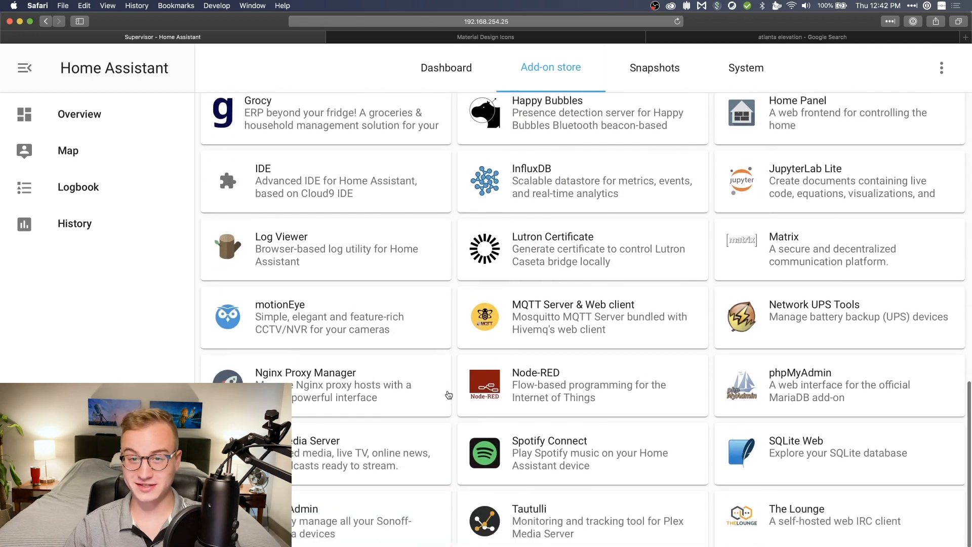
pyautogui.scroll(-3)
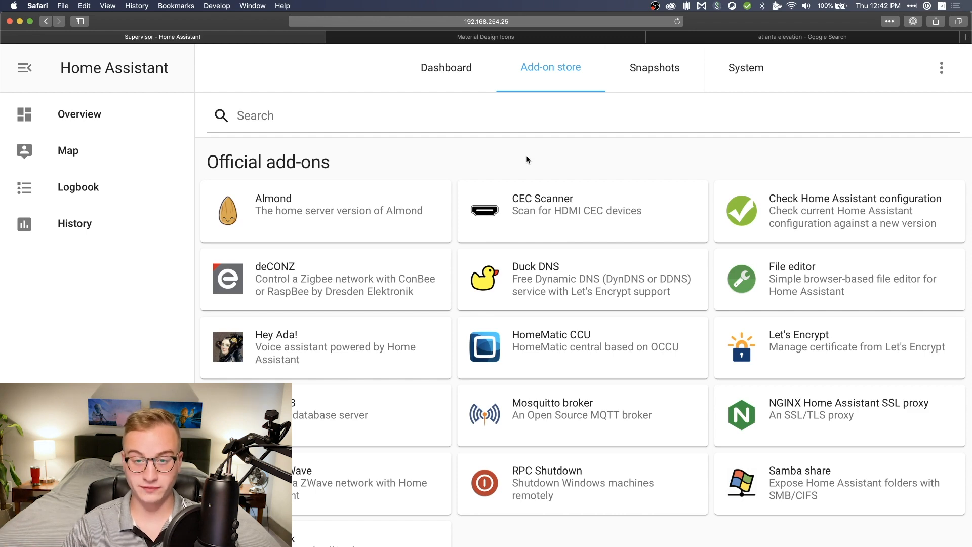
# - Go to Configuration > Integrations listing discovered Google Cast, Hue, Roku and HEOS devices
pyautogui.click(89, 487)
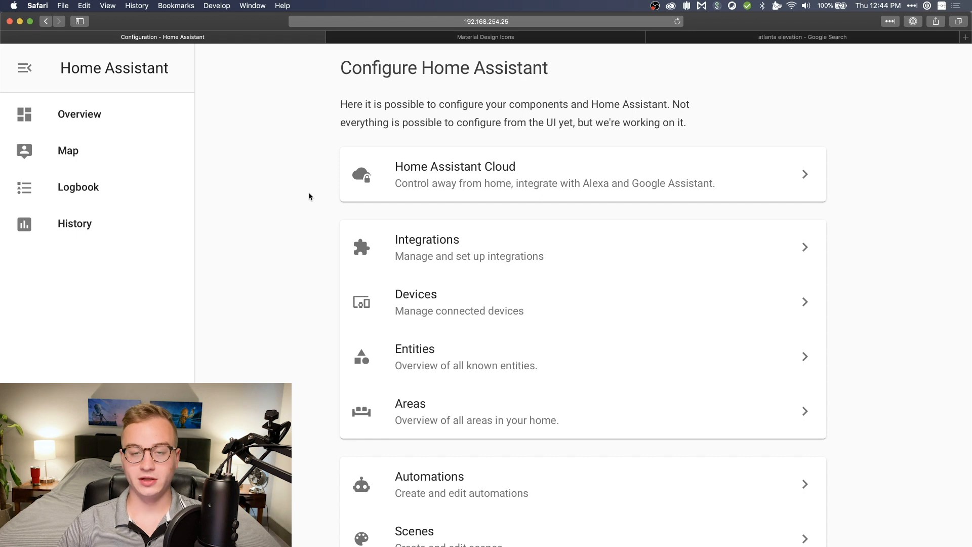
pyautogui.moveTo(298, 177)
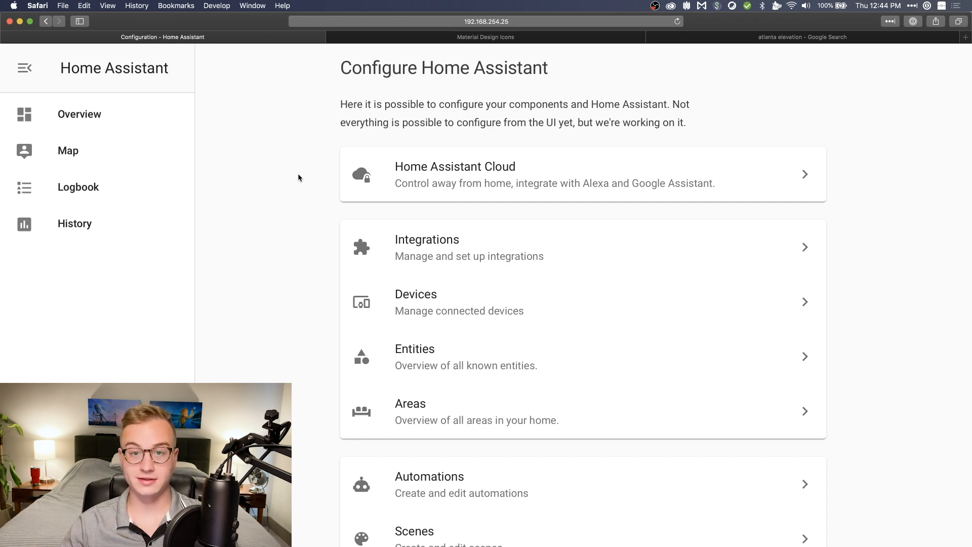
pyautogui.click(426, 247)
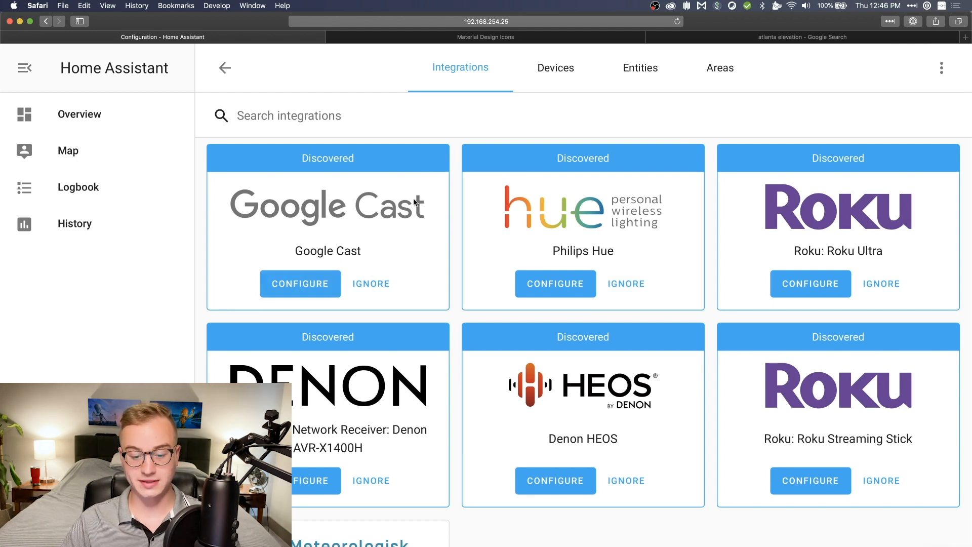
# - Set up Google Cast with Kitchen Display in Kitchen, Shelf Display in Living Room, speaker in Bedroom, and finish
pyautogui.click(300, 283)
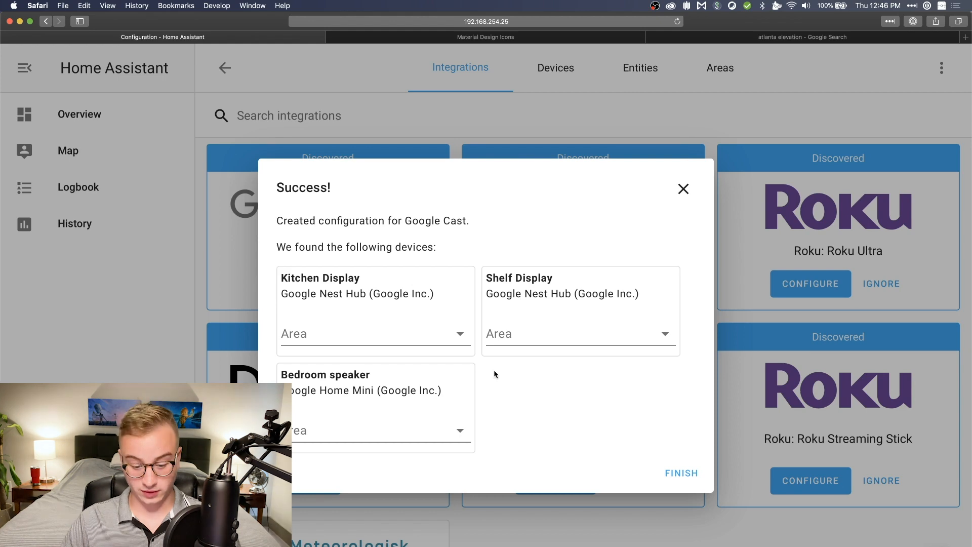
pyautogui.click(374, 333)
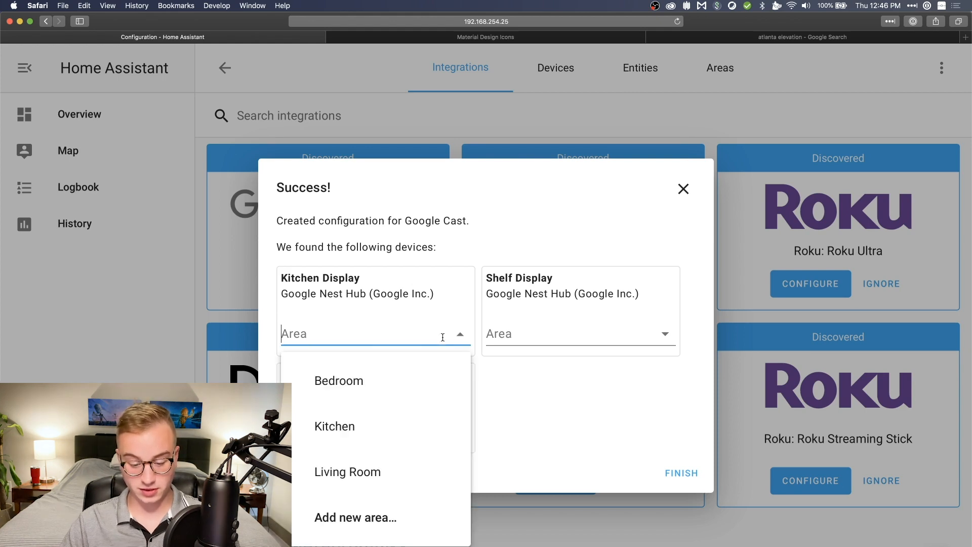
pyautogui.click(334, 426)
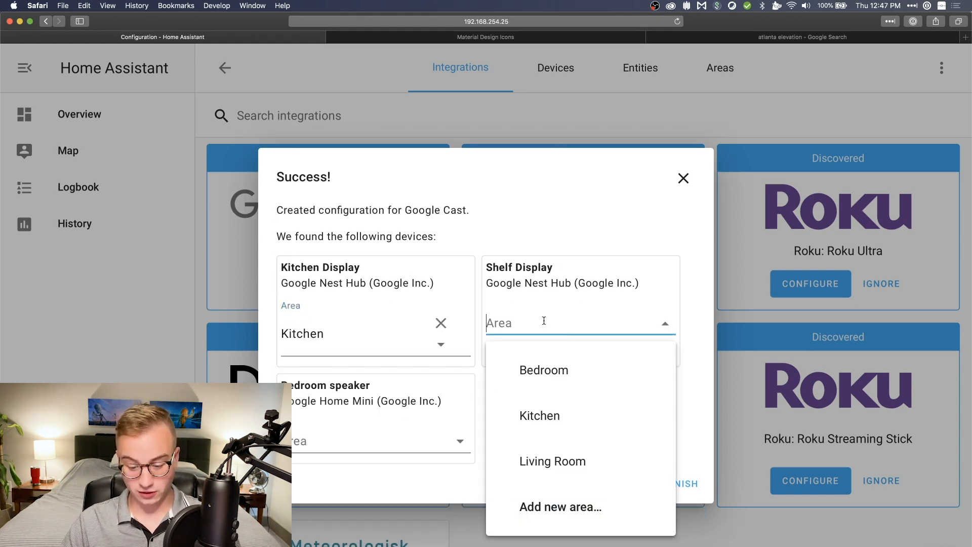
pyautogui.click(552, 460)
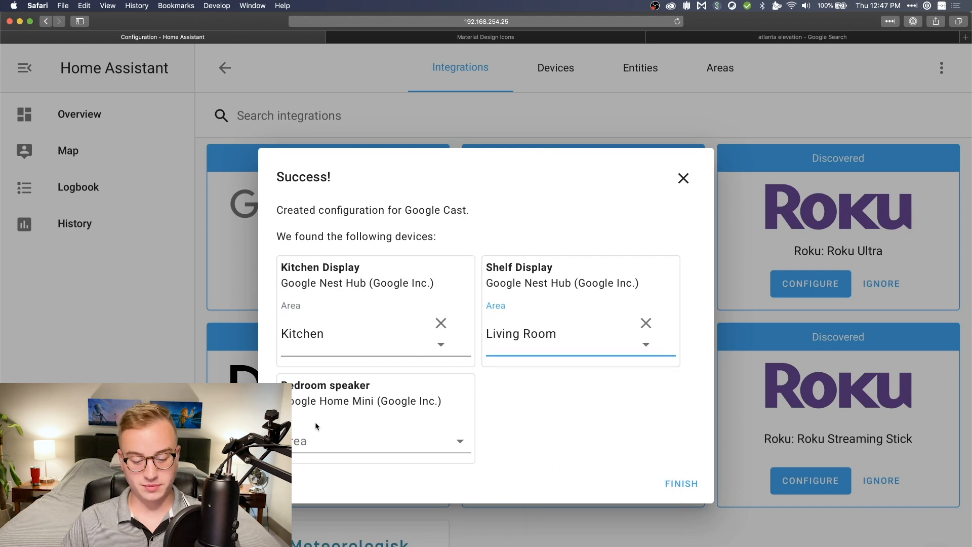
pyautogui.write('Bedroom')
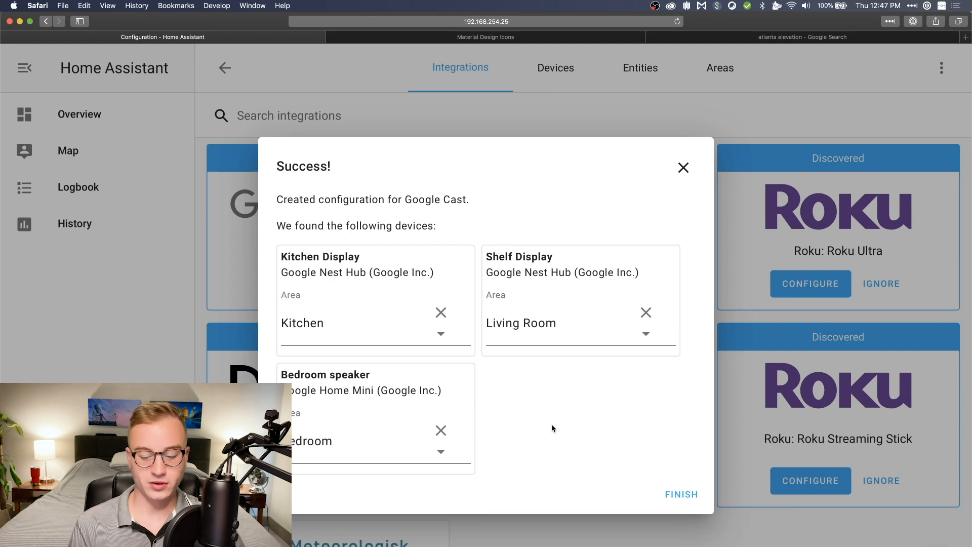
pyautogui.click(680, 494)
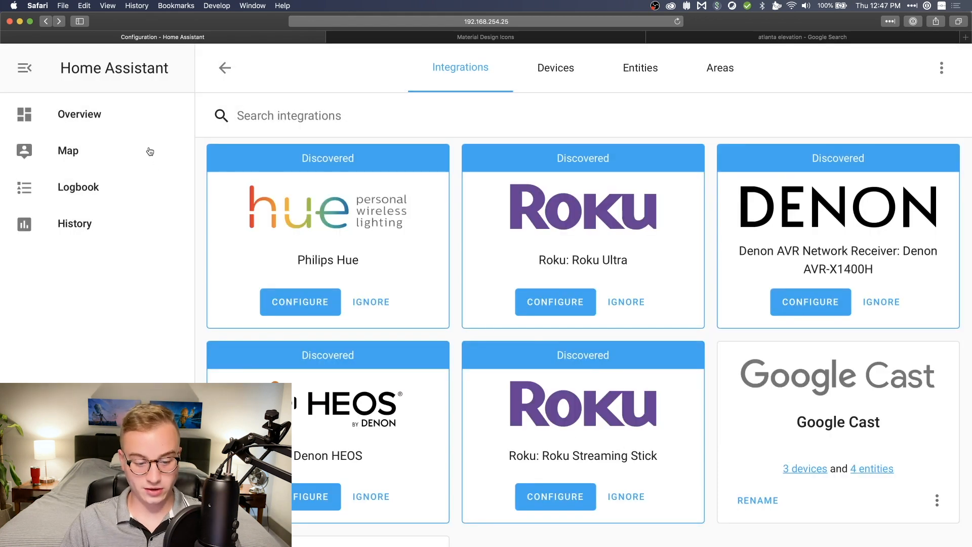
# - On the Overview dashboard, add a new Entities card titled 'Google'
pyautogui.click(79, 114)
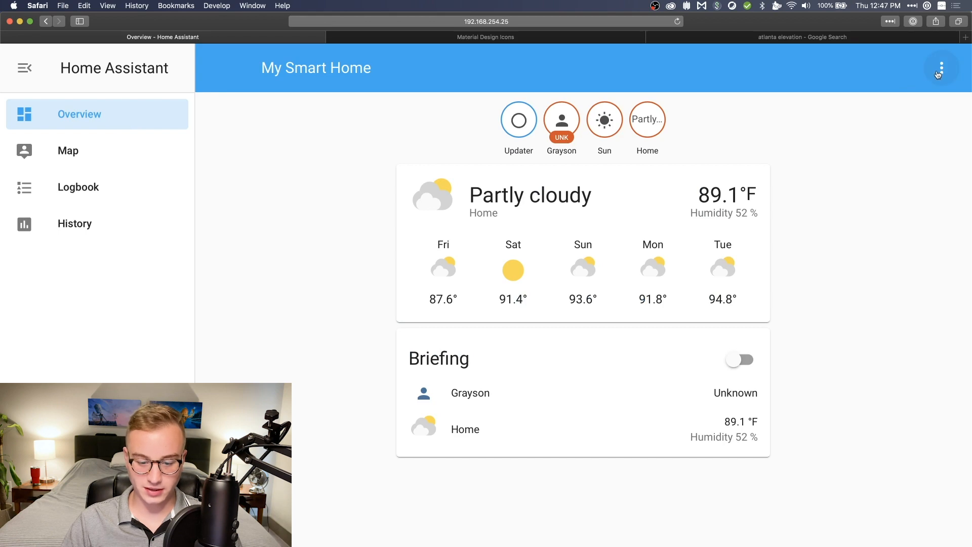
pyautogui.click(940, 68)
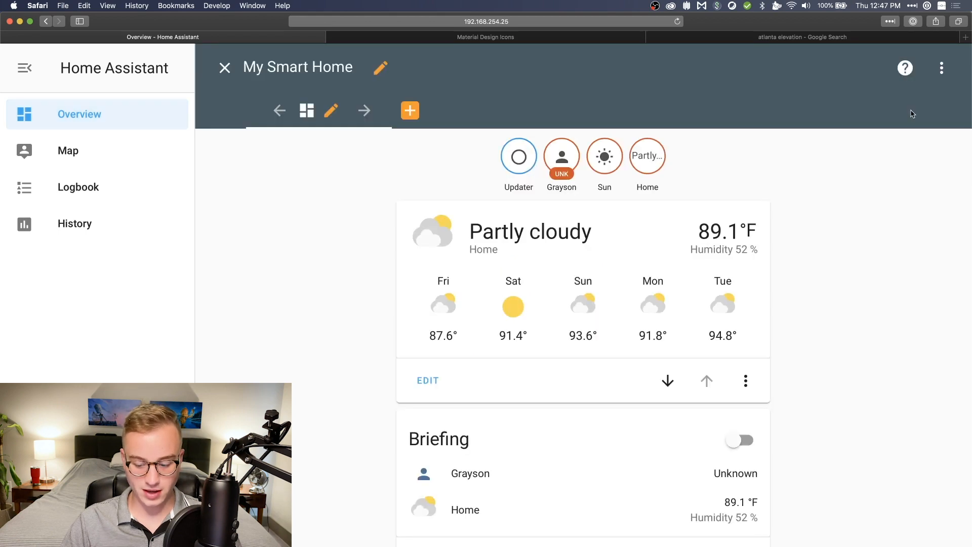
pyautogui.click(409, 110)
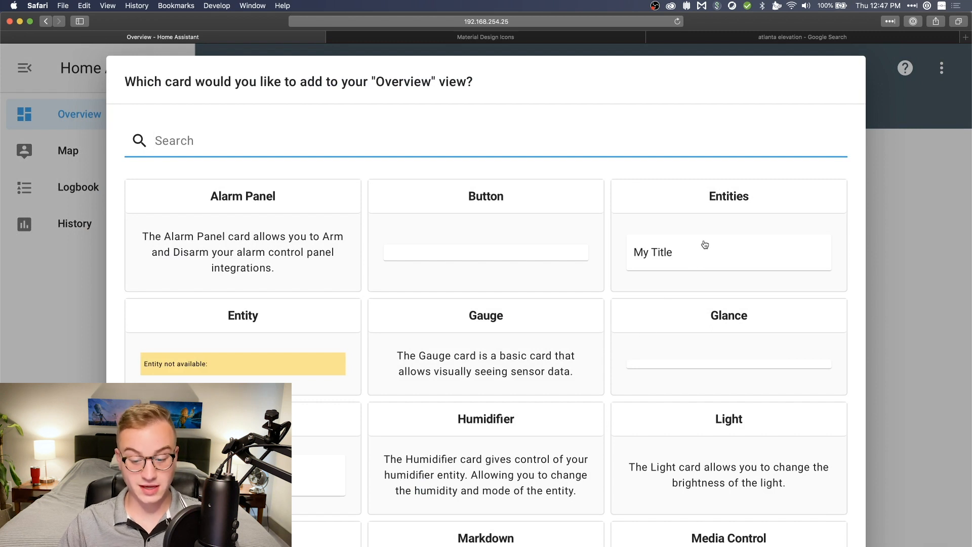
pyautogui.click(728, 236)
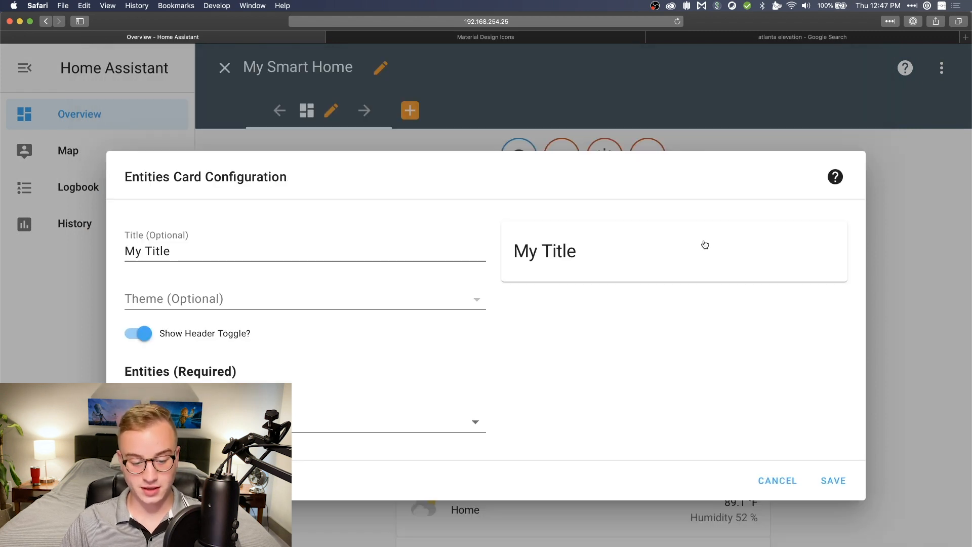
pyautogui.write('Go')
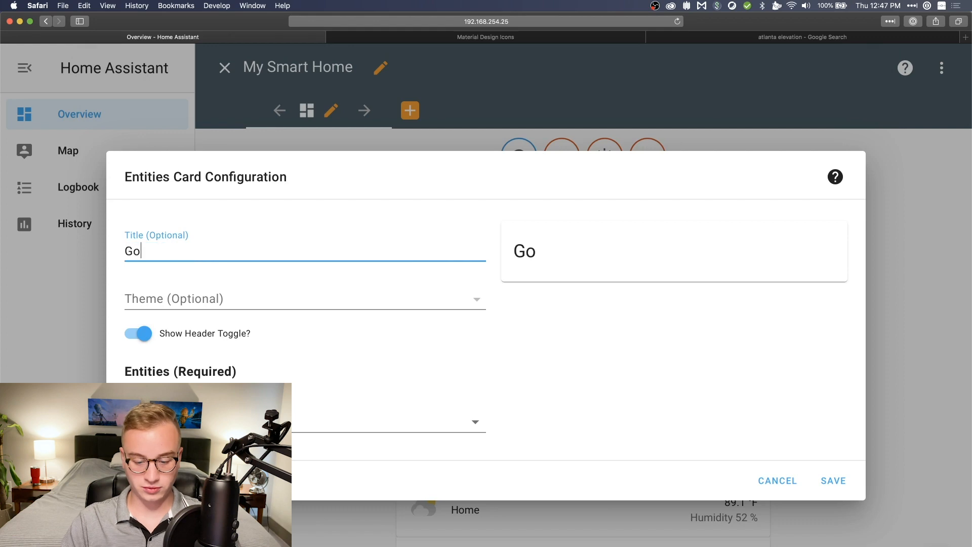
pyautogui.write('ogle')
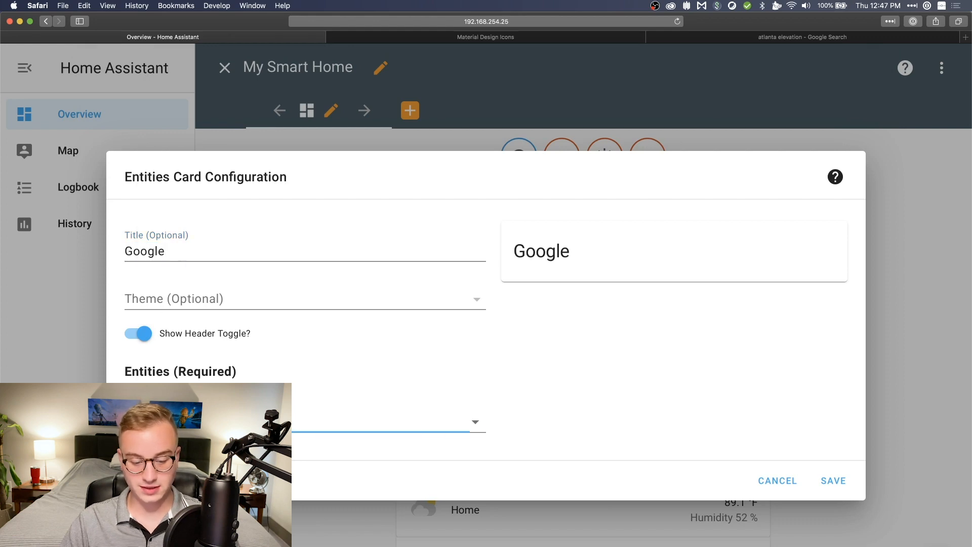
# - Add Bedroom speaker, Kitchen Display and Shelf Display to the card and finish editing
pyautogui.click(388, 422)
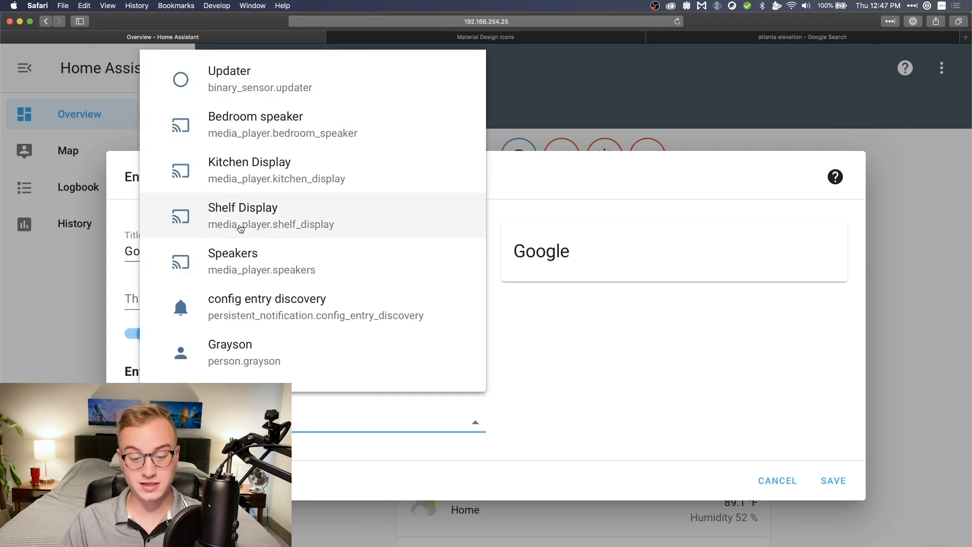
pyautogui.moveTo(247, 123)
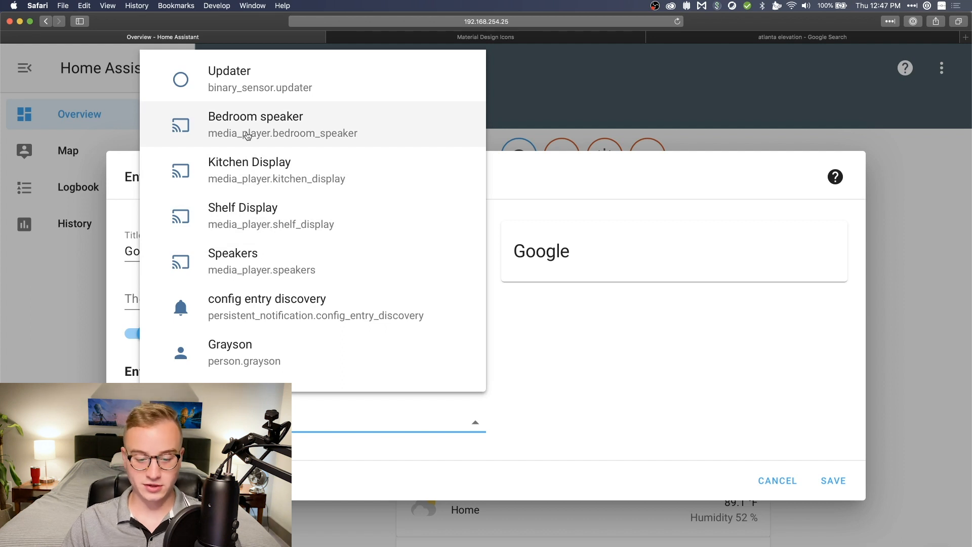
pyautogui.click(282, 124)
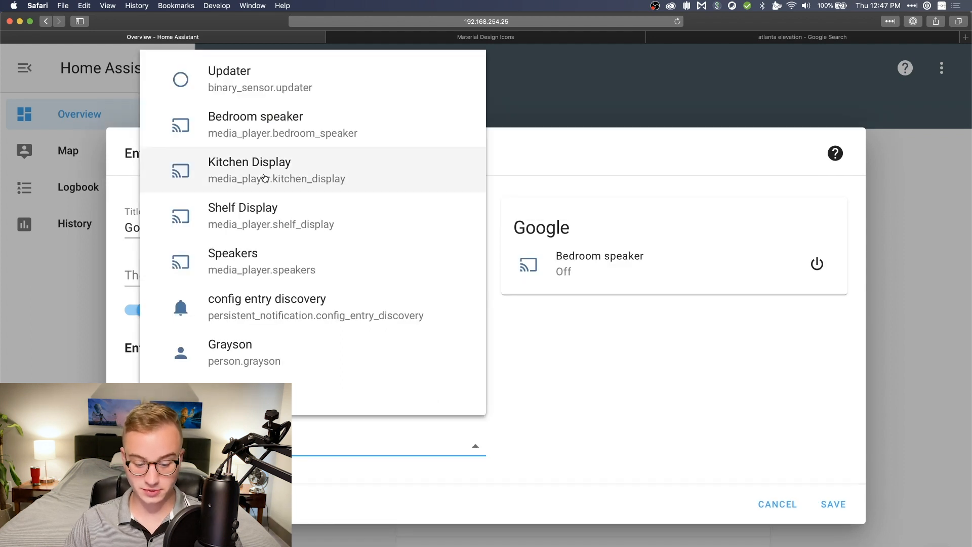
pyautogui.click(275, 170)
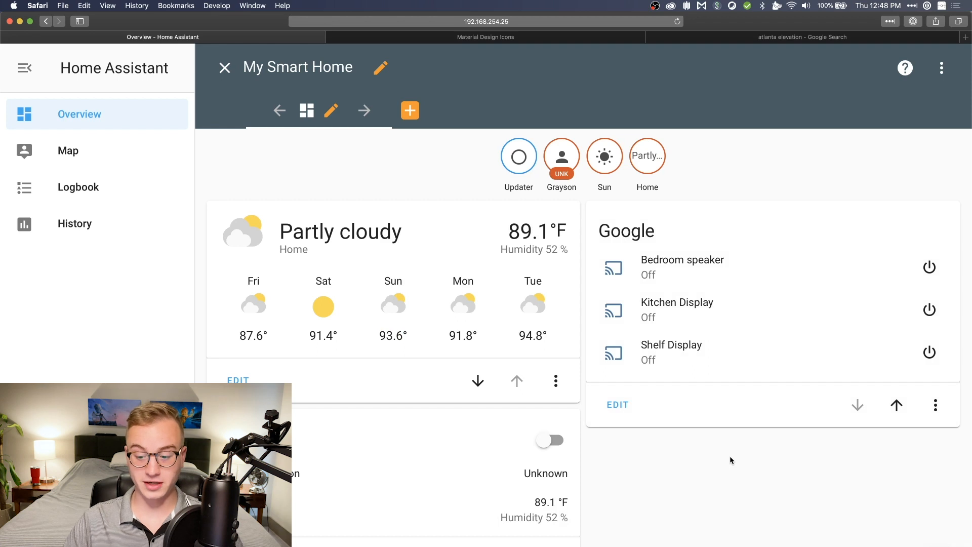
pyautogui.click(225, 68)
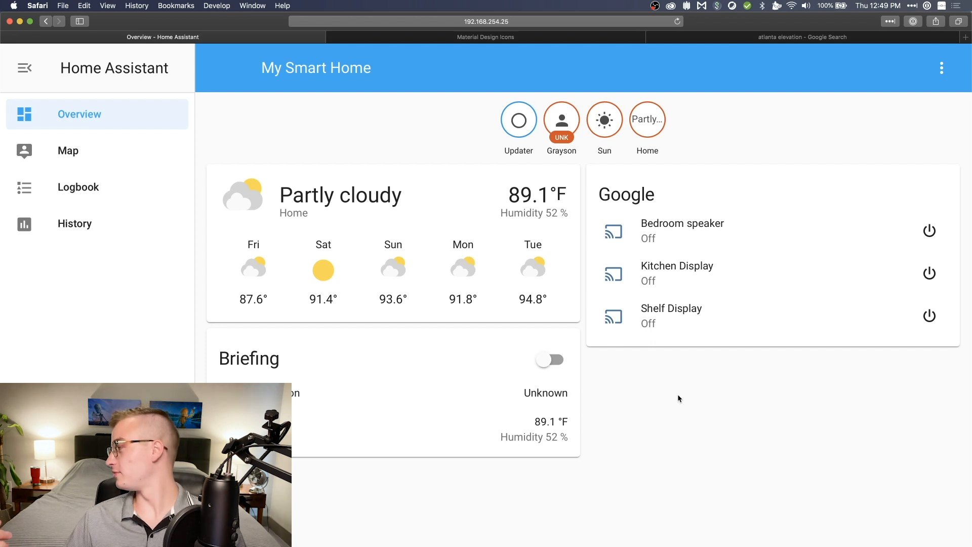
pyautogui.click(928, 230)
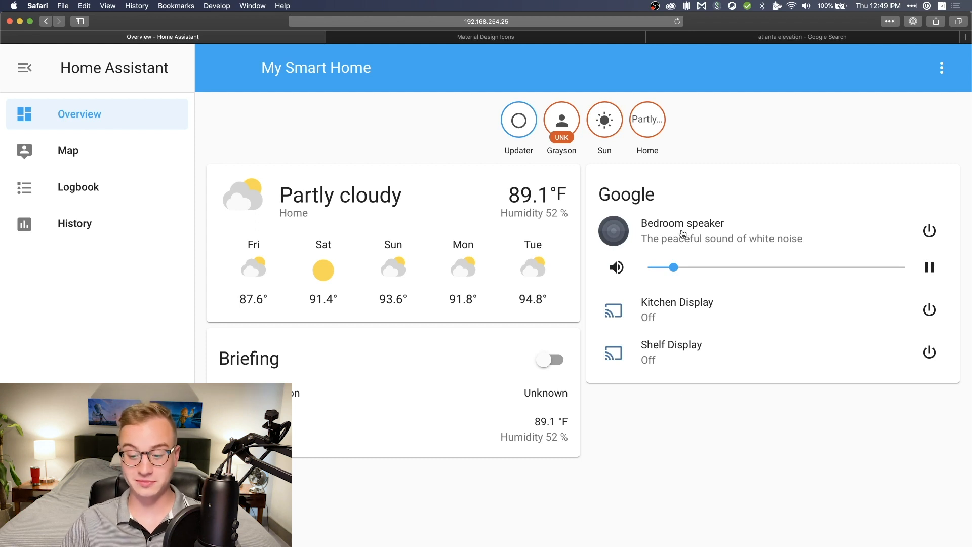
pyautogui.moveTo(666, 267); pyautogui.dragTo(706, 267)
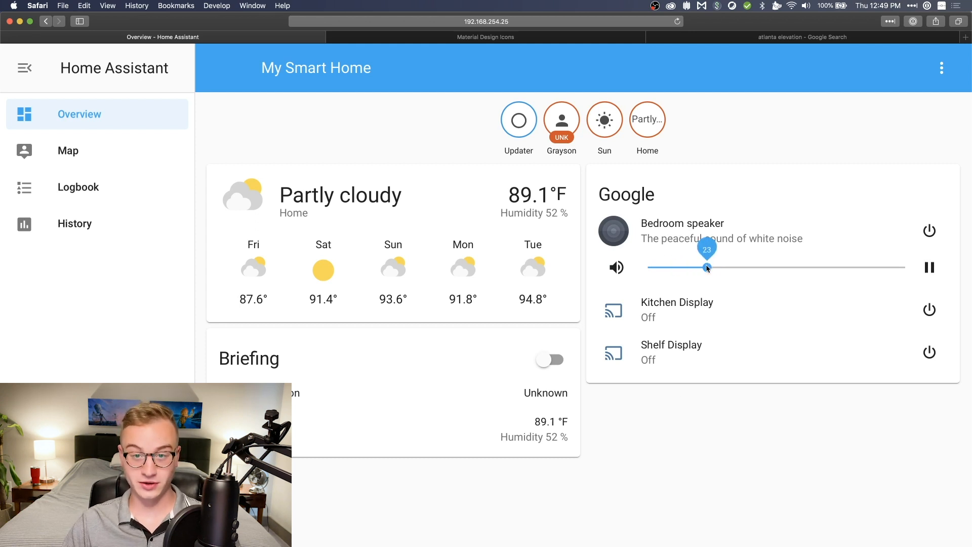
pyautogui.moveTo(706, 267); pyautogui.dragTo(818, 268)
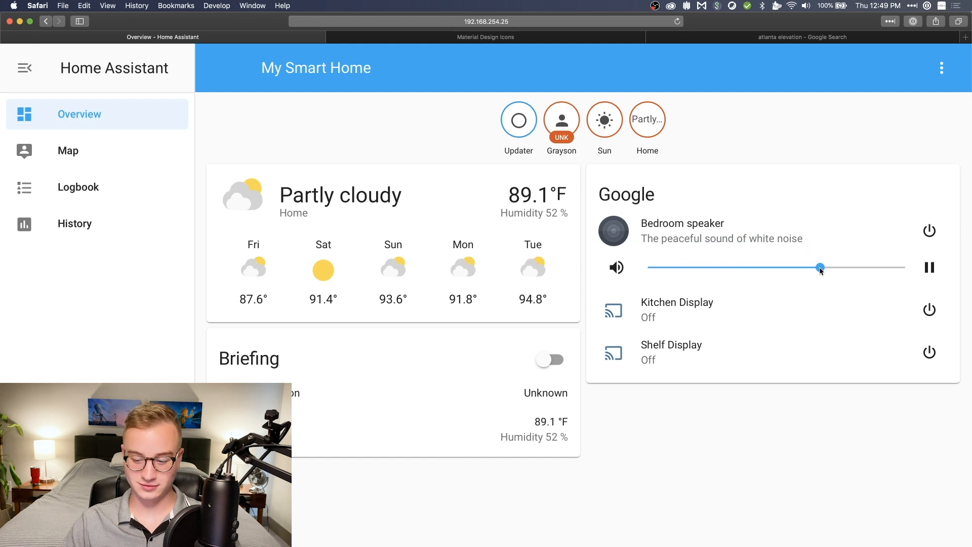
pyautogui.moveTo(819, 267); pyautogui.dragTo(893, 268)
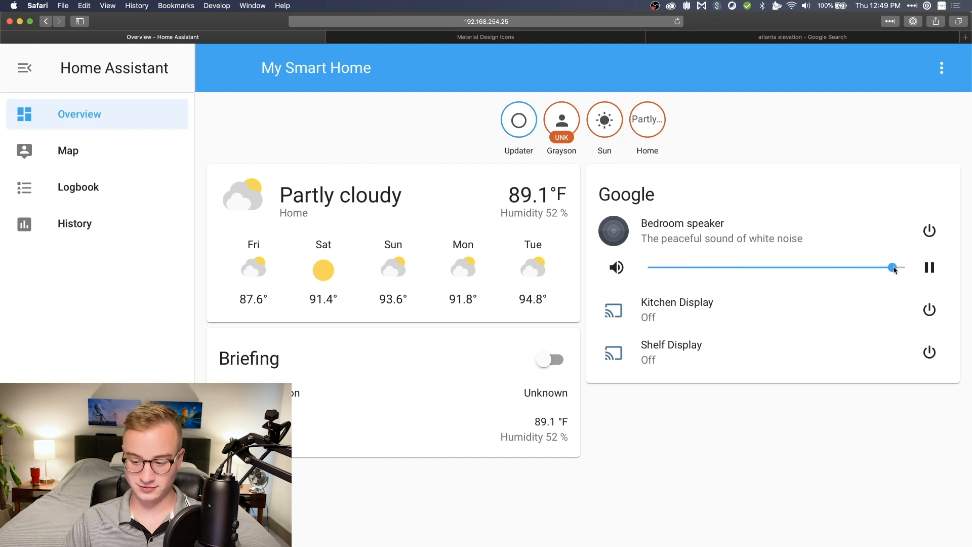
pyautogui.click(928, 267)
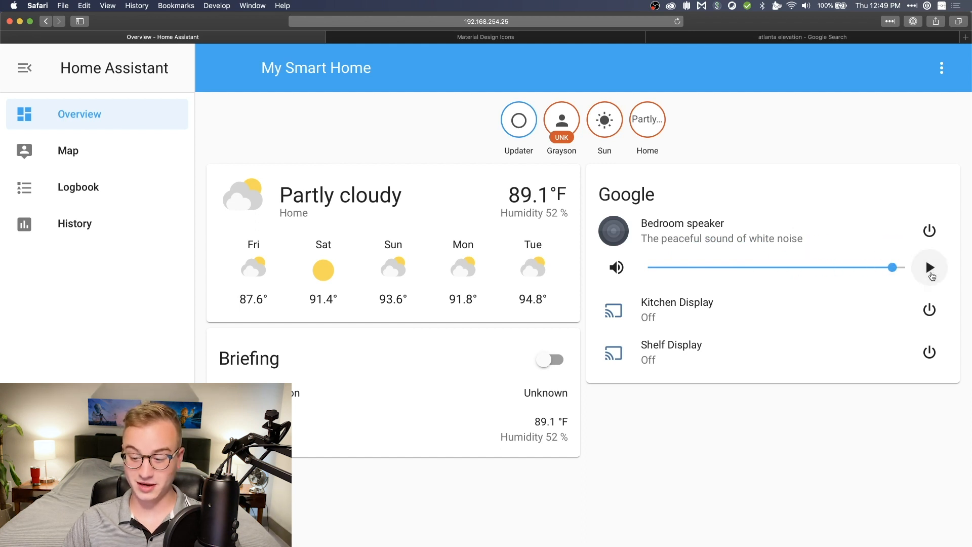
pyautogui.click(928, 267)
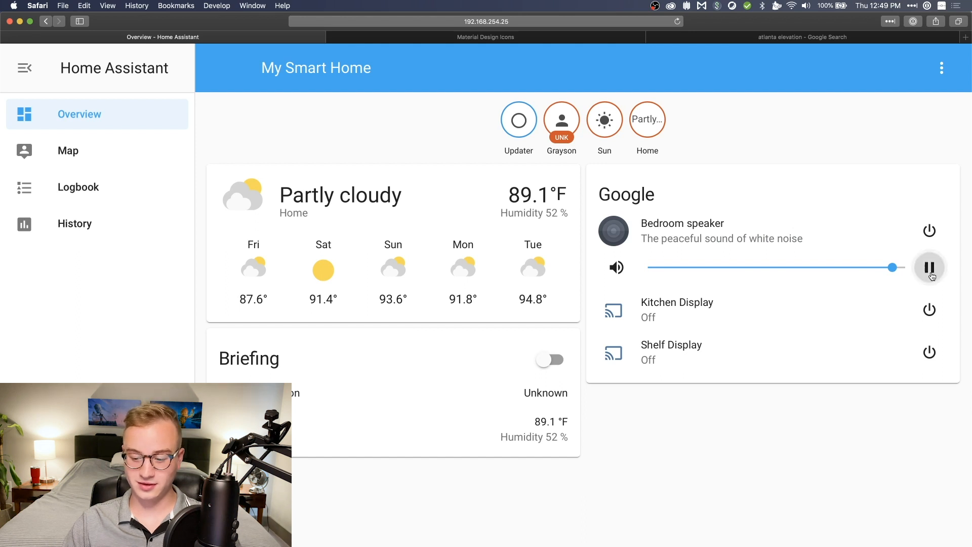
pyautogui.click(928, 268)
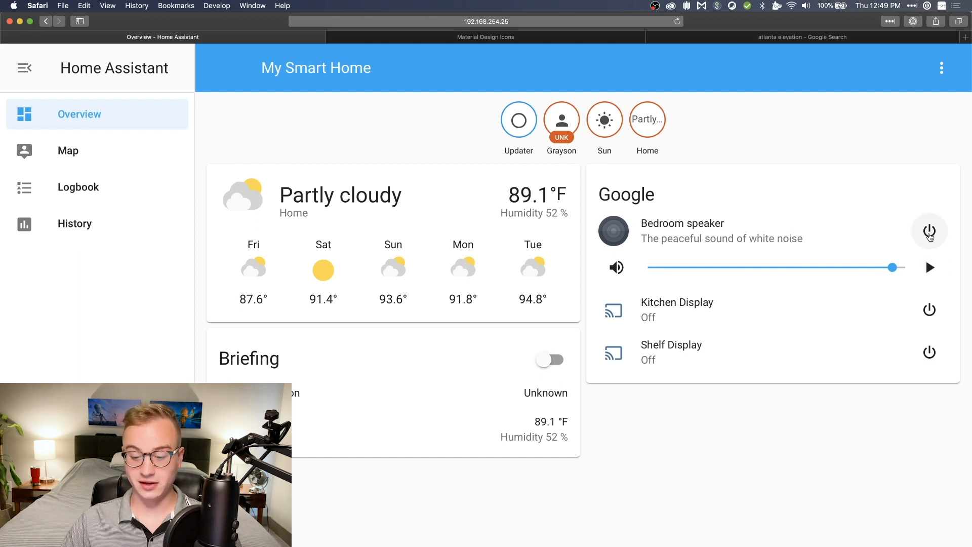
pyautogui.click(928, 231)
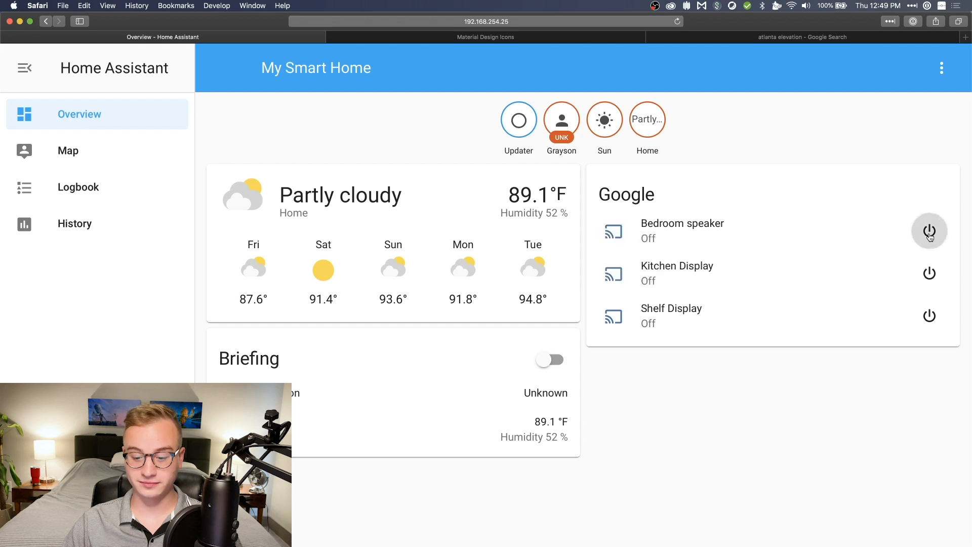
pyautogui.moveTo(427, 371)
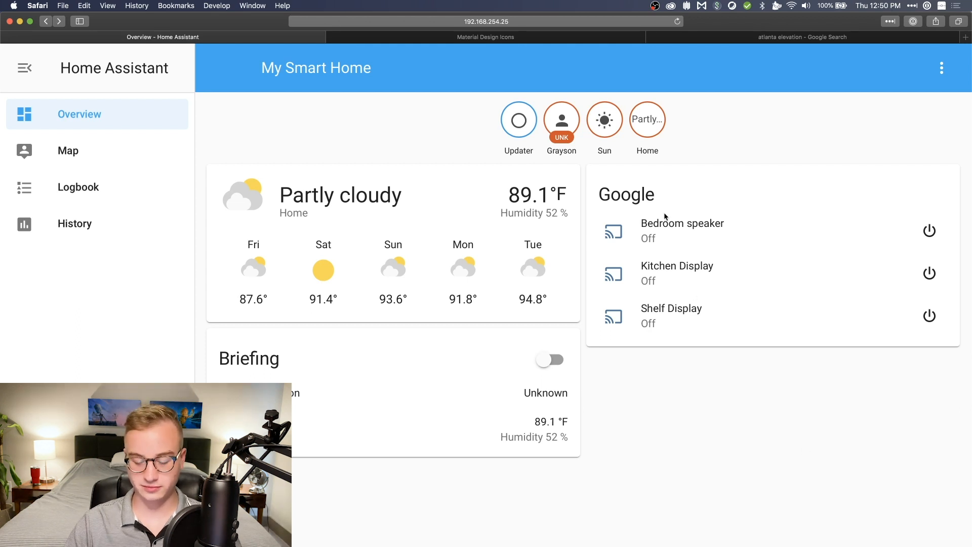
# - Send the message 'Hello' to the Bedroom speaker via text-to-speech
pyautogui.click(681, 222)
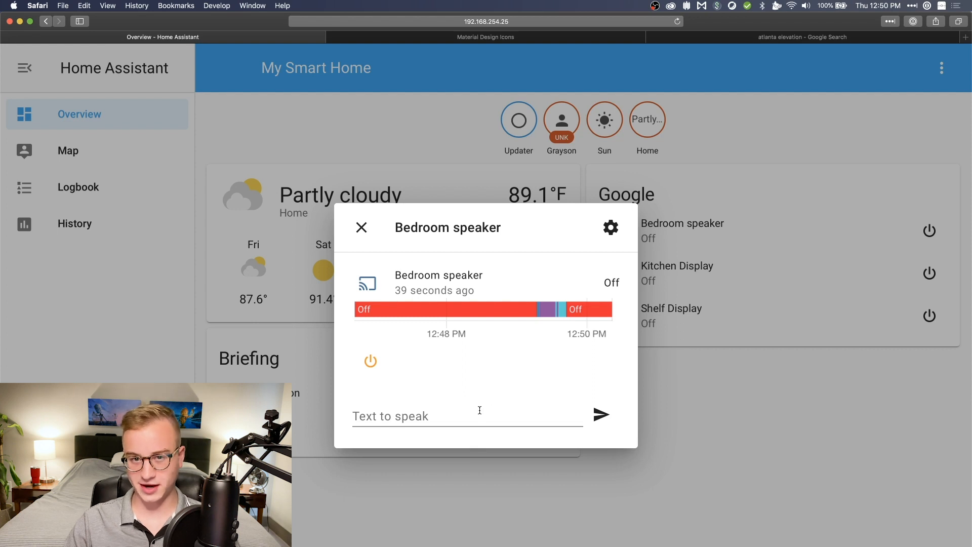
pyautogui.write('Hello')
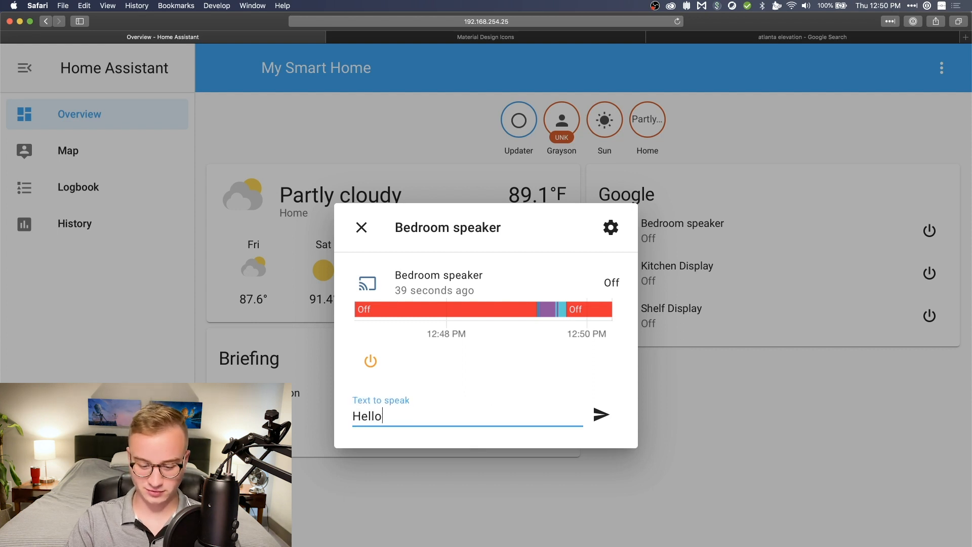
pyautogui.click(600, 414)
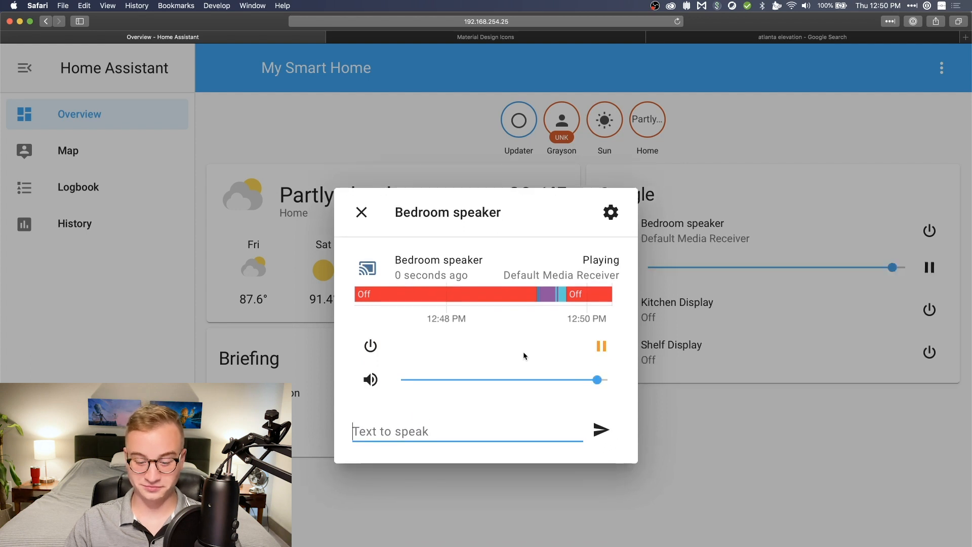
# - Pause playback on the Bedroom speaker and close its media dialog
pyautogui.click(600, 345)
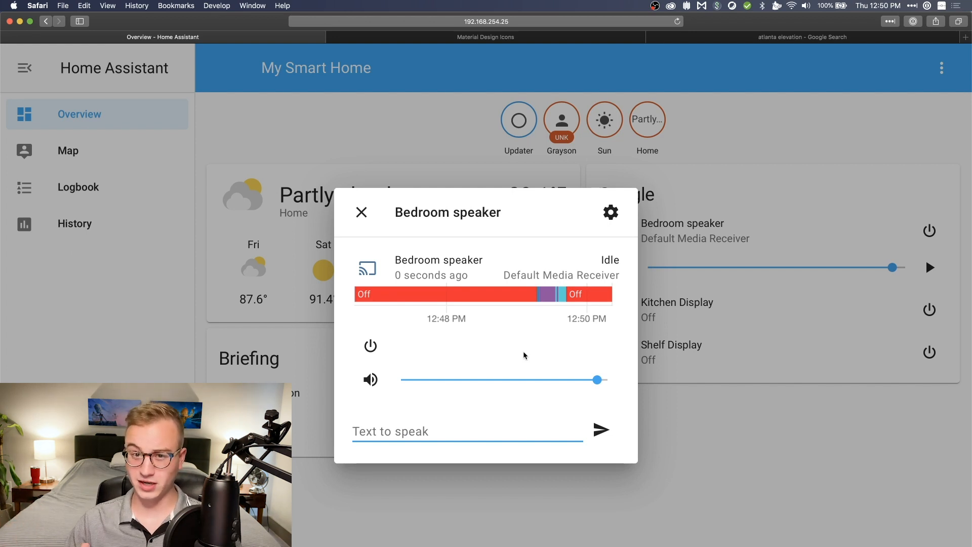
pyautogui.click(466, 431)
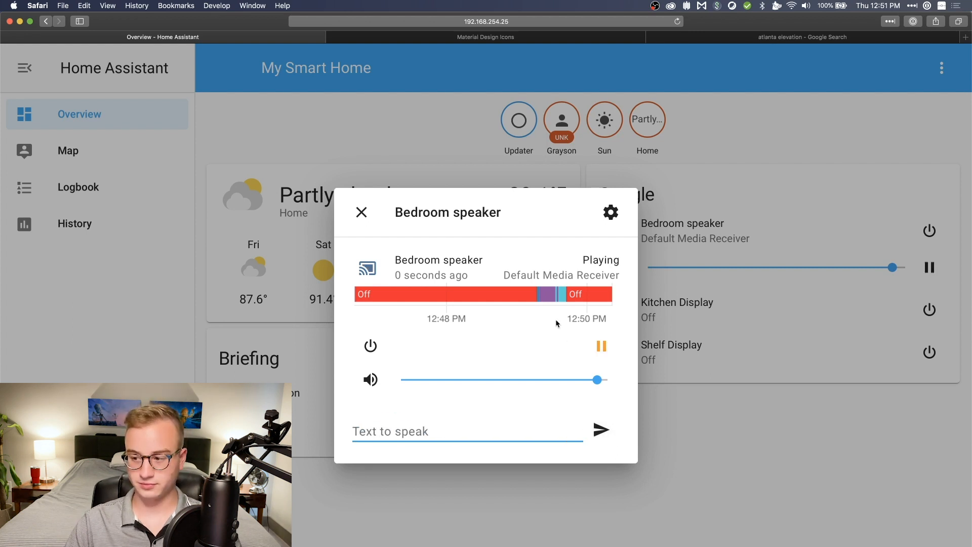
pyautogui.click(601, 345)
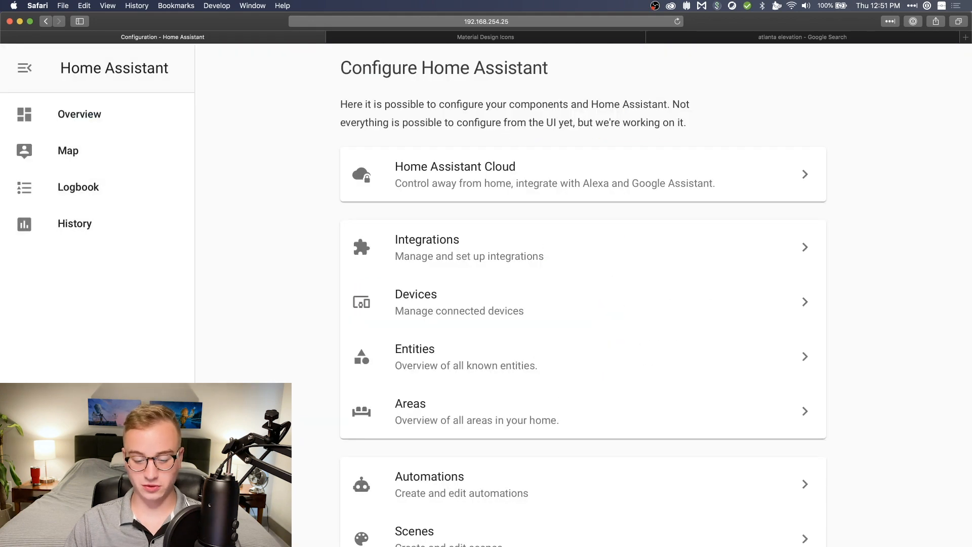
pyautogui.scroll(-3)
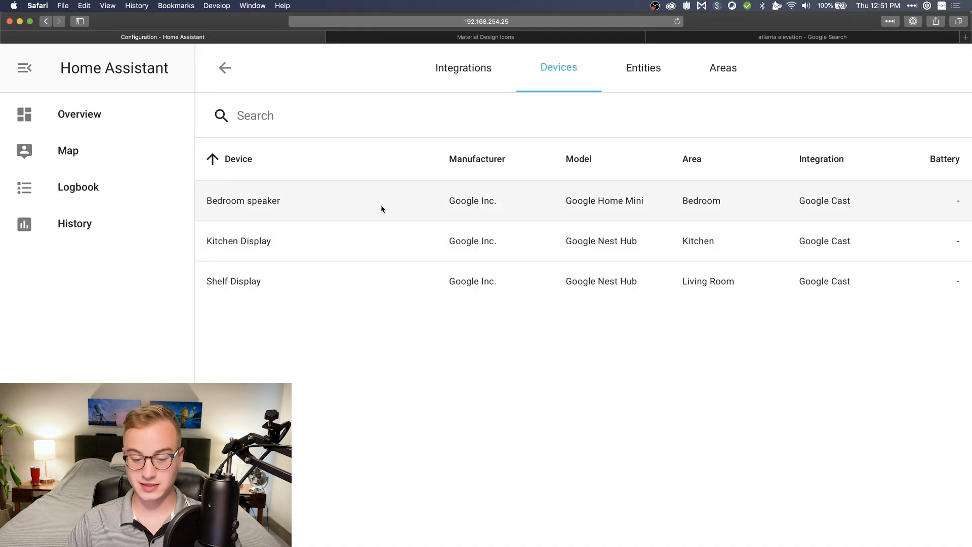
pyautogui.moveTo(271, 188)
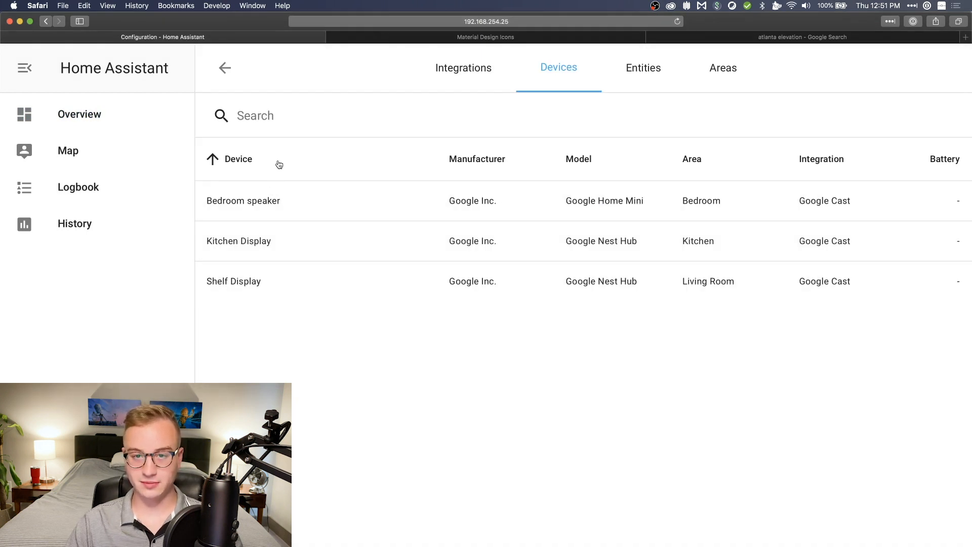
pyautogui.click(224, 68)
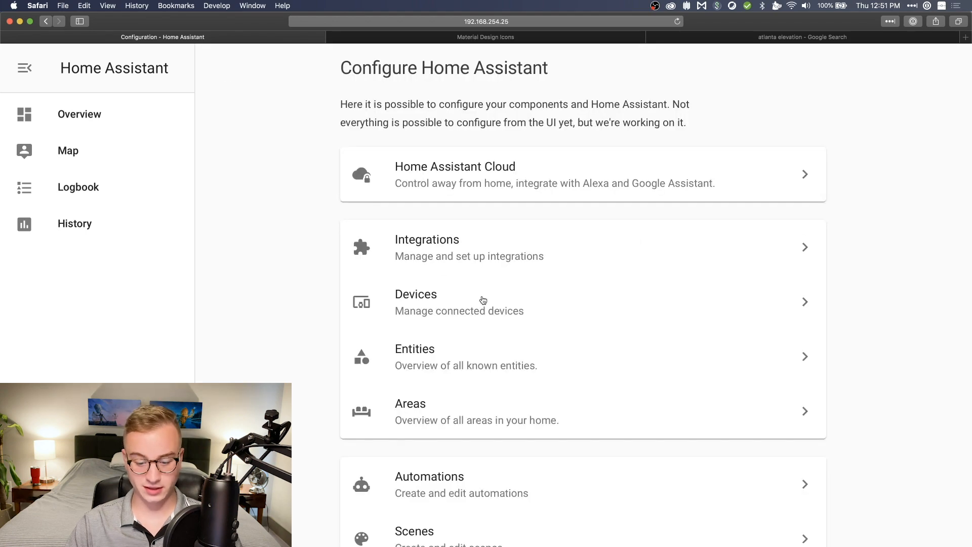
pyautogui.click(414, 348)
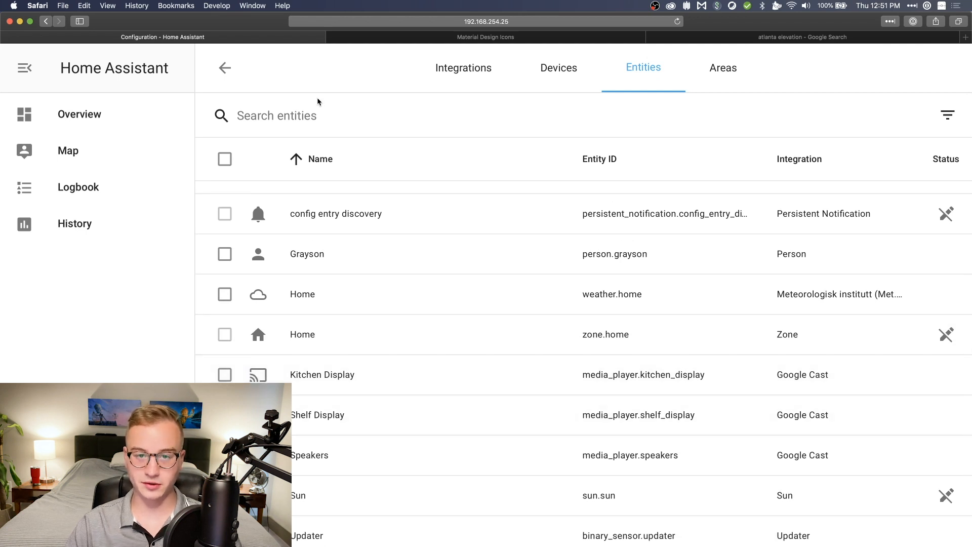
pyautogui.click(225, 68)
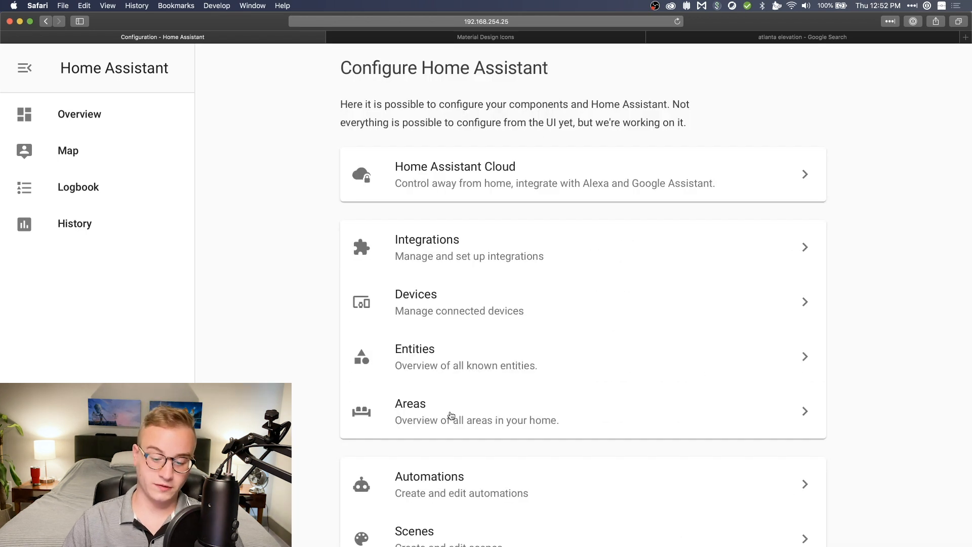
pyautogui.click(410, 404)
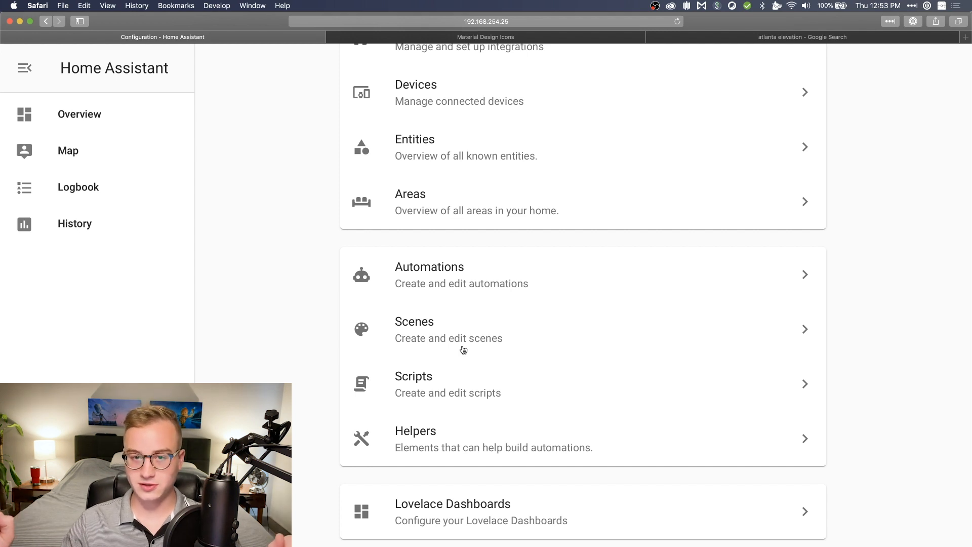
# - Open the Persons page from Configuration and cancel the New Person form
pyautogui.scroll(-3)
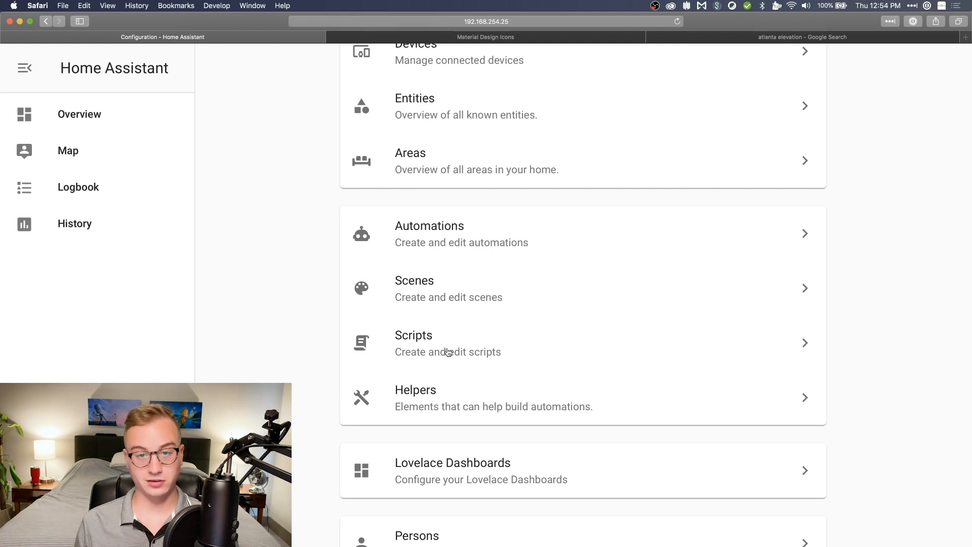
pyautogui.scroll(-3)
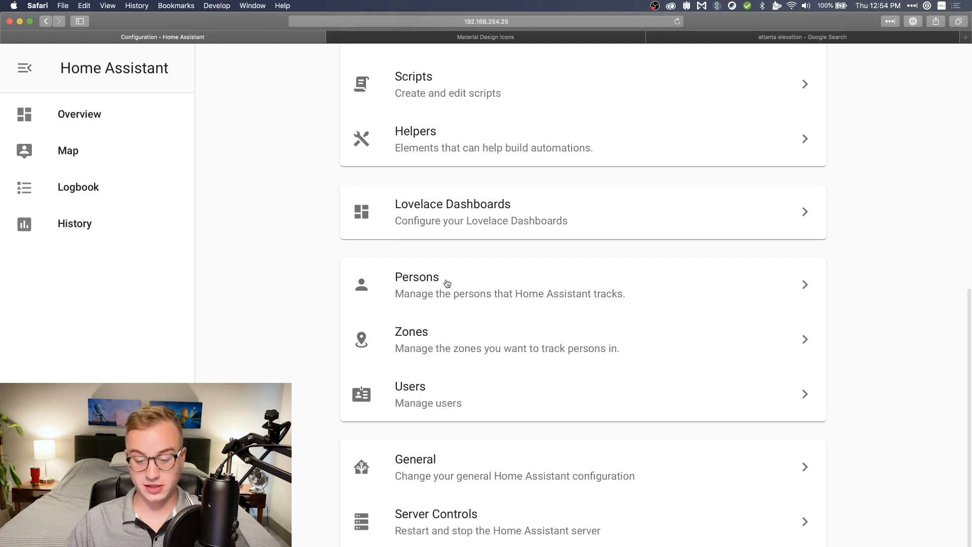
pyautogui.click(416, 285)
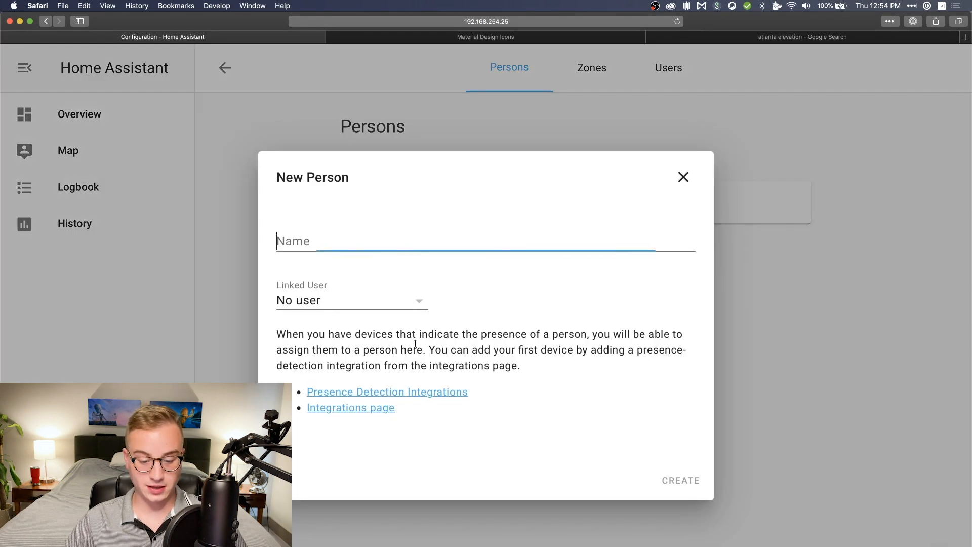
pyautogui.click(681, 480)
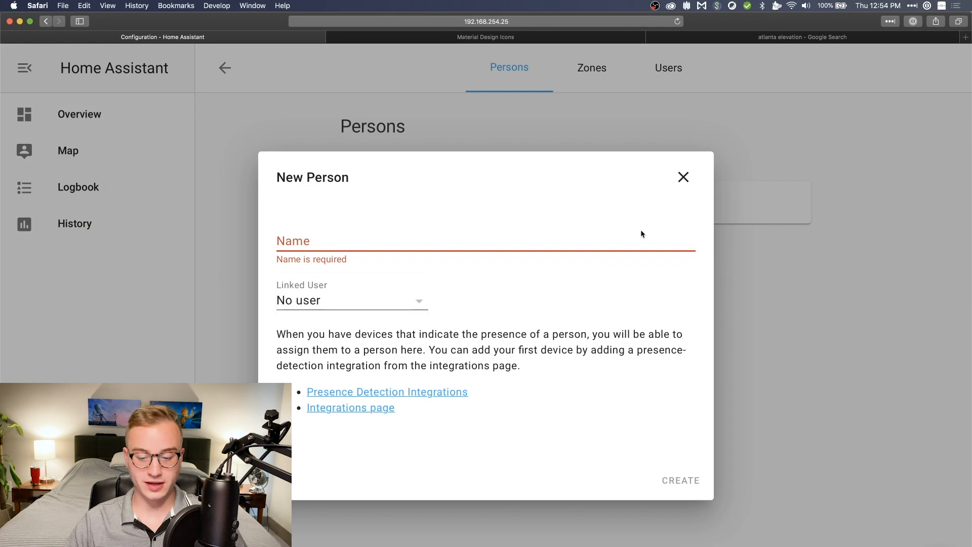
pyautogui.click(680, 480)
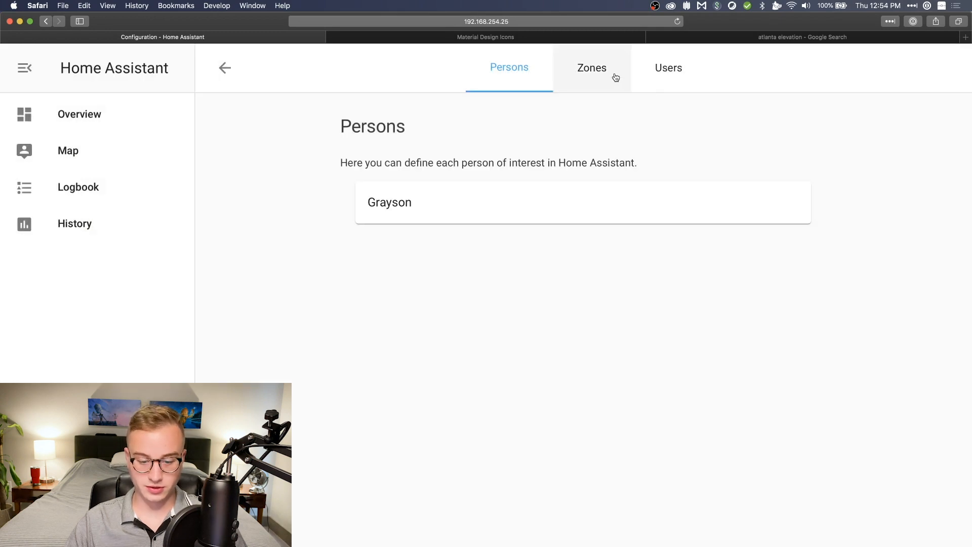
# - View the Zones map with Work and Home, then the Users list
pyautogui.click(590, 68)
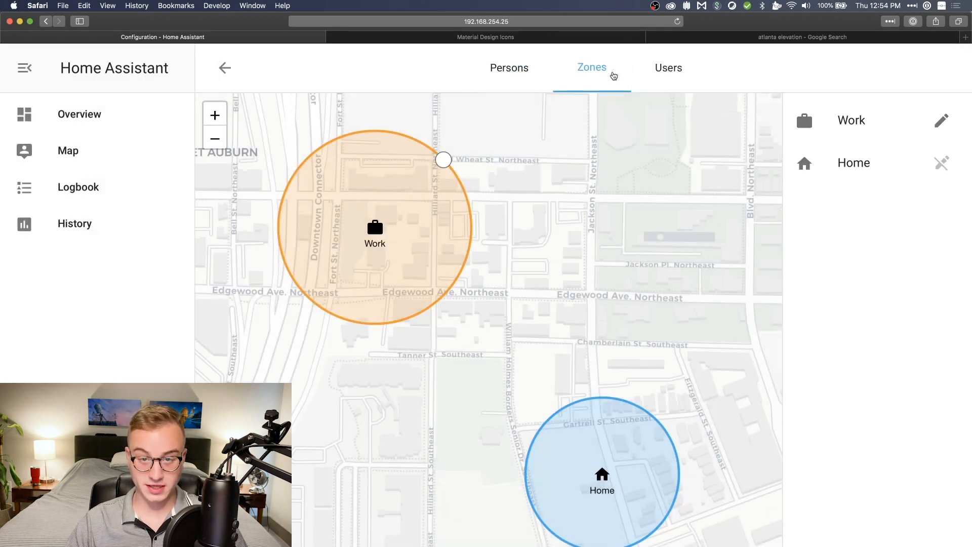
pyautogui.moveTo(667, 67)
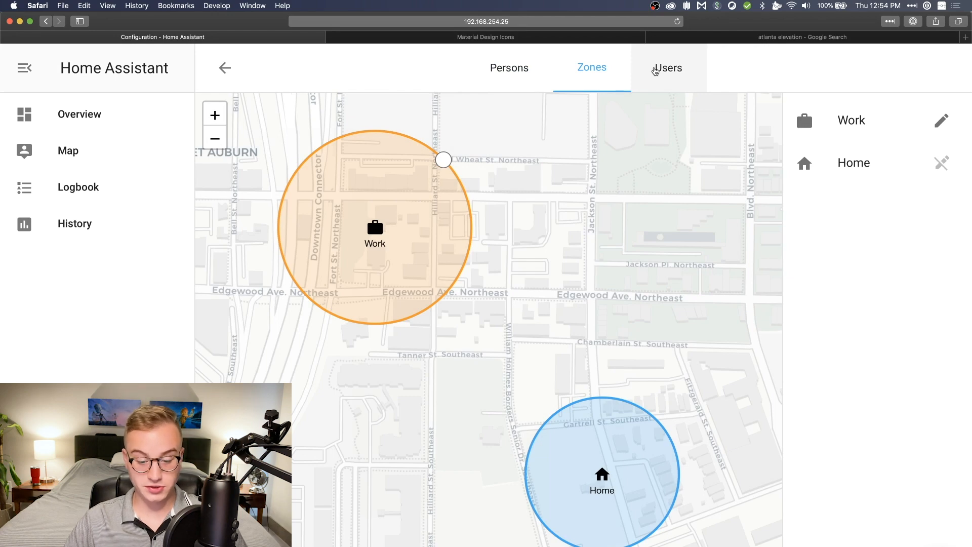
pyautogui.click(668, 68)
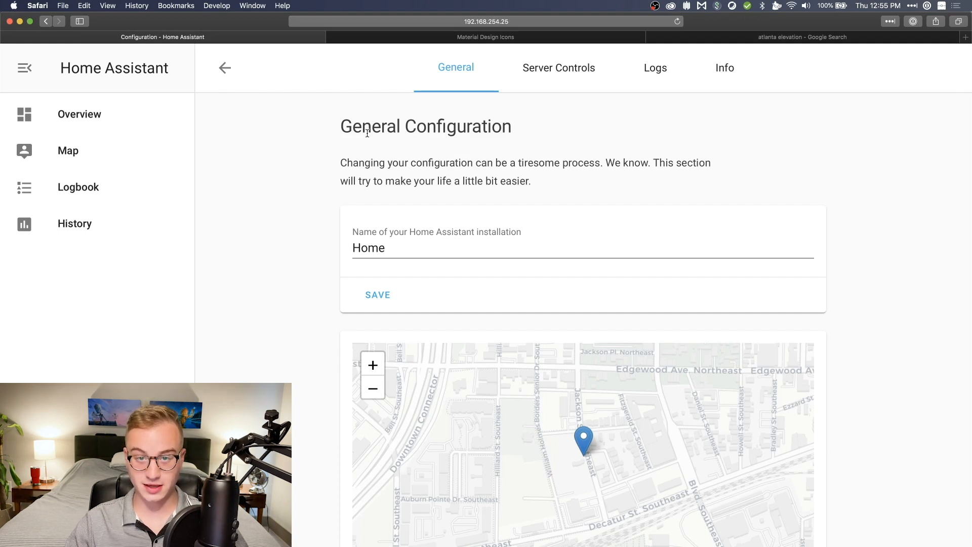
# - View Server Controls and Logs, then the Info page showing version 0.113.3 and System Health
pyautogui.click(556, 68)
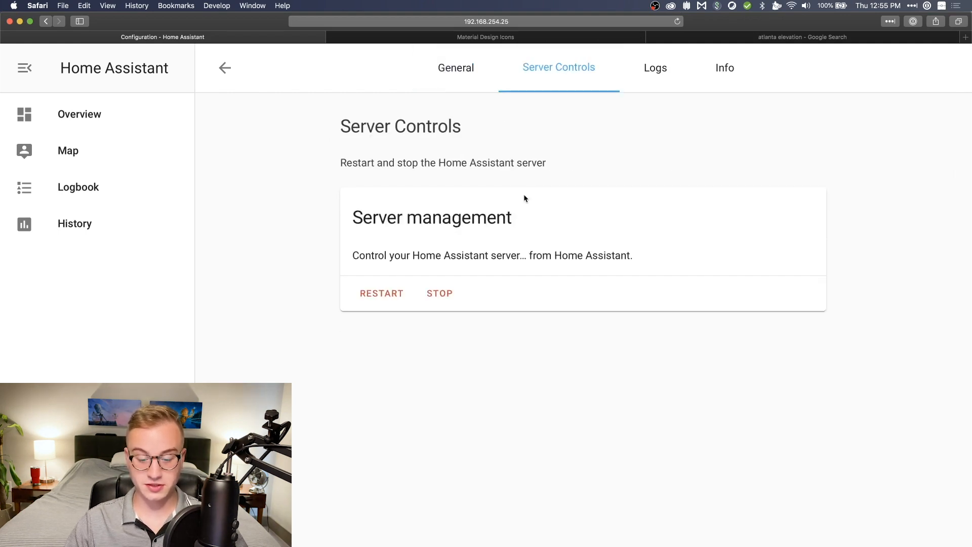
pyautogui.moveTo(514, 188)
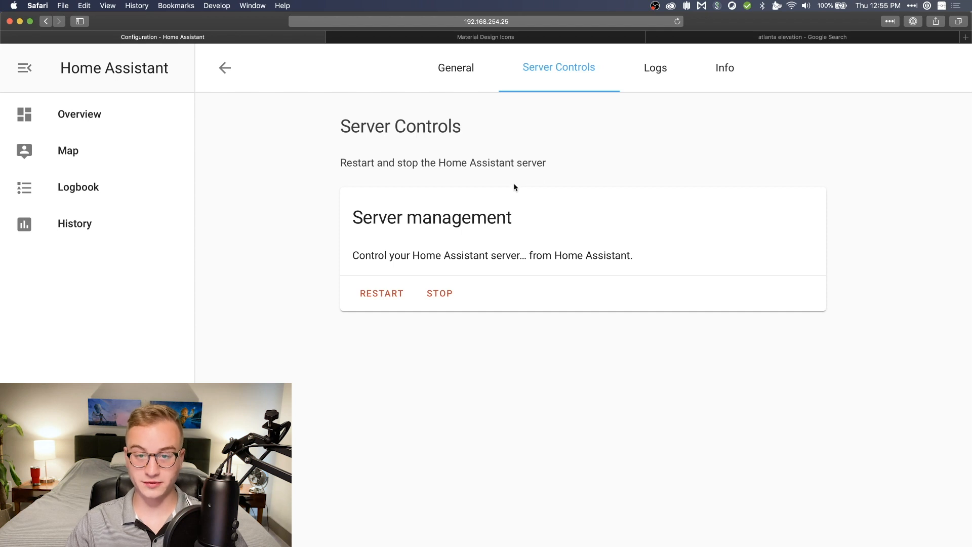
pyautogui.moveTo(657, 135)
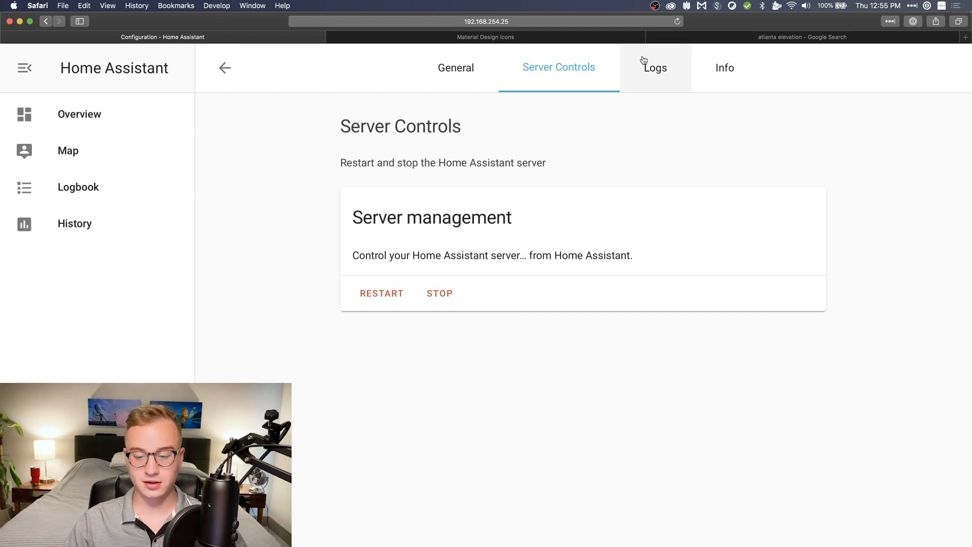
pyautogui.click(654, 68)
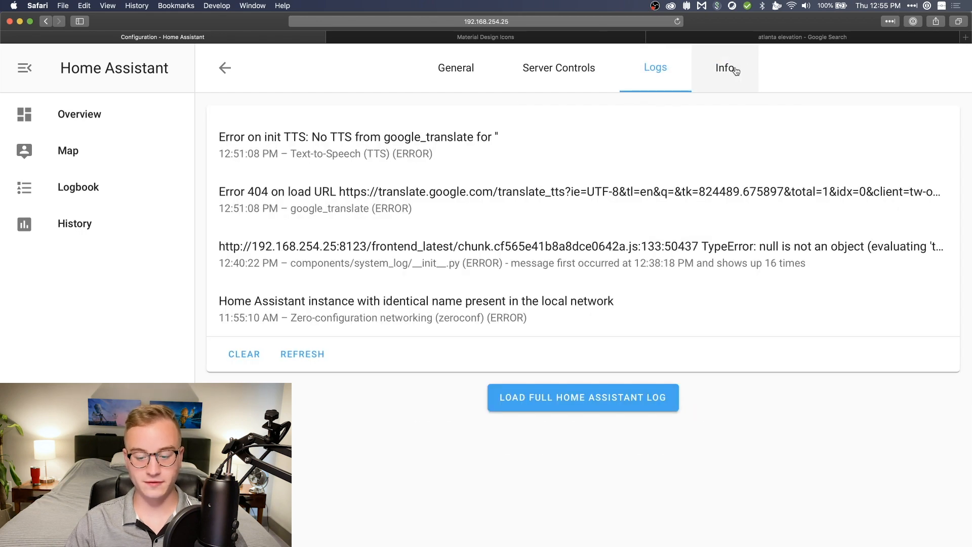
pyautogui.click(724, 68)
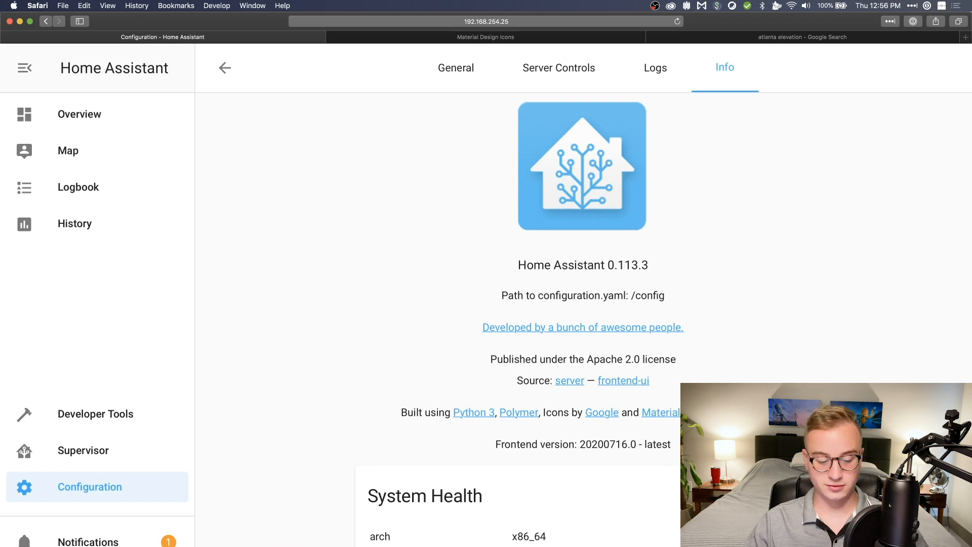
# - Follow the 'New devices discovered' notification to the Integrations page listing Hue, Roku, Denon and HEOS
pyautogui.click(88, 541)
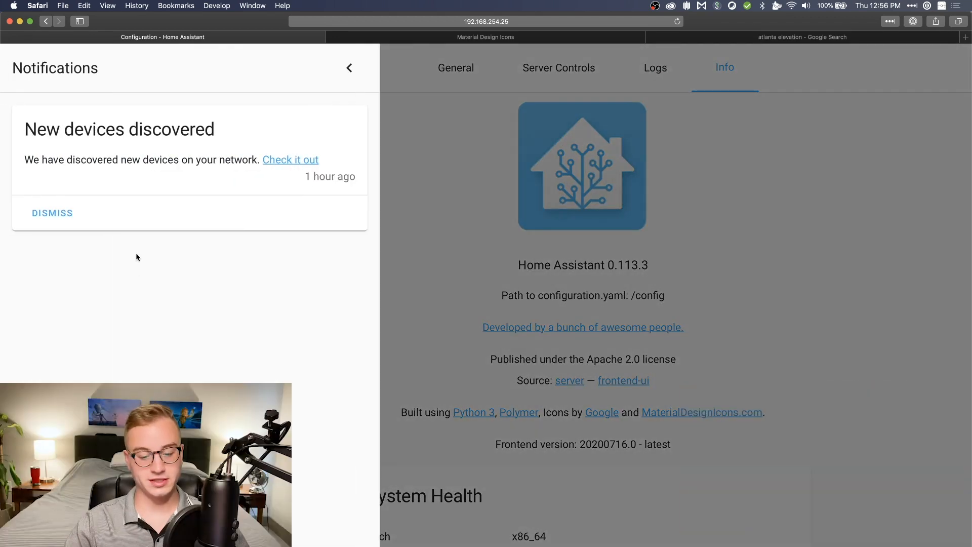
pyautogui.moveTo(167, 242)
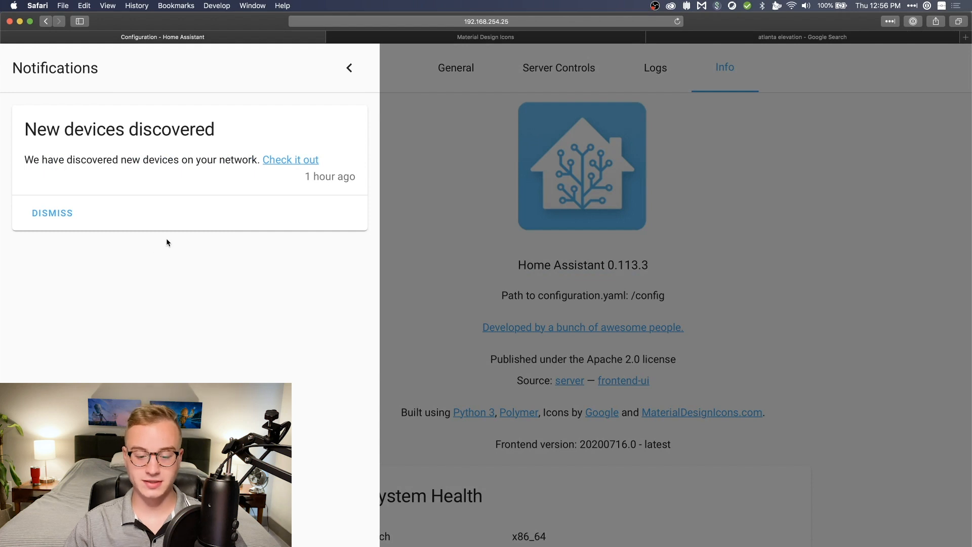
pyautogui.click(289, 158)
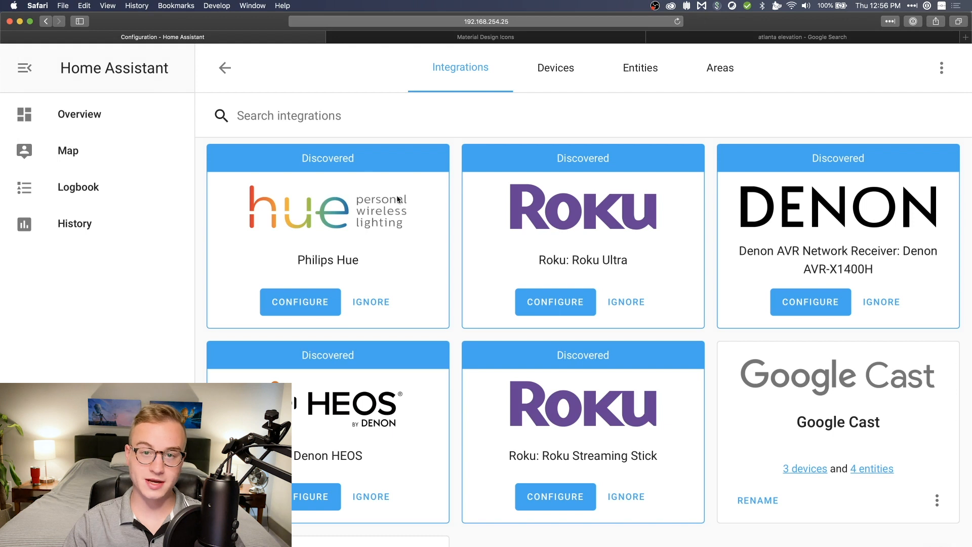
pyautogui.moveTo(618, 431)
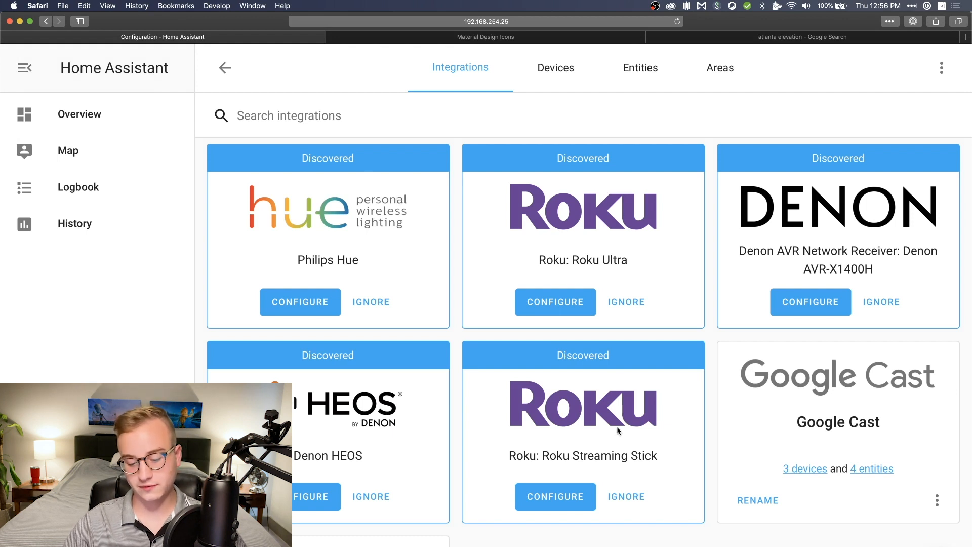